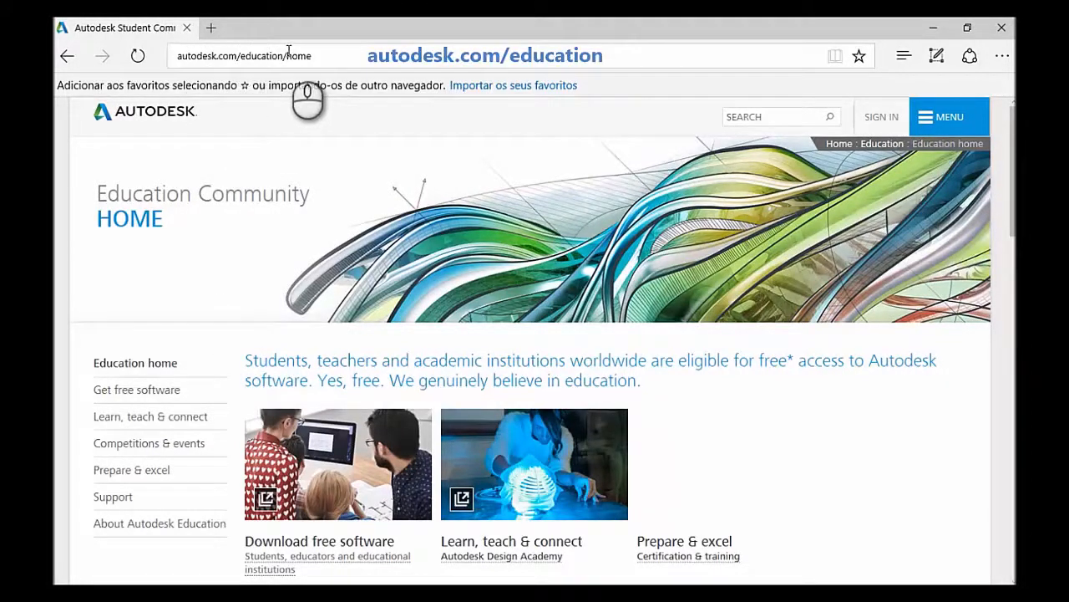
mouse_move(839, 223)
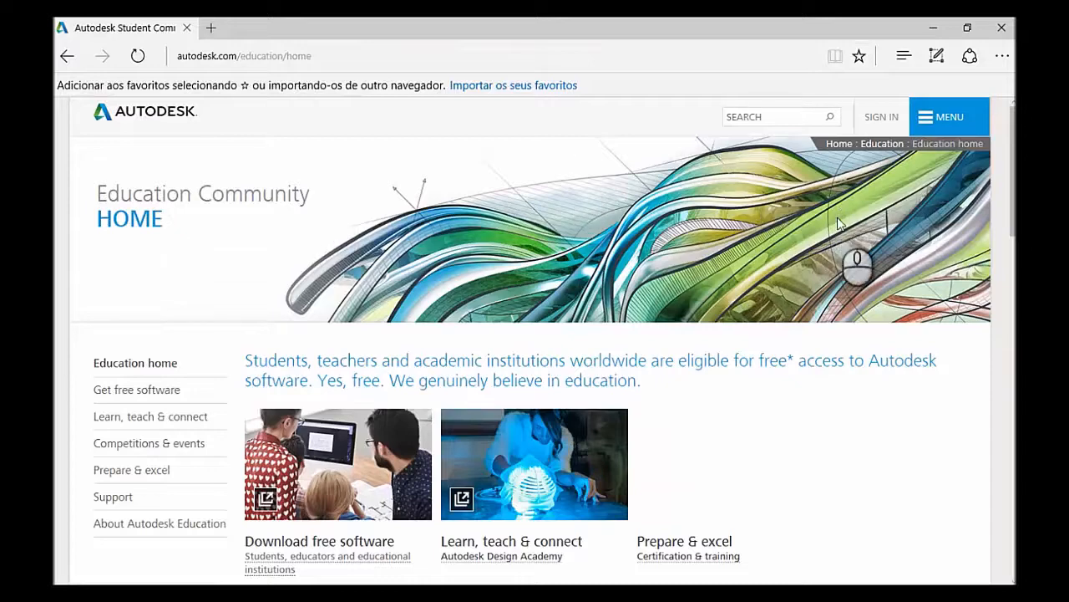
- Open 'Download free software' for students, browse featured products, and decline the feedback survey
scroll(down, 3)
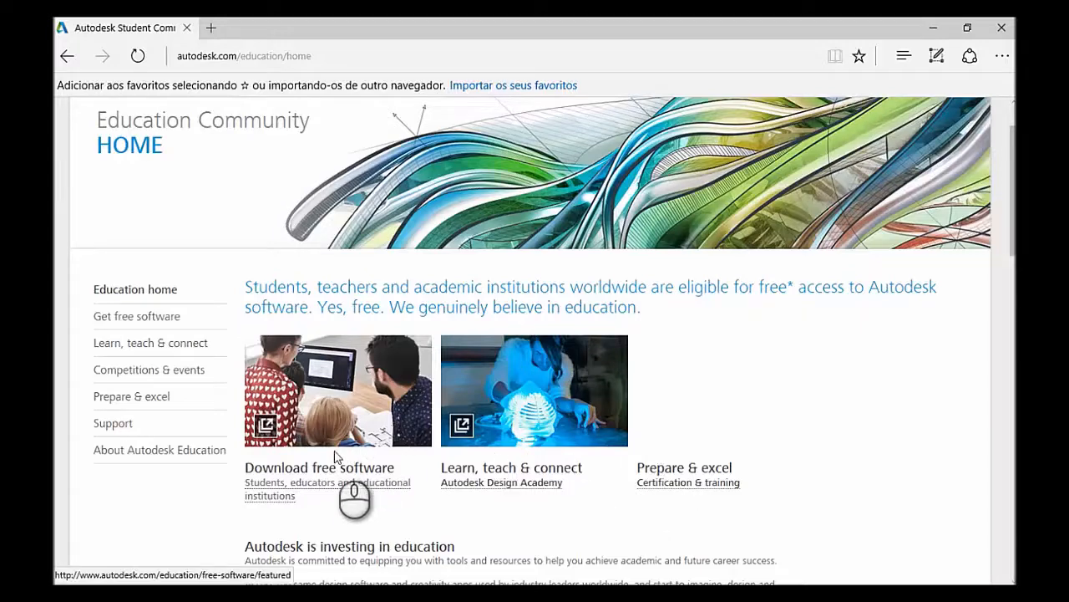
click(318, 467)
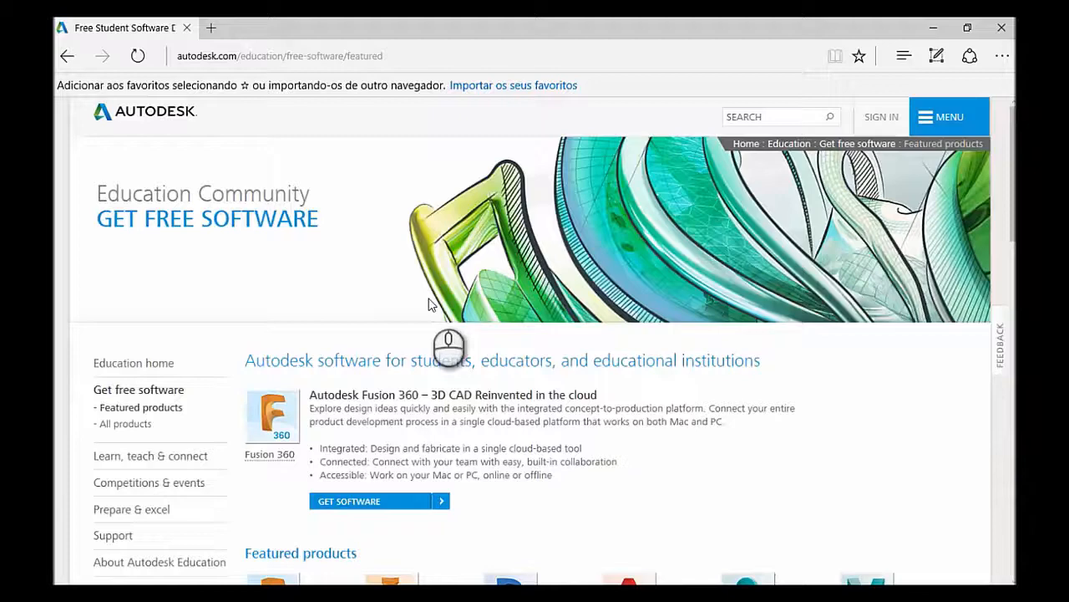
scroll(down, 3)
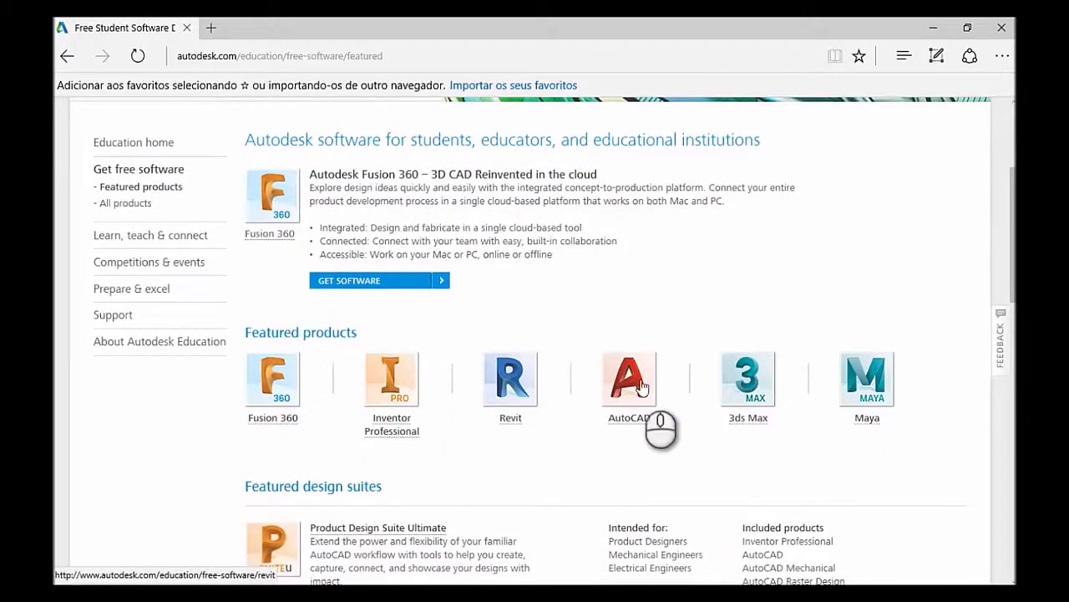
mouse_move(704, 382)
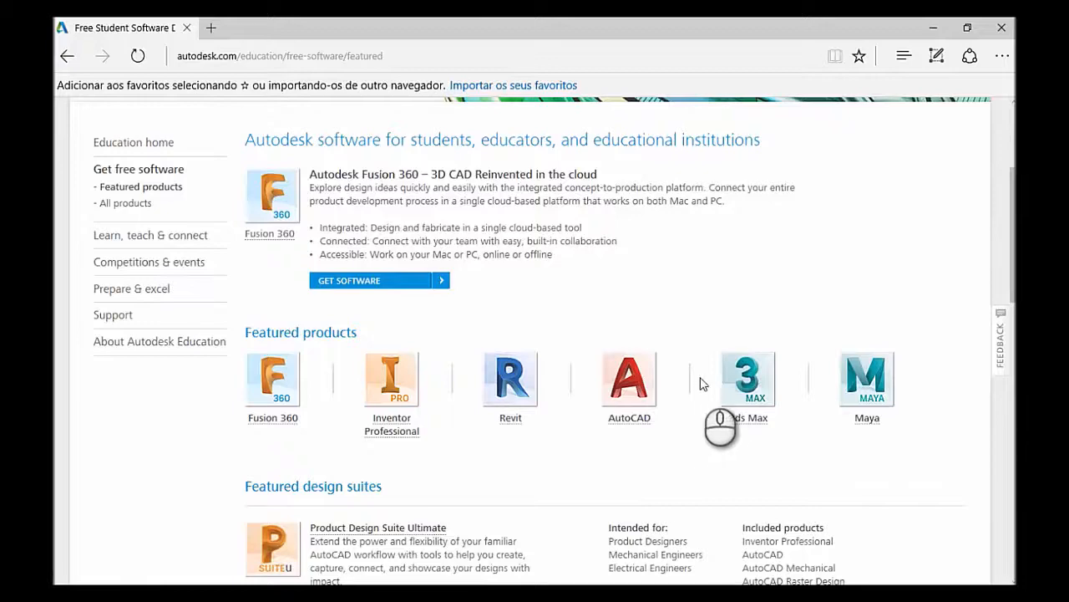
scroll(down, 3)
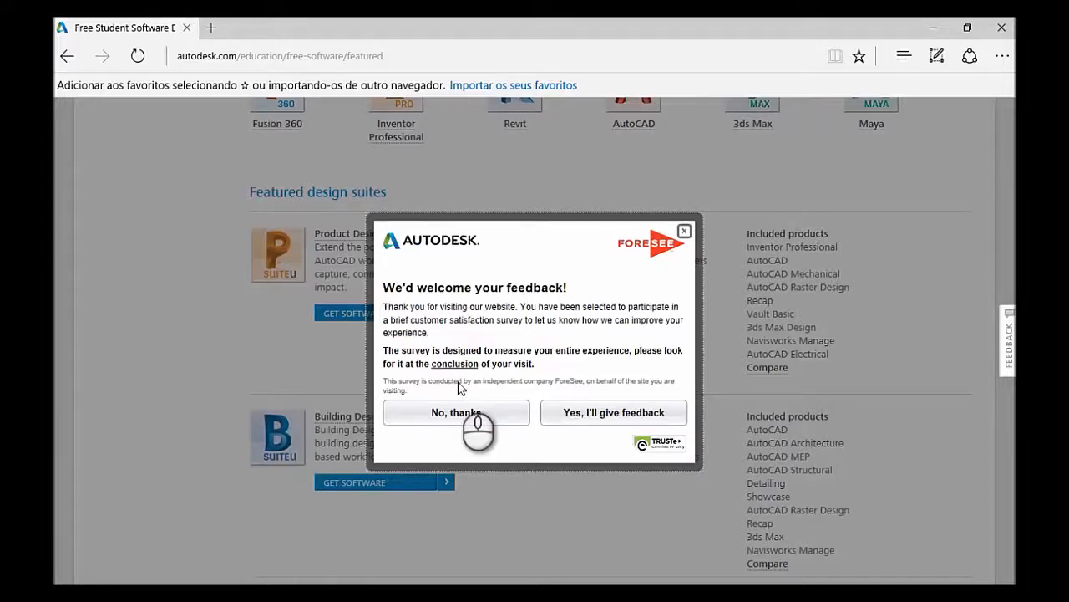
click(456, 412)
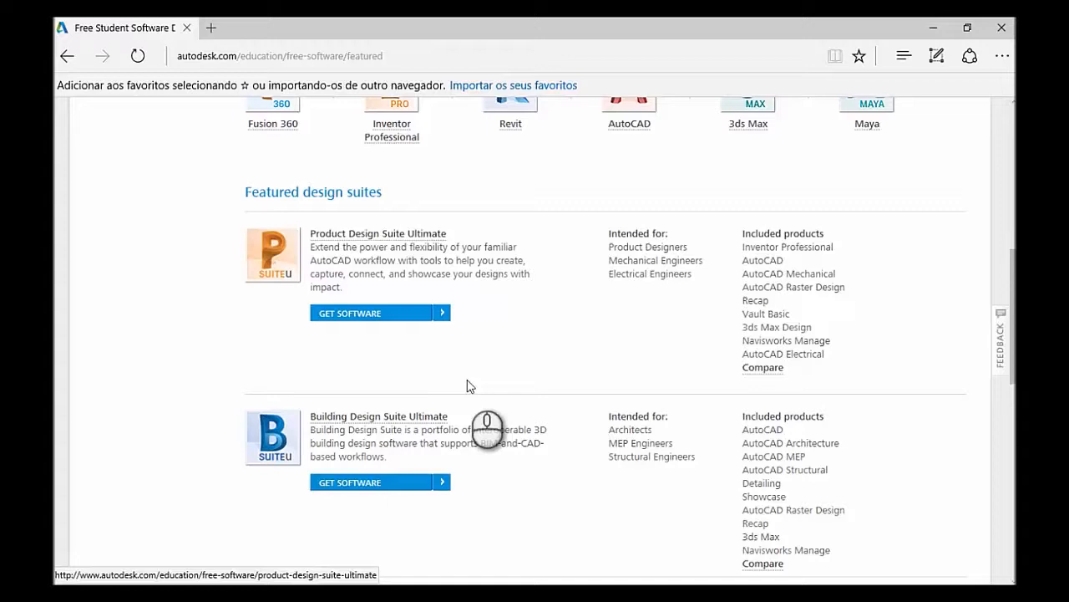
mouse_move(792, 295)
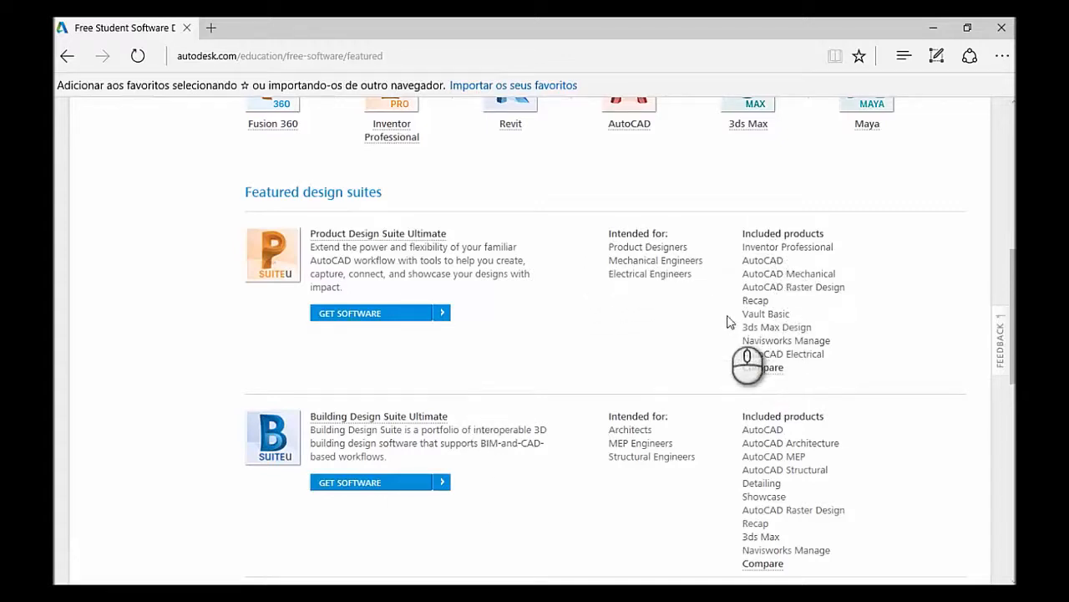
scroll(up, 3)
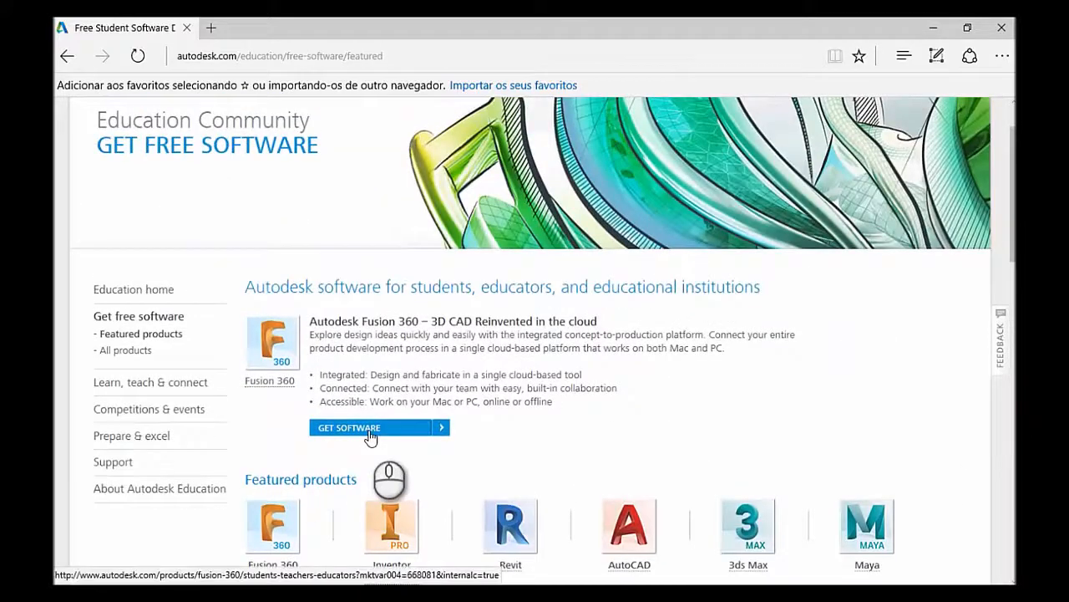
- Choose Get Software for Fusion 360 and sign in without saving the password
click(370, 427)
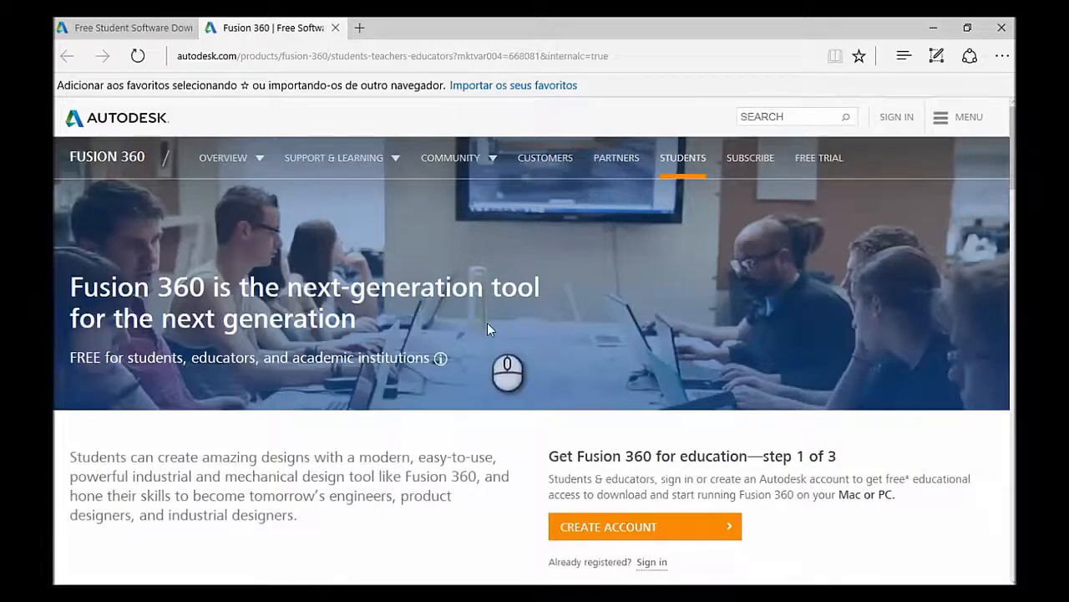
scroll(down, 3)
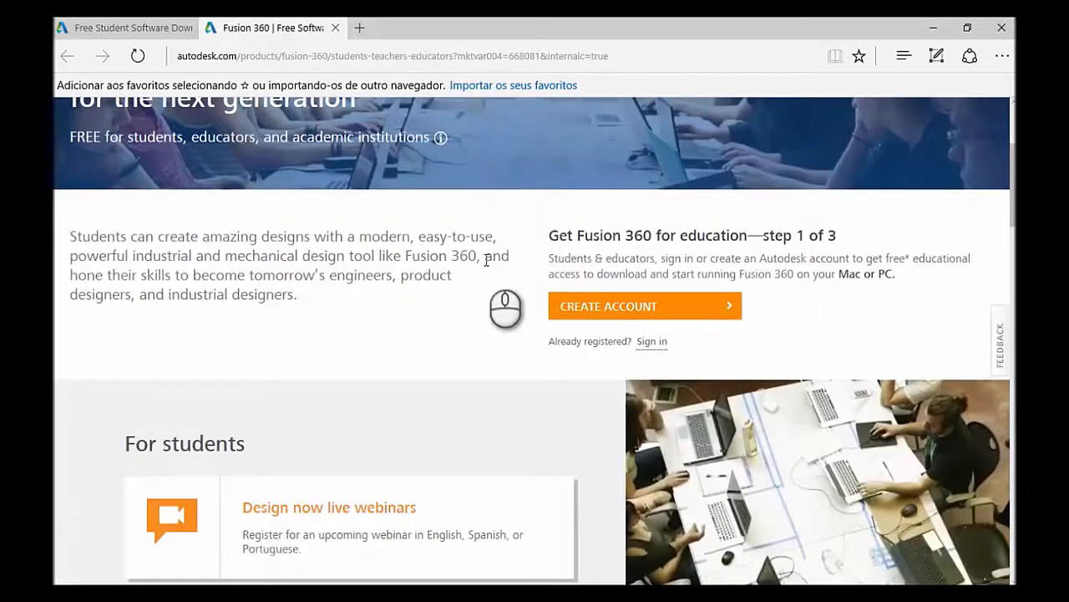
mouse_move(650, 322)
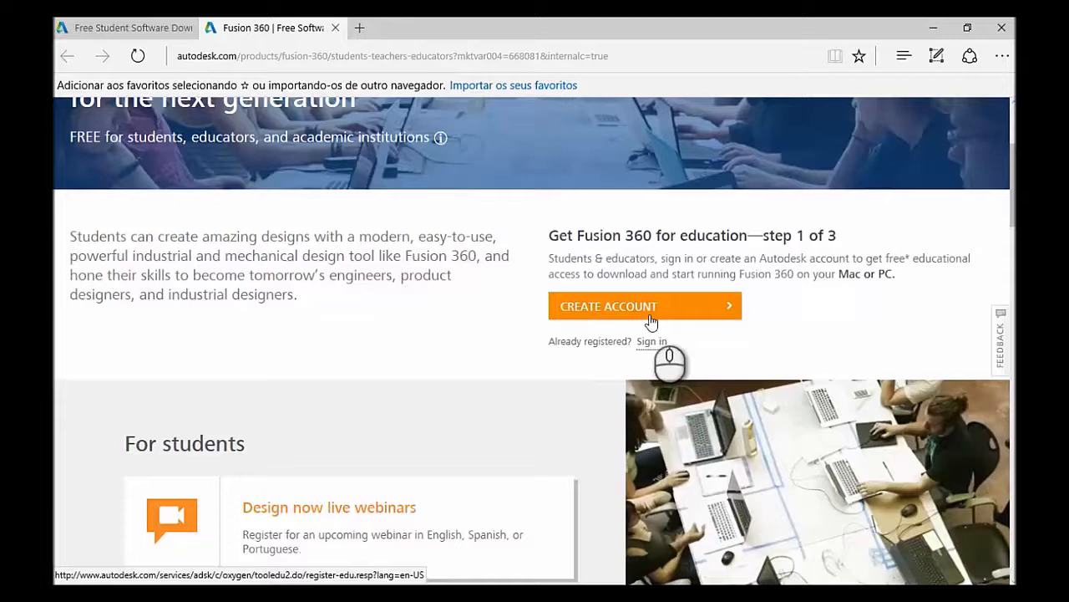
mouse_move(653, 345)
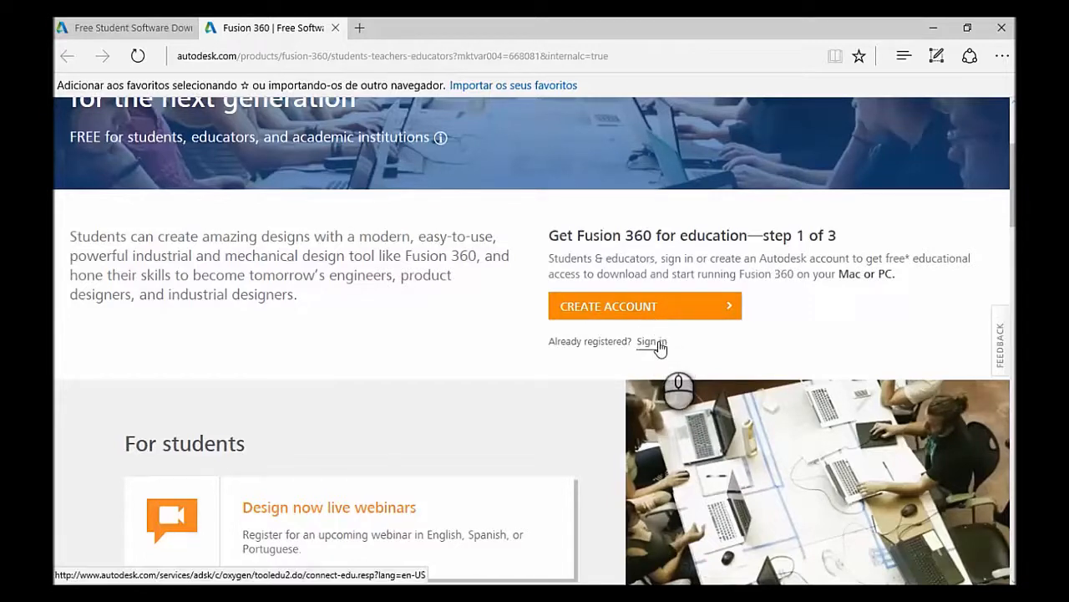
click(650, 342)
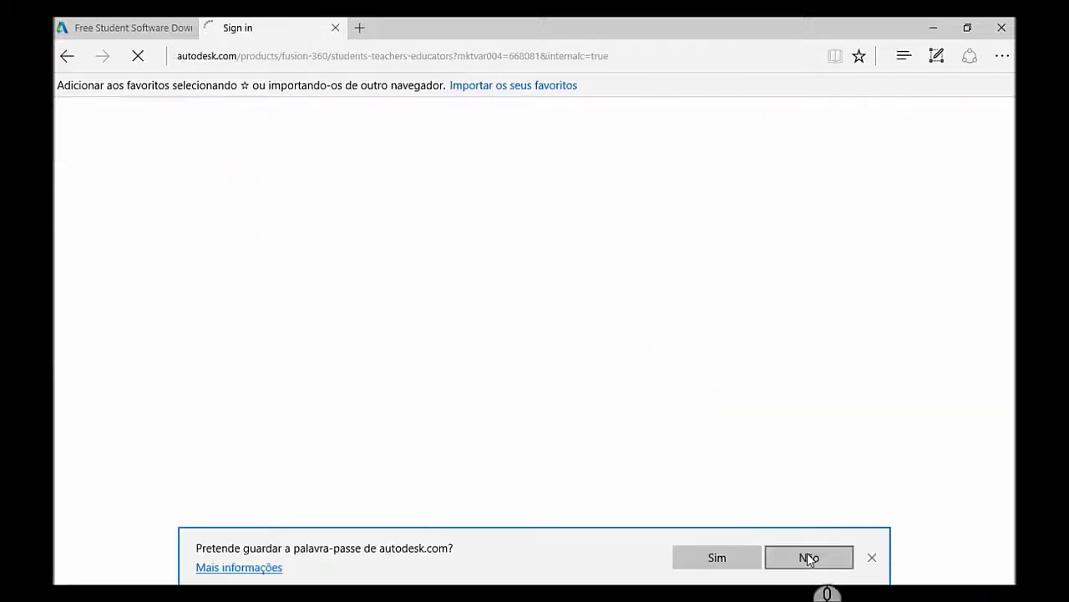
click(809, 557)
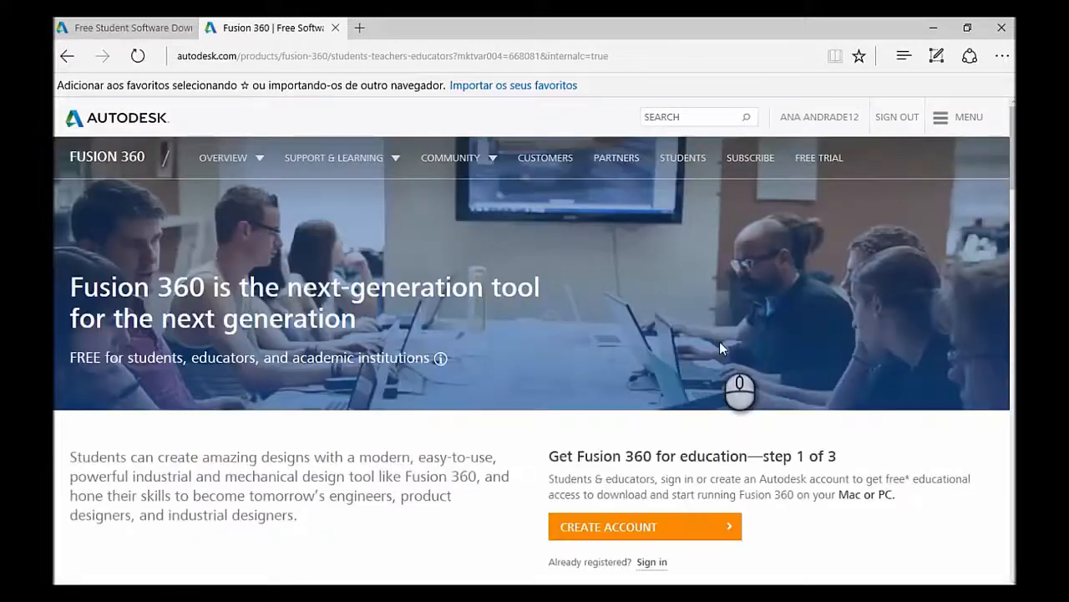
click(646, 525)
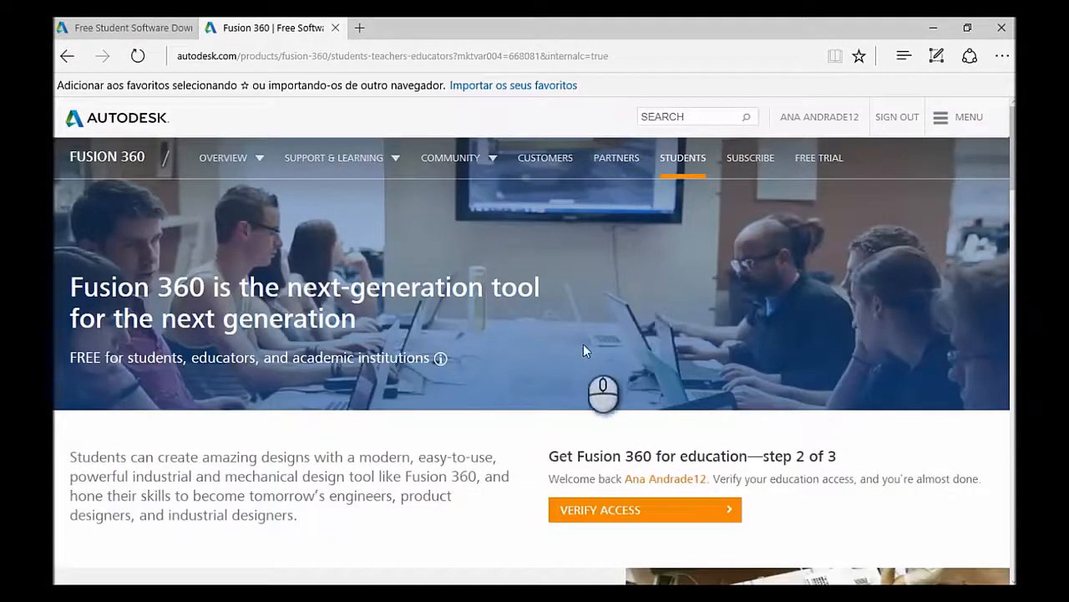
mouse_move(635, 510)
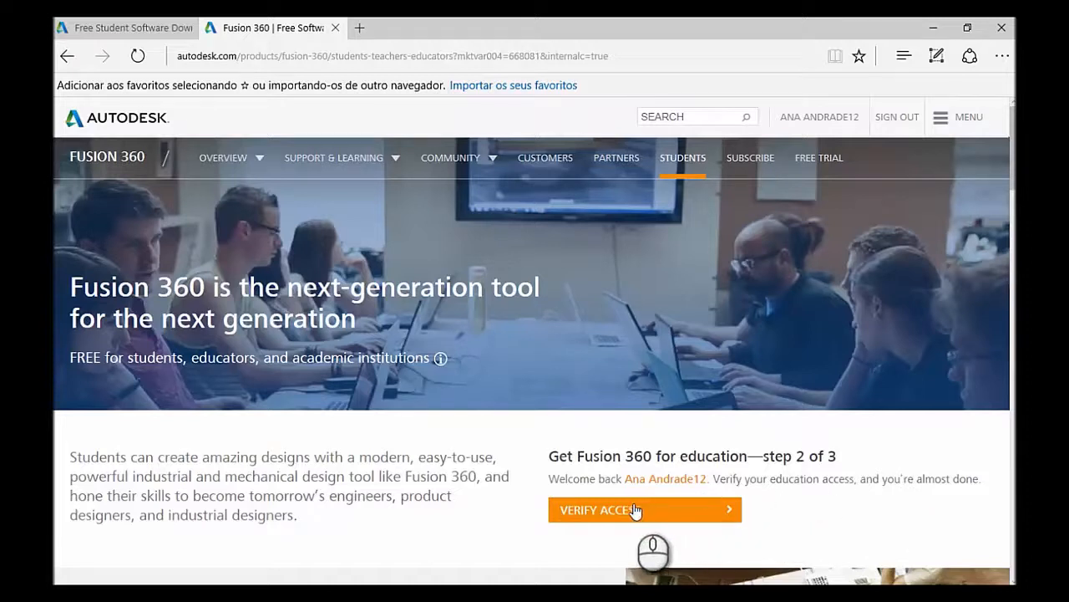
- Verify education access, retry the installer download, and cancel saving the file
click(639, 509)
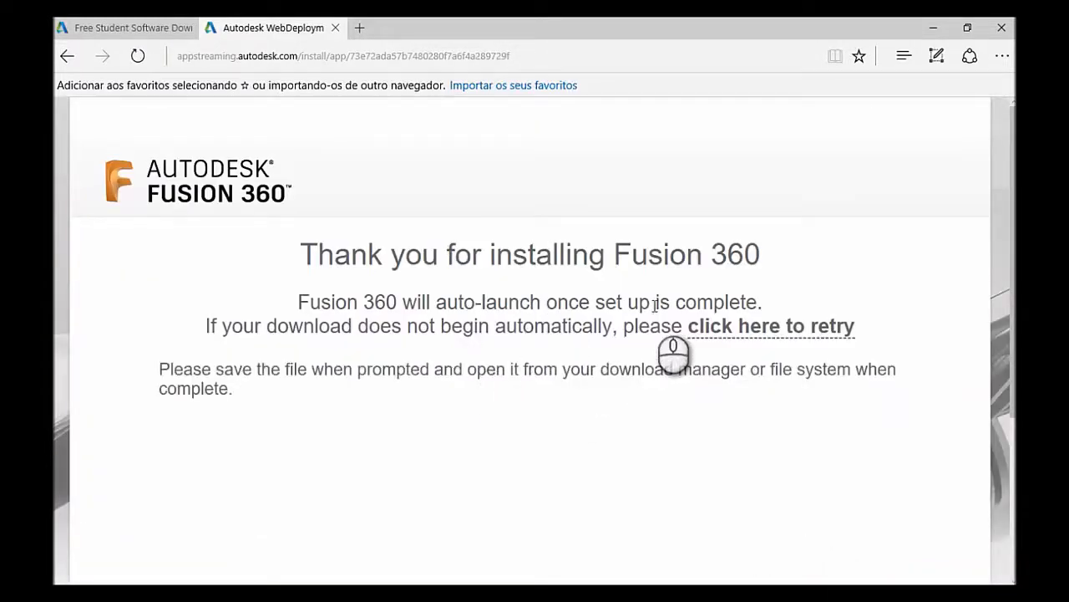
click(773, 325)
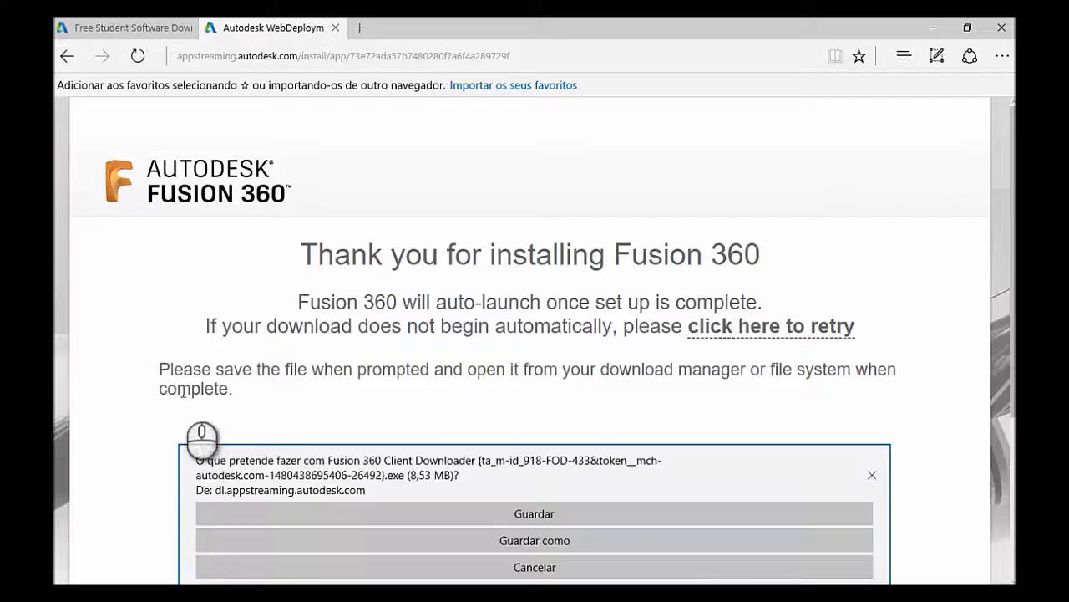
mouse_move(466, 530)
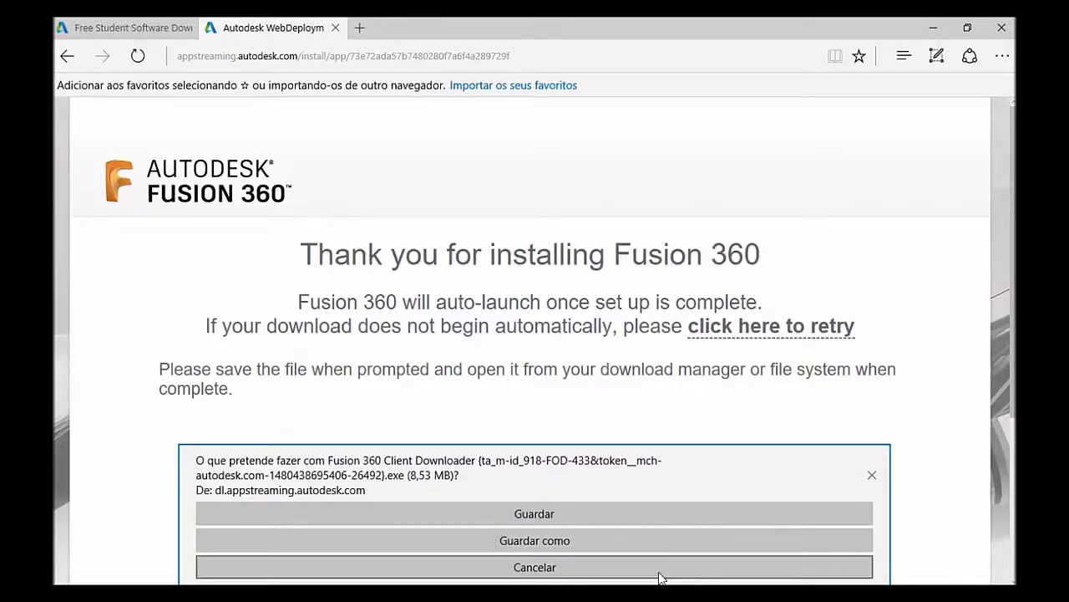
click(534, 567)
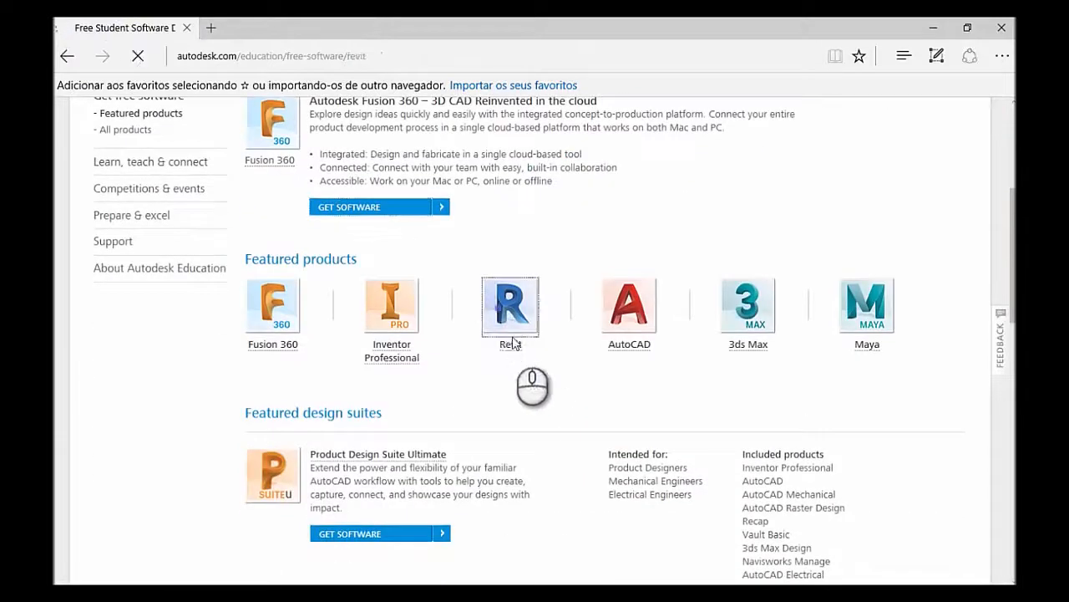
- Open Revit's download page and select Revit 2017 as the version
click(510, 305)
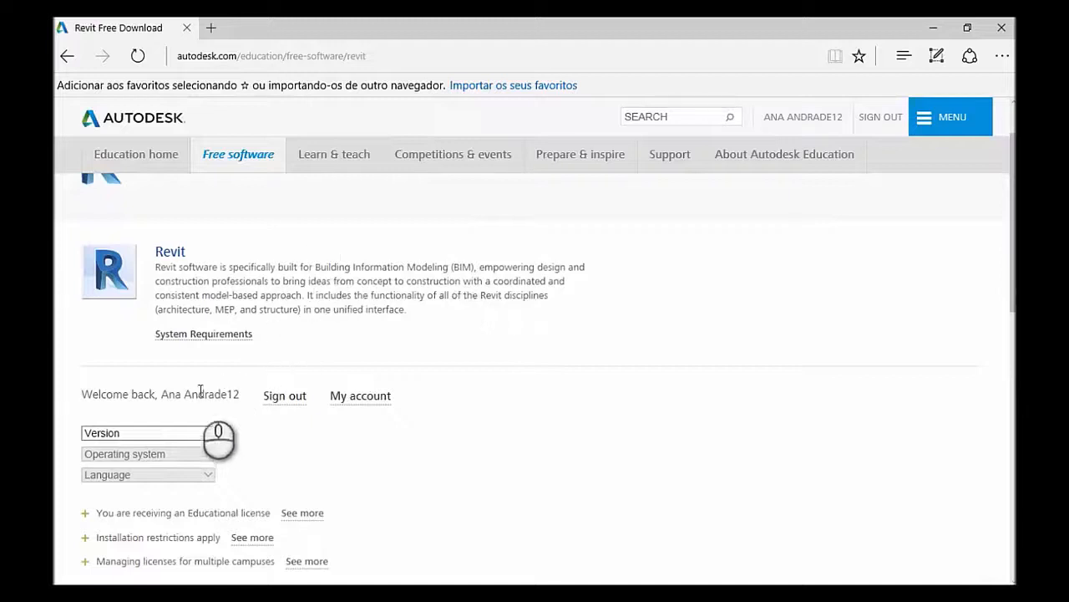
scroll(down, 3)
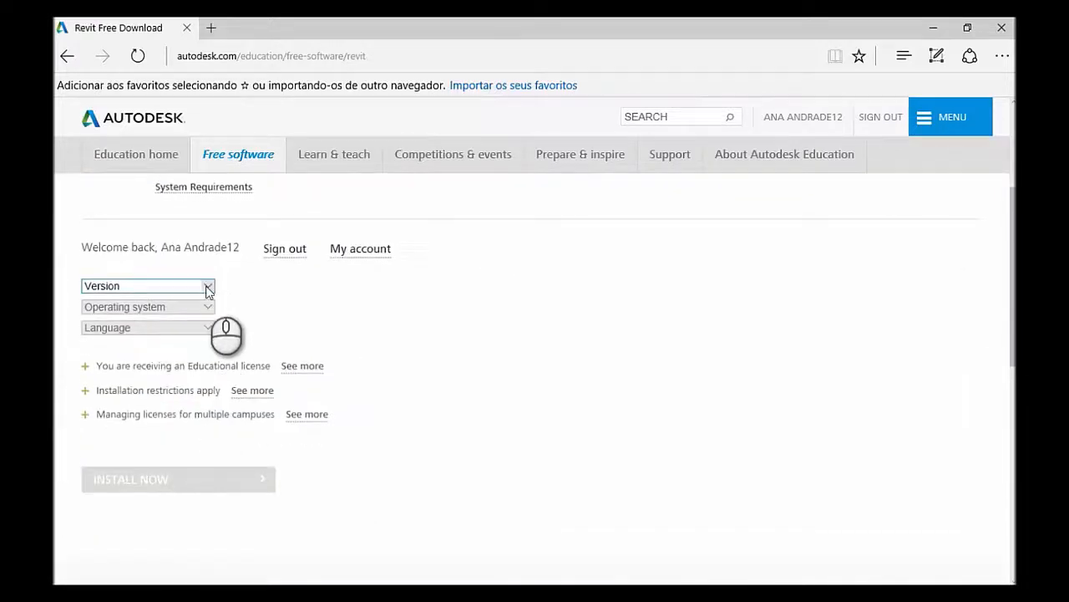
click(147, 286)
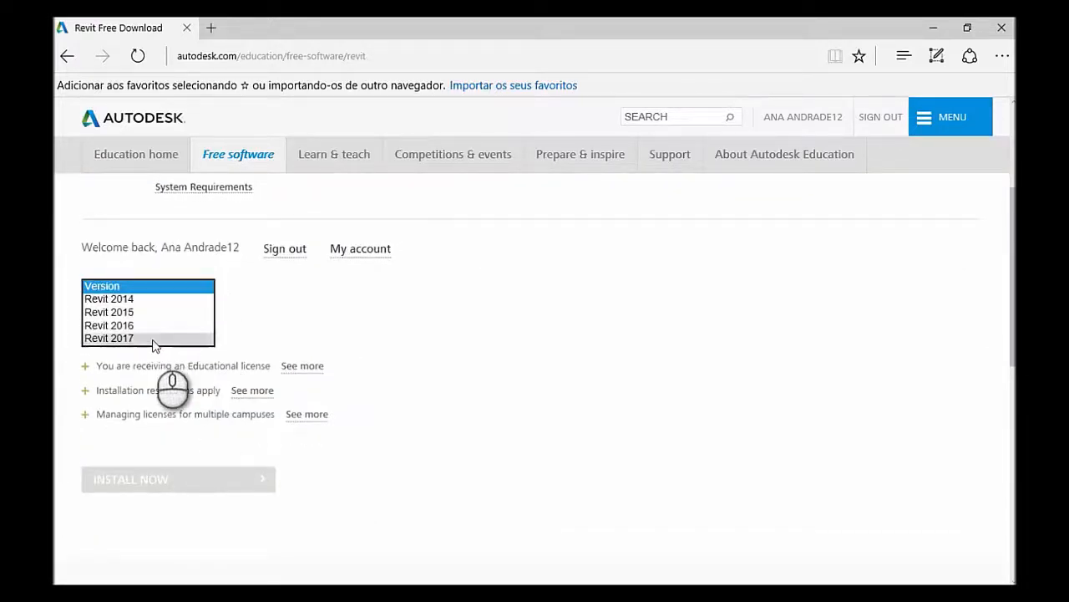
click(108, 337)
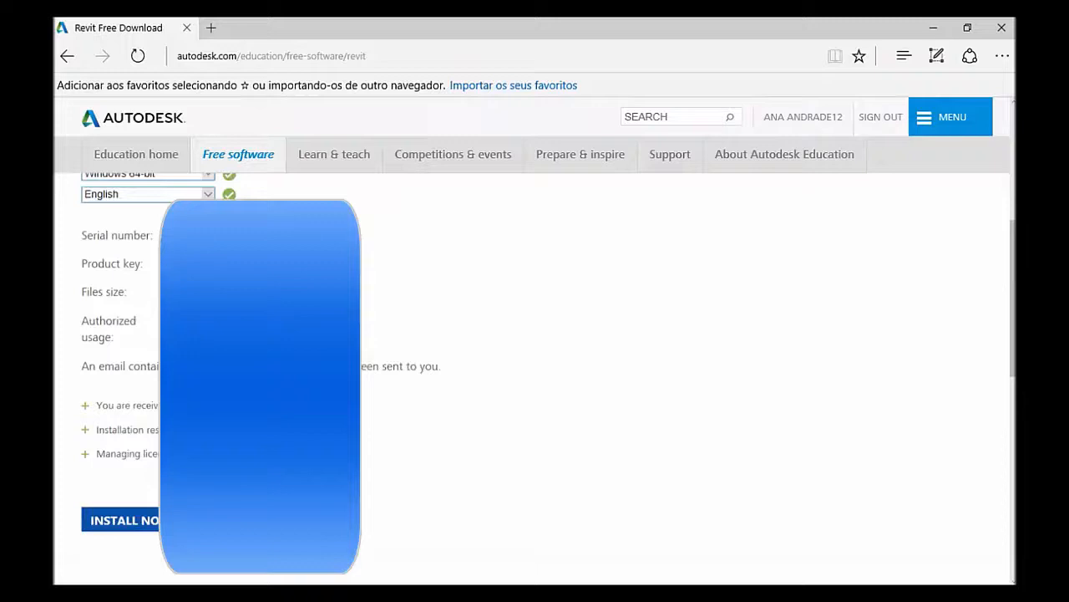
scroll(down, 3)
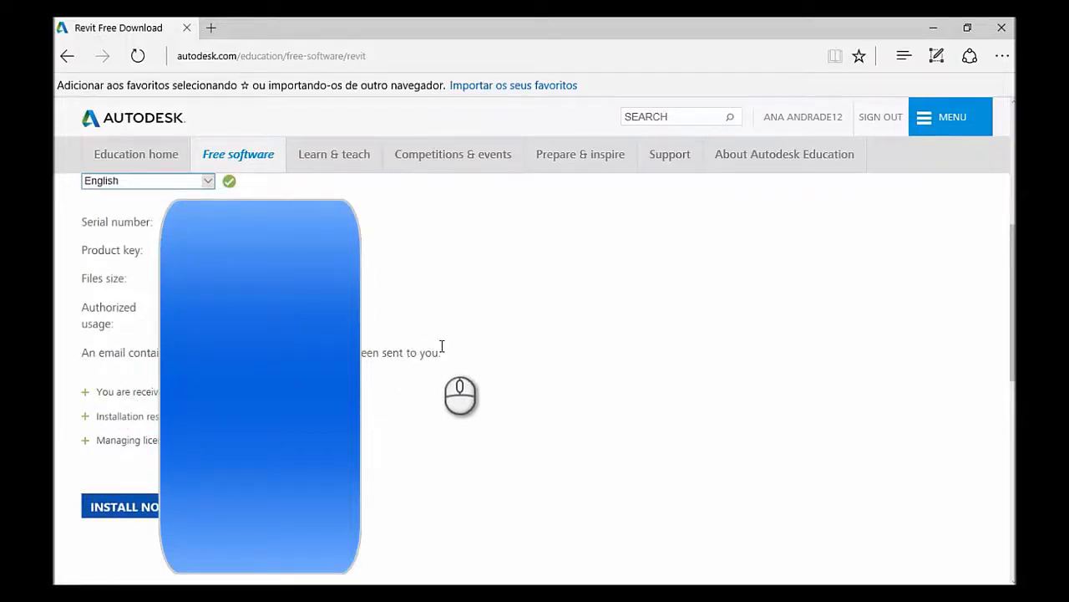
mouse_move(108, 405)
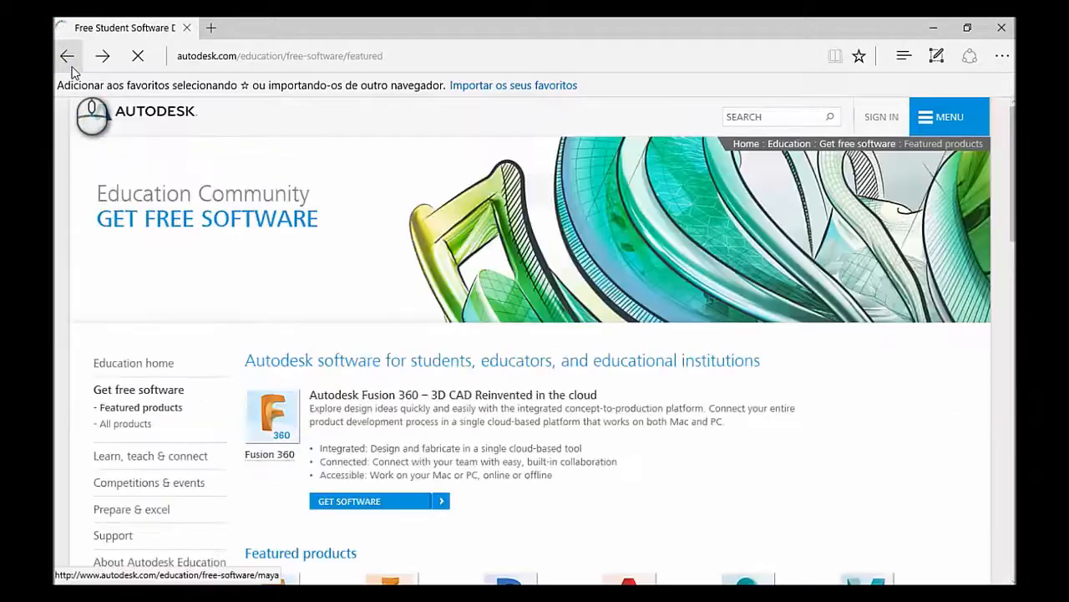
scroll(down, 3)
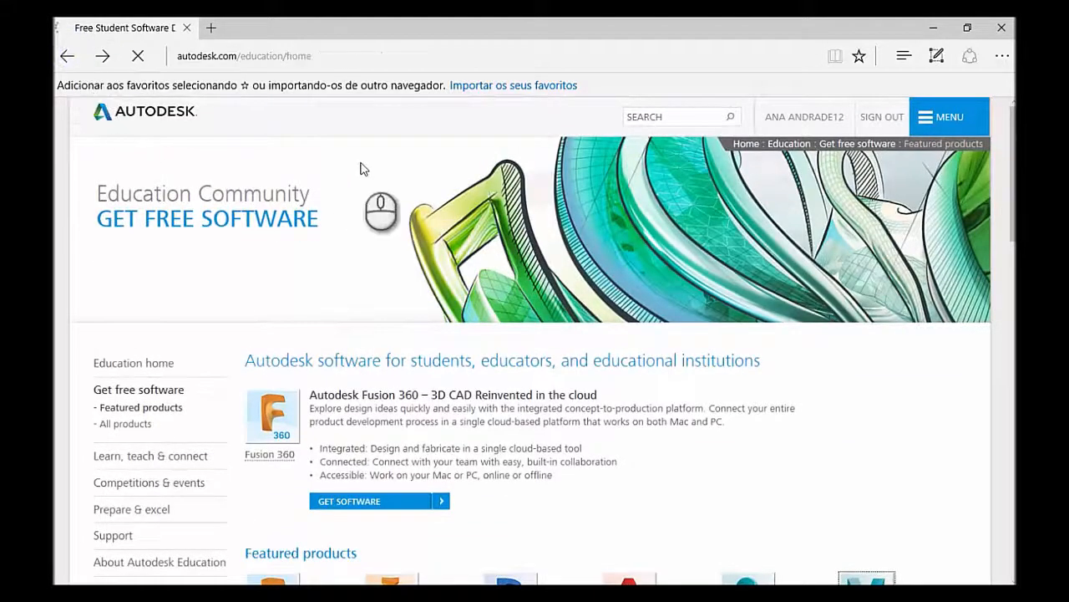
click(133, 362)
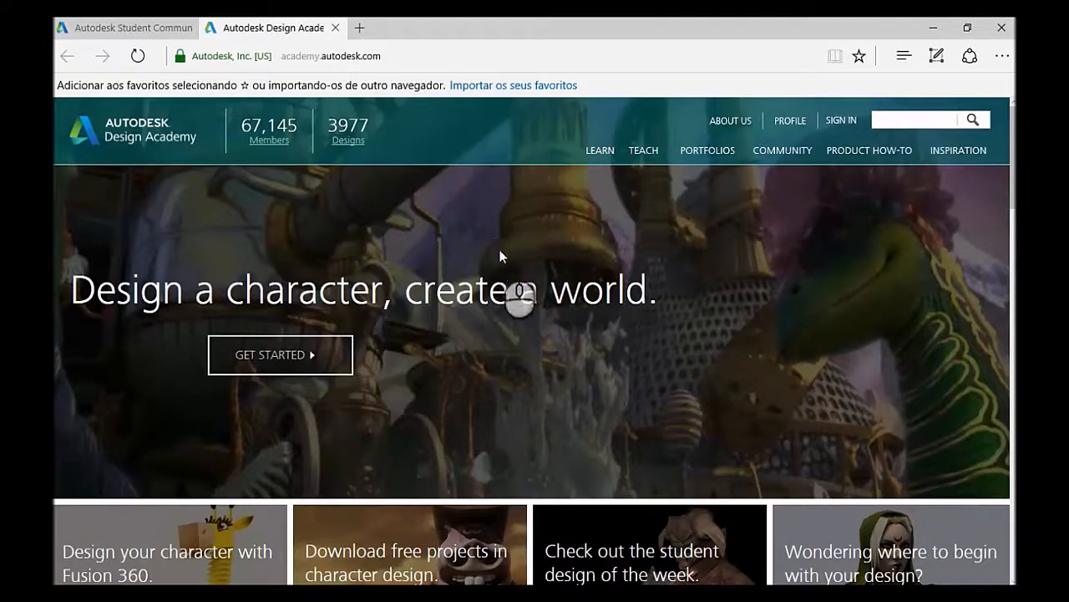
scroll(down, 3)
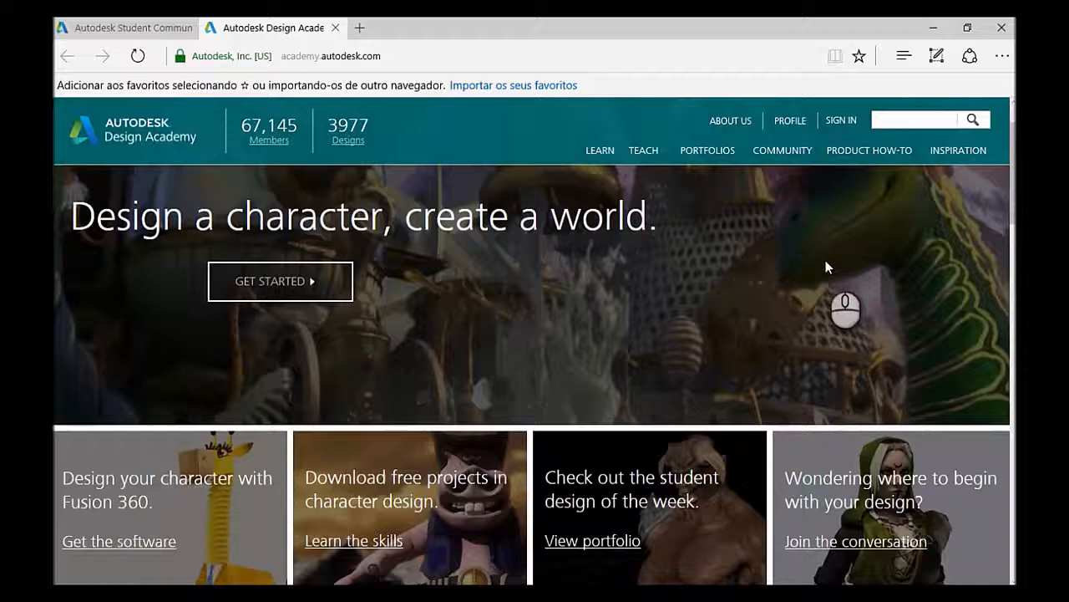
scroll(down, 3)
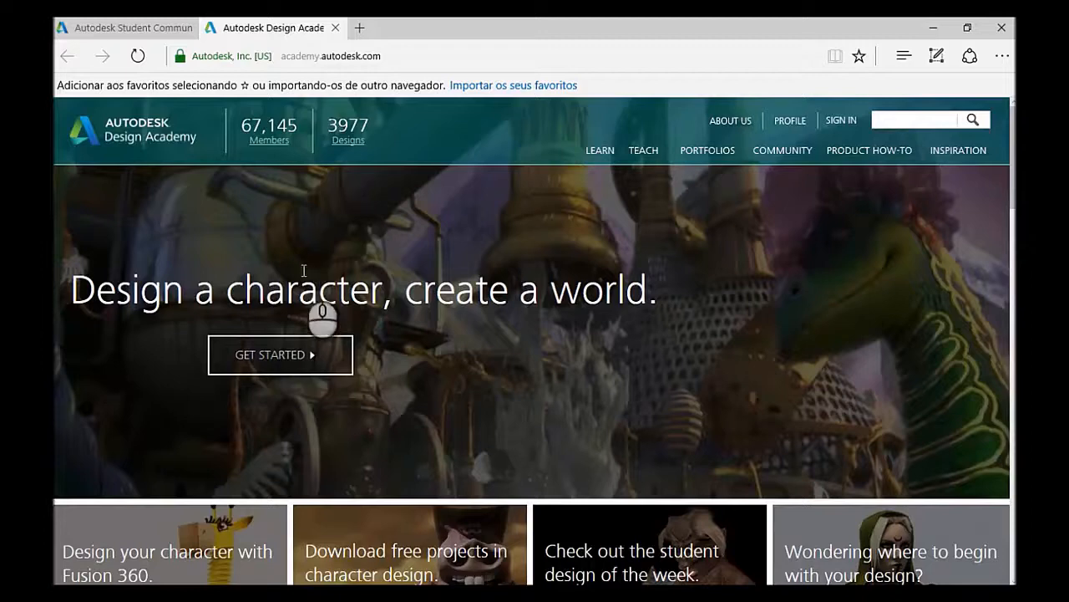
mouse_move(335, 27)
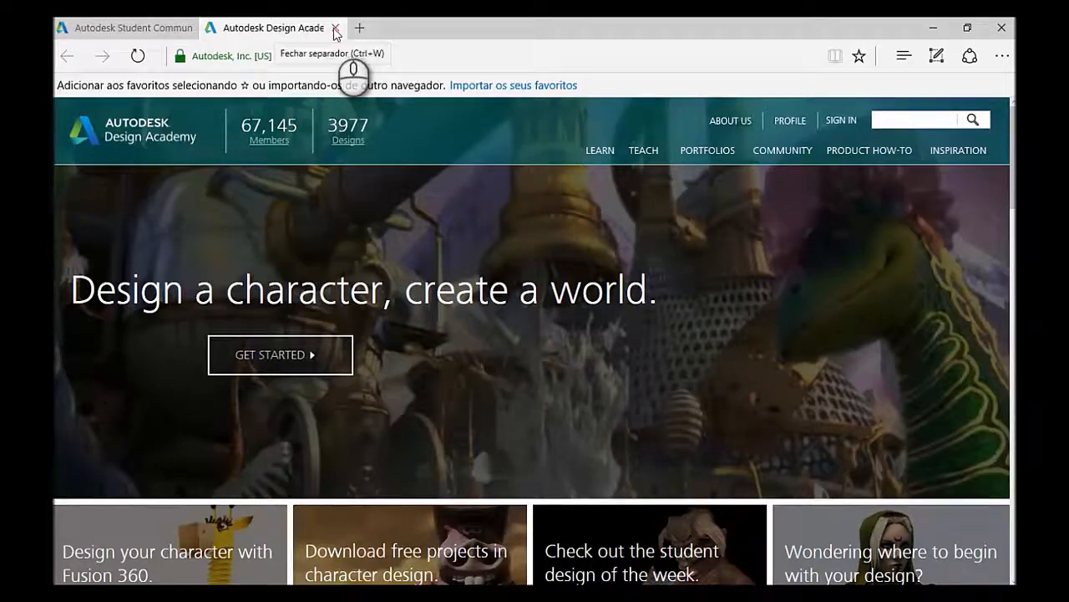
- Close Design Academy and browse the Prepare & excel Certification & training page
click(337, 28)
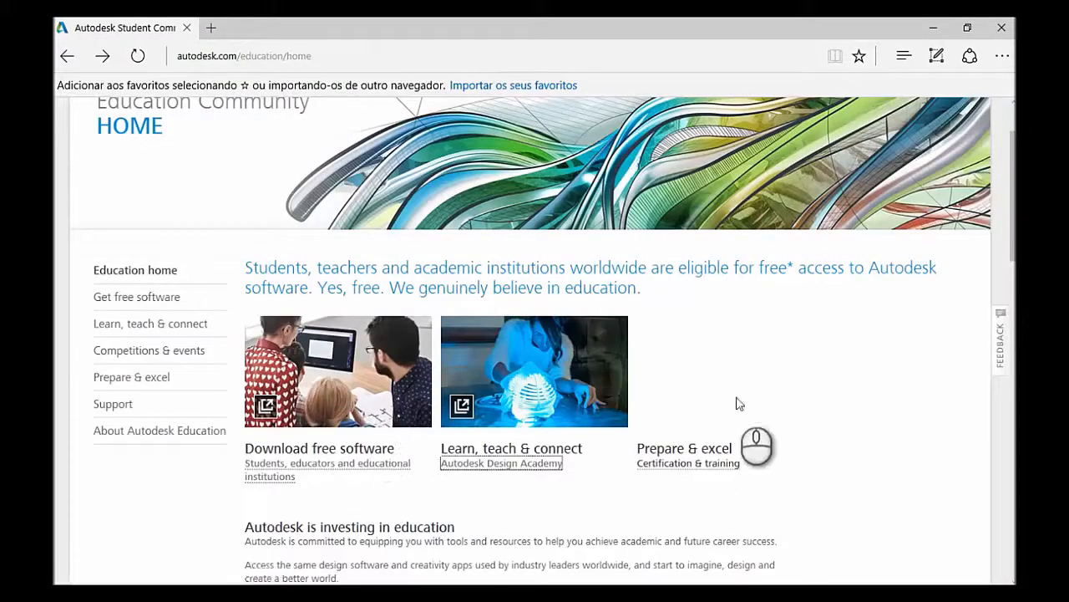
click(685, 448)
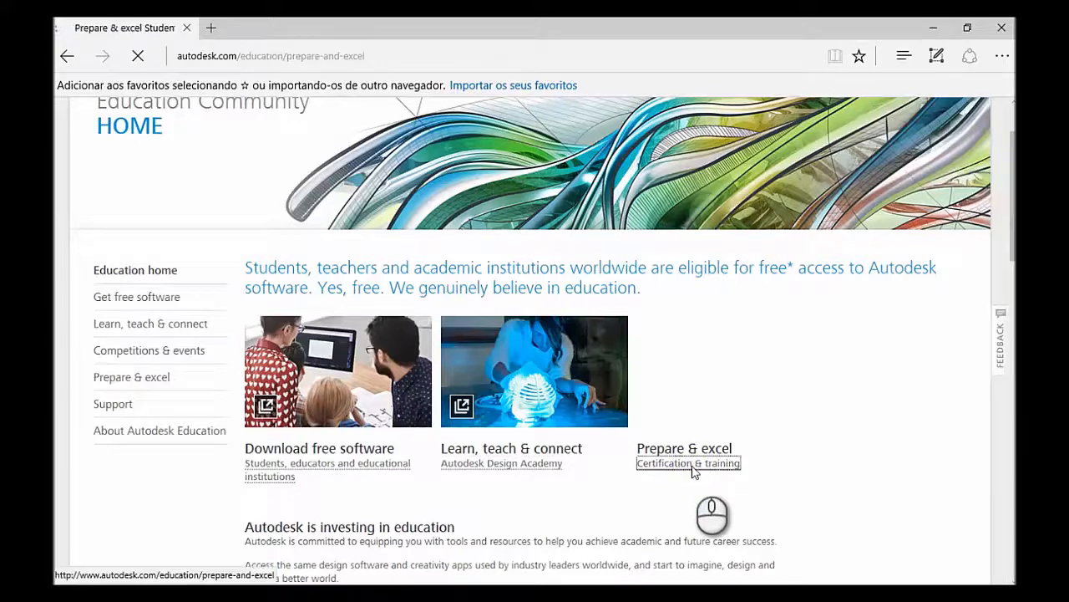
click(672, 448)
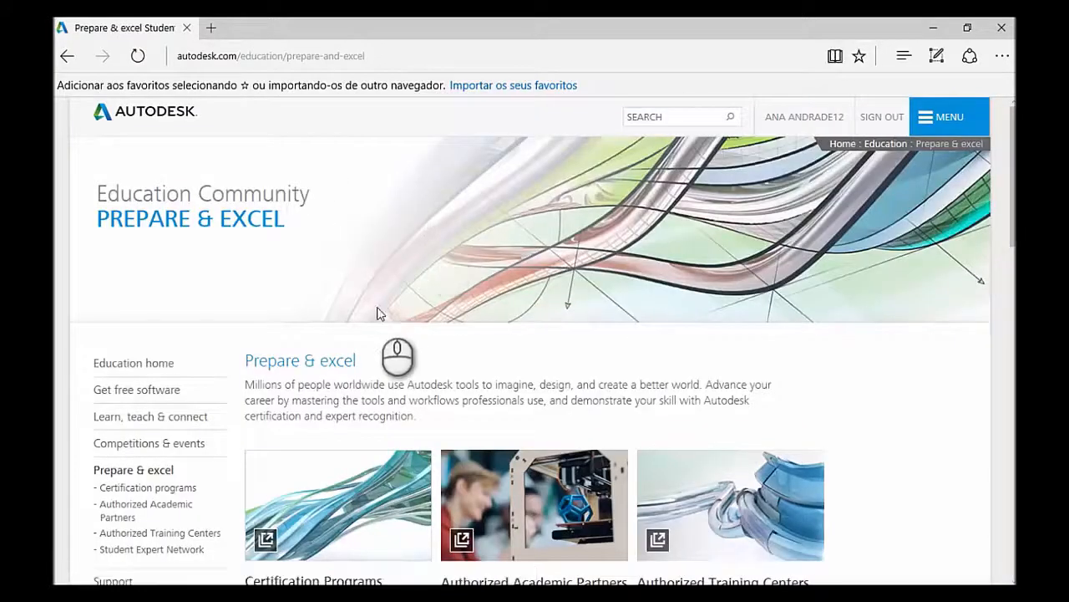
scroll(down, 3)
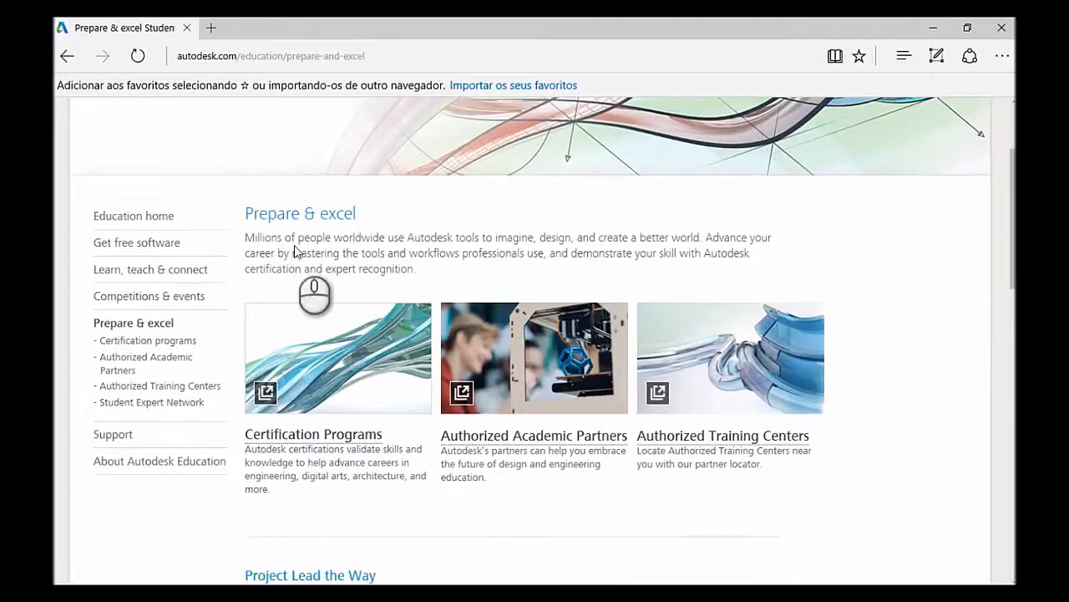
scroll(down, 3)
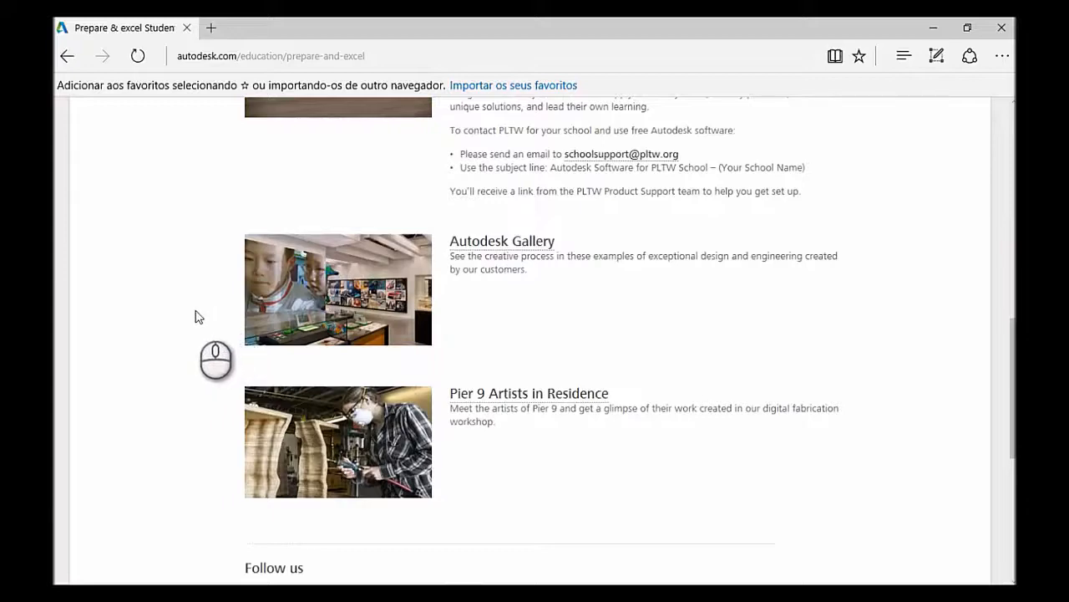
- Go back to the Education home page and scroll down to Get Help
click(66, 56)
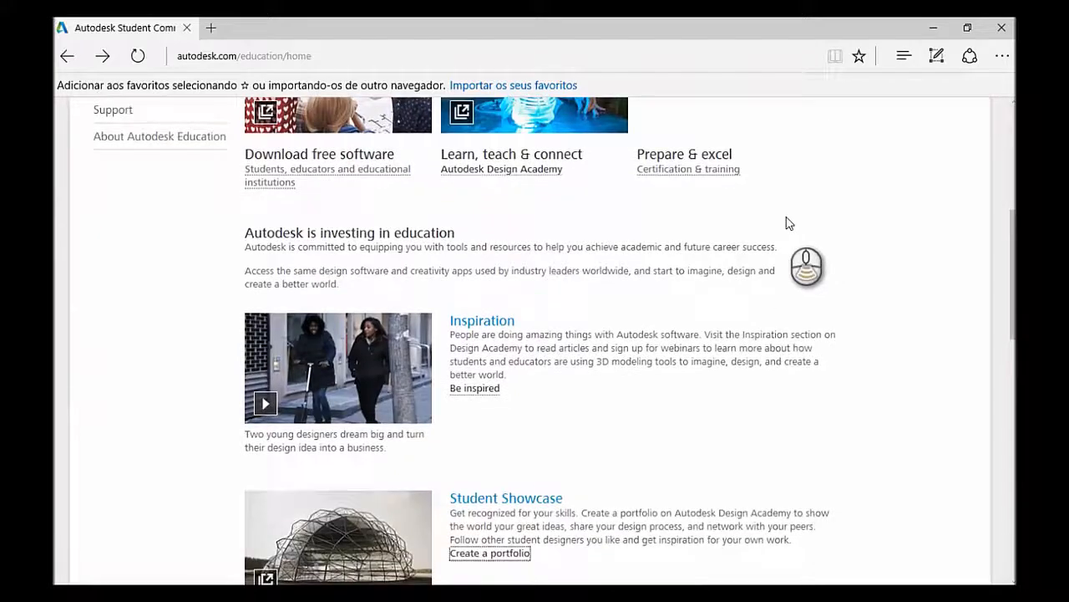
scroll(down, 3)
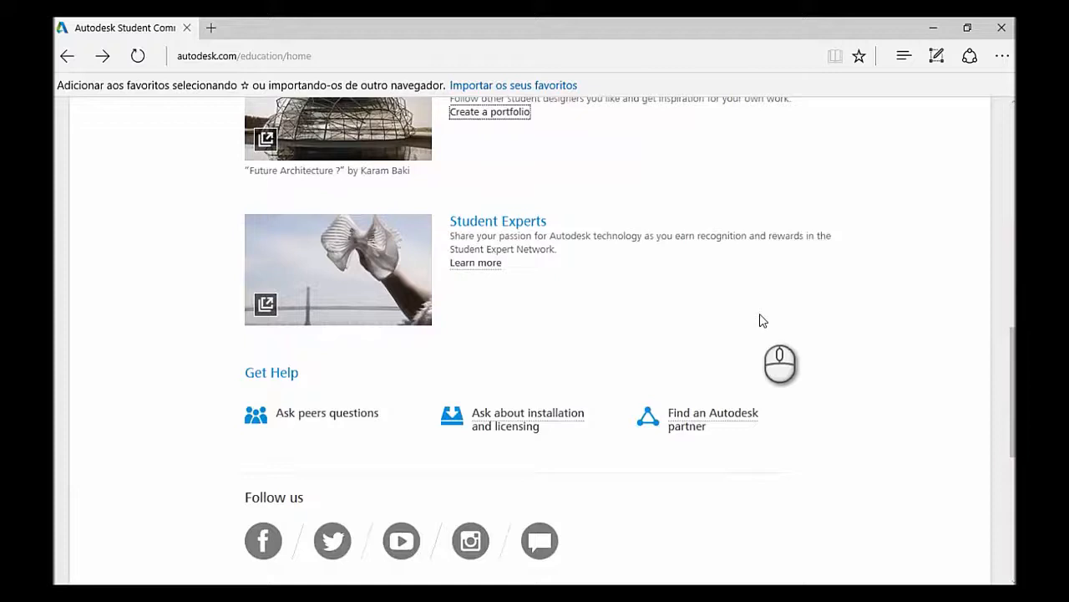
scroll(down, 3)
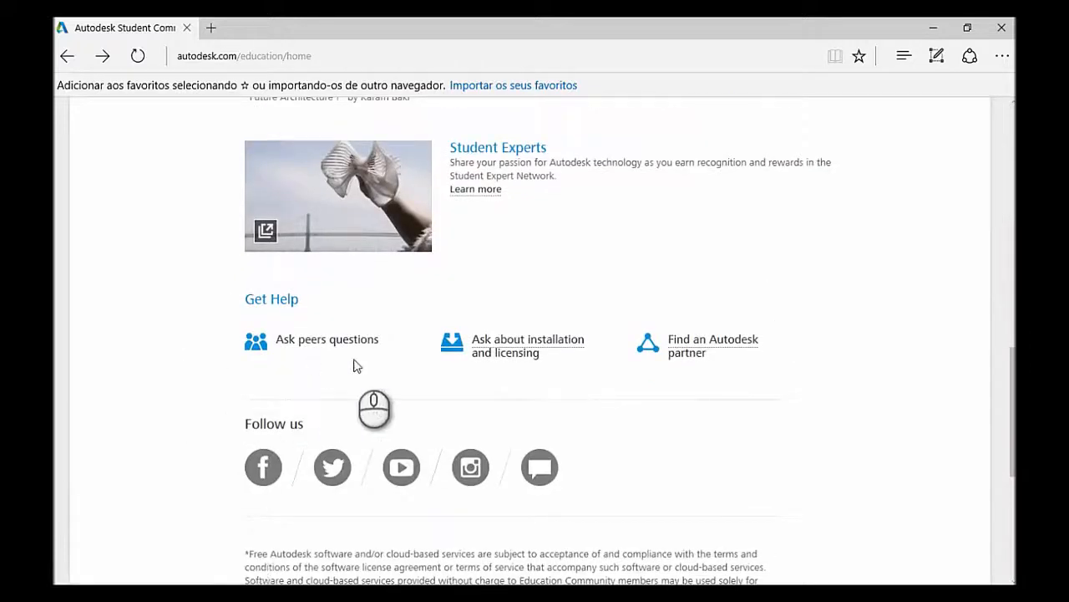
mouse_move(358, 348)
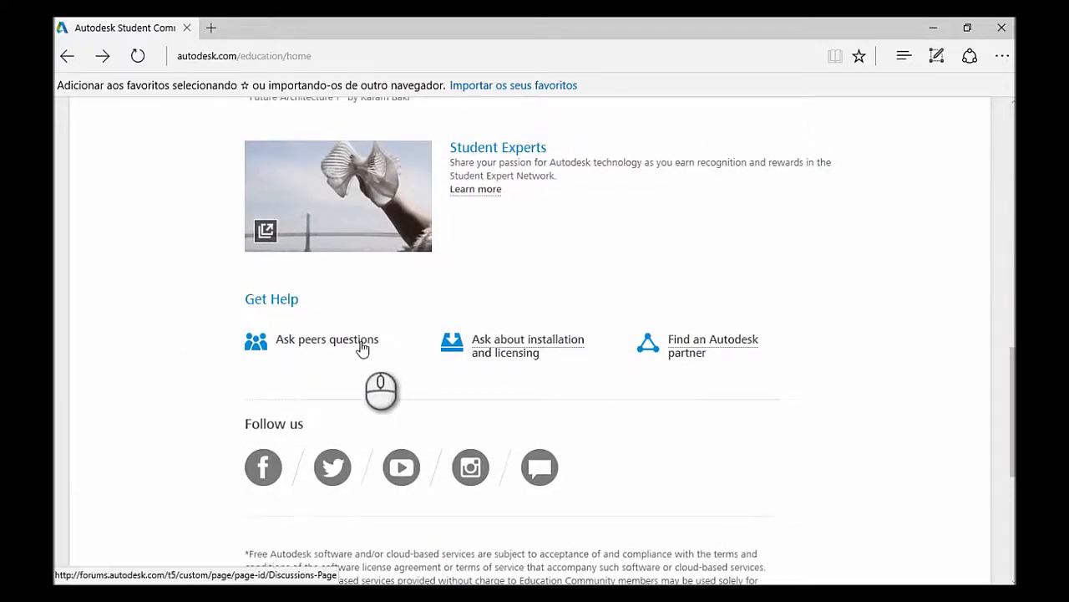
- Open 'Ask peers questions' and confirm leaving the Contributor Profile dialog unsaved
click(327, 340)
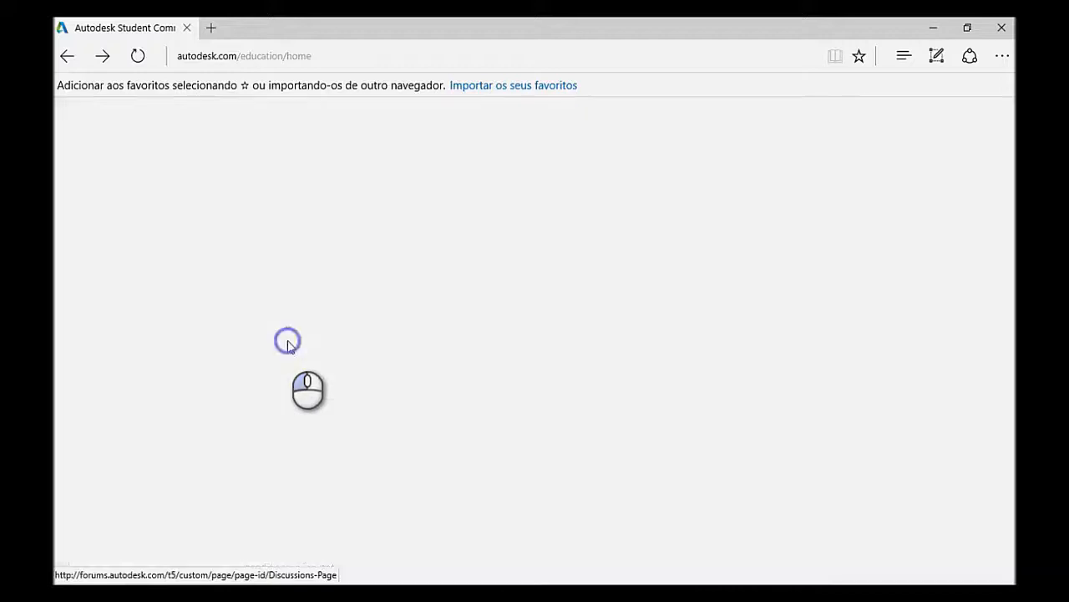
click(287, 342)
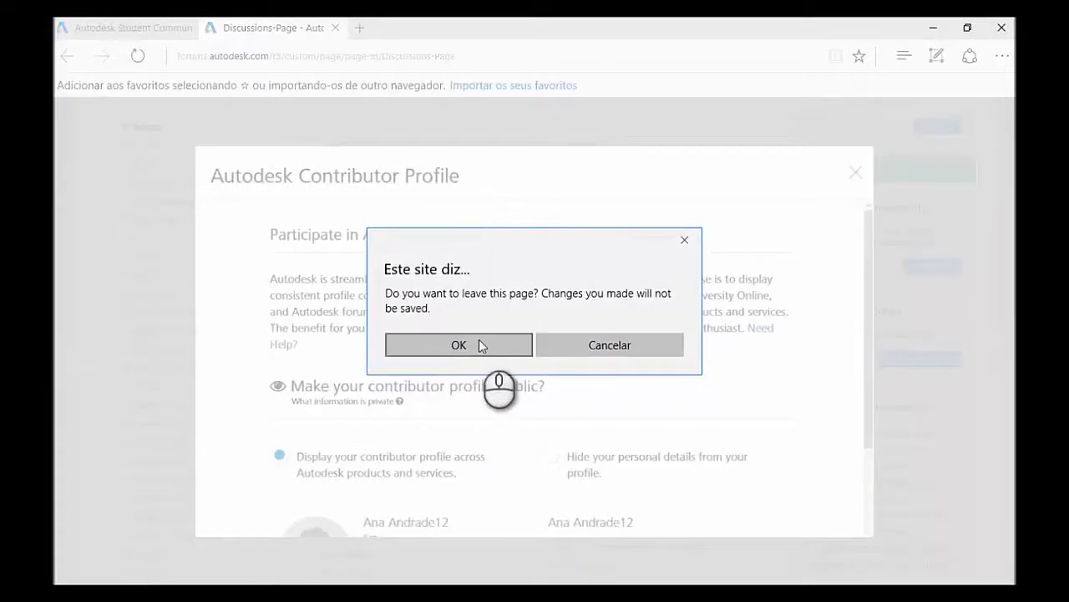
click(459, 344)
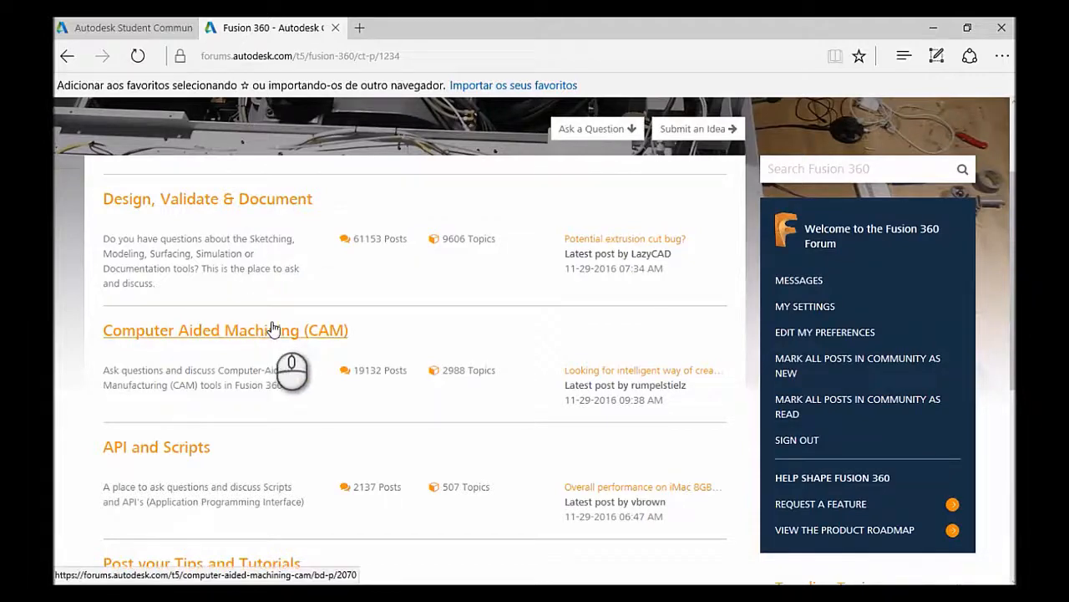
- Scroll the Fusion 360 forum's board list down to the footer and back up
scroll(down, 3)
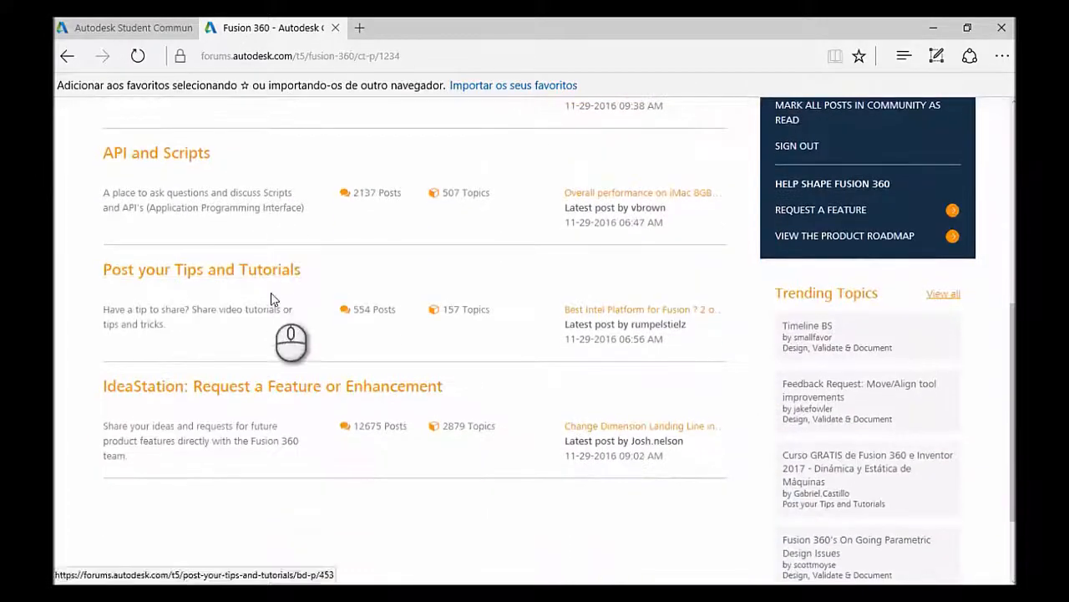
scroll(down, 3)
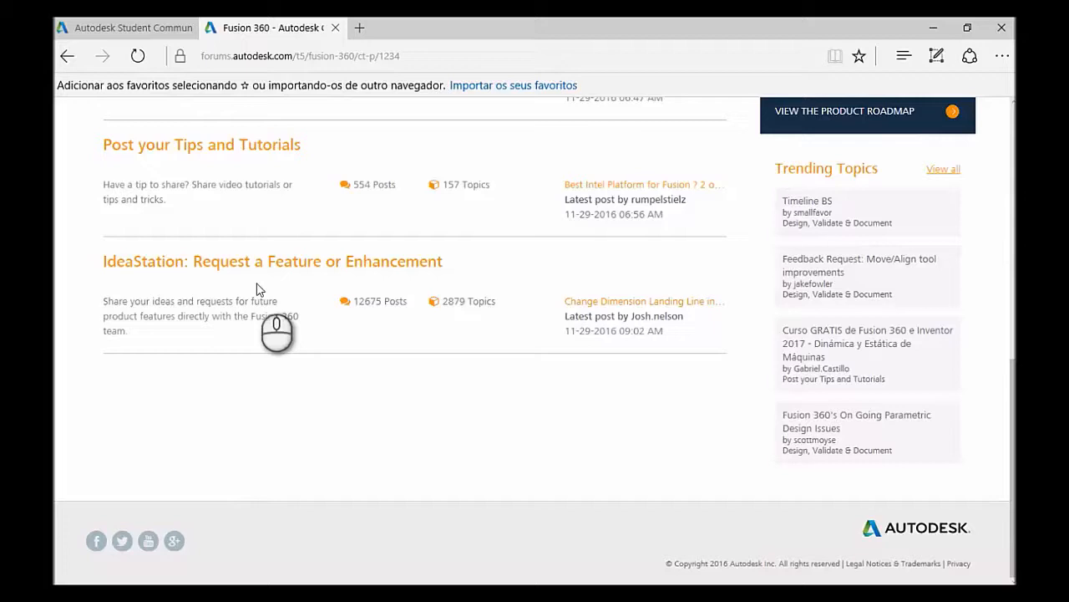
scroll(up, 3)
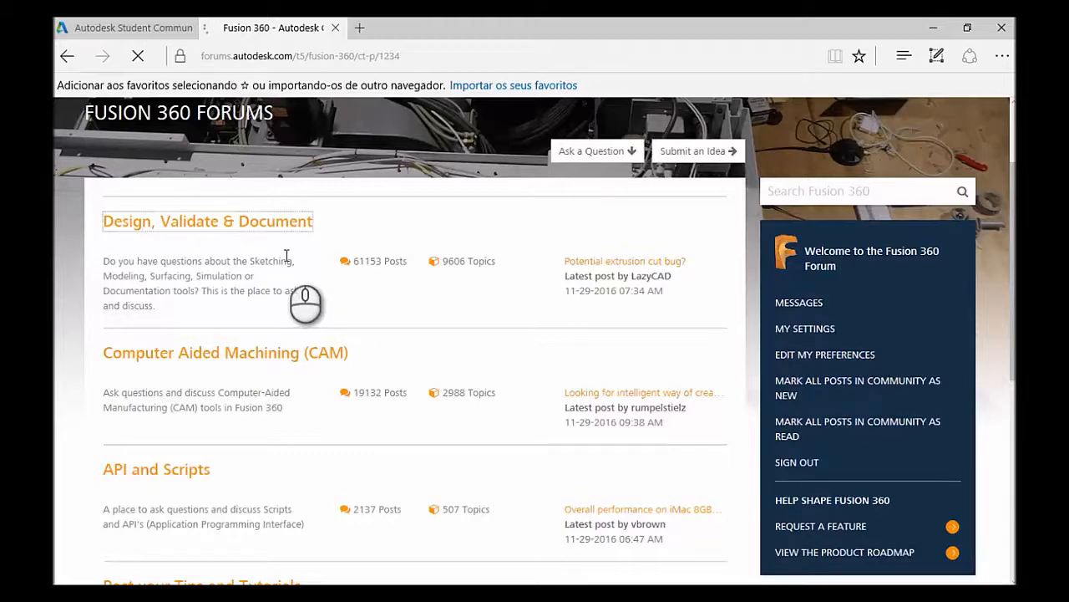
- Open the Design, Validate & Document board and scroll through its posts and back up
click(207, 220)
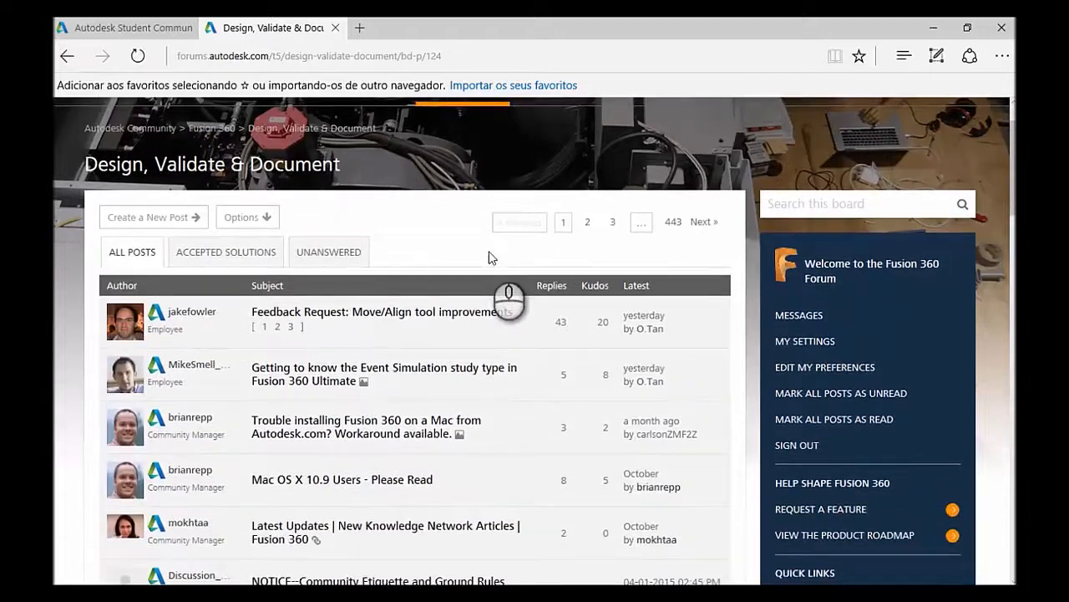
scroll(down, 3)
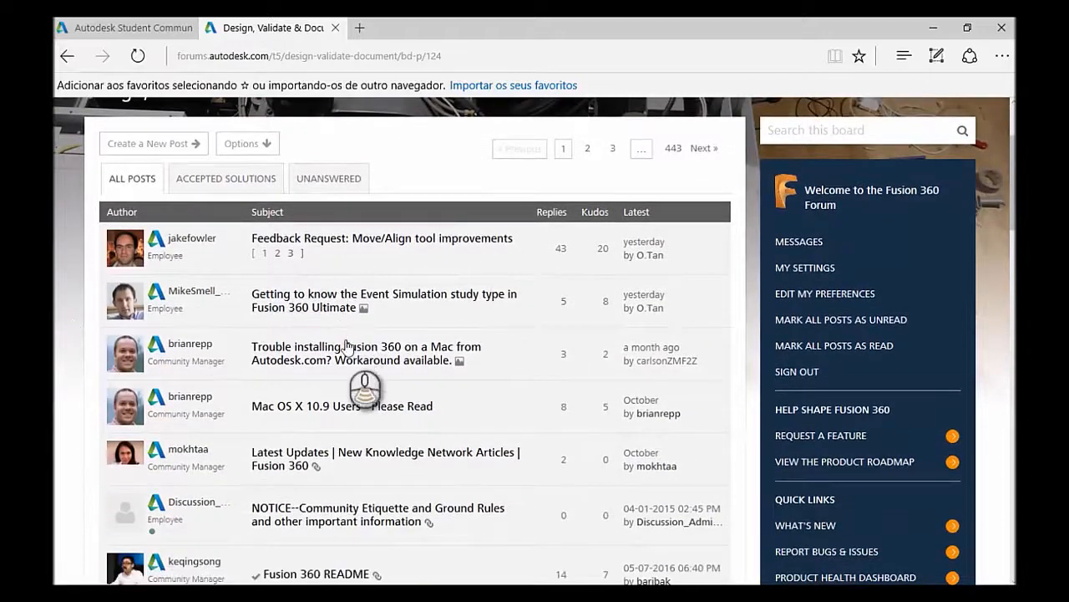
scroll(down, 3)
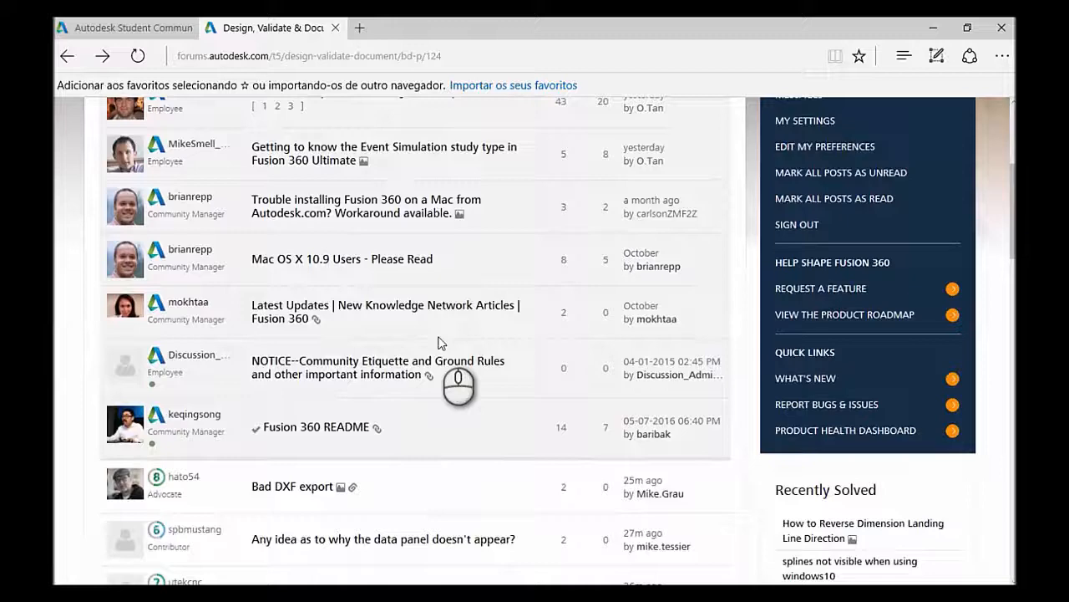
scroll(down, 3)
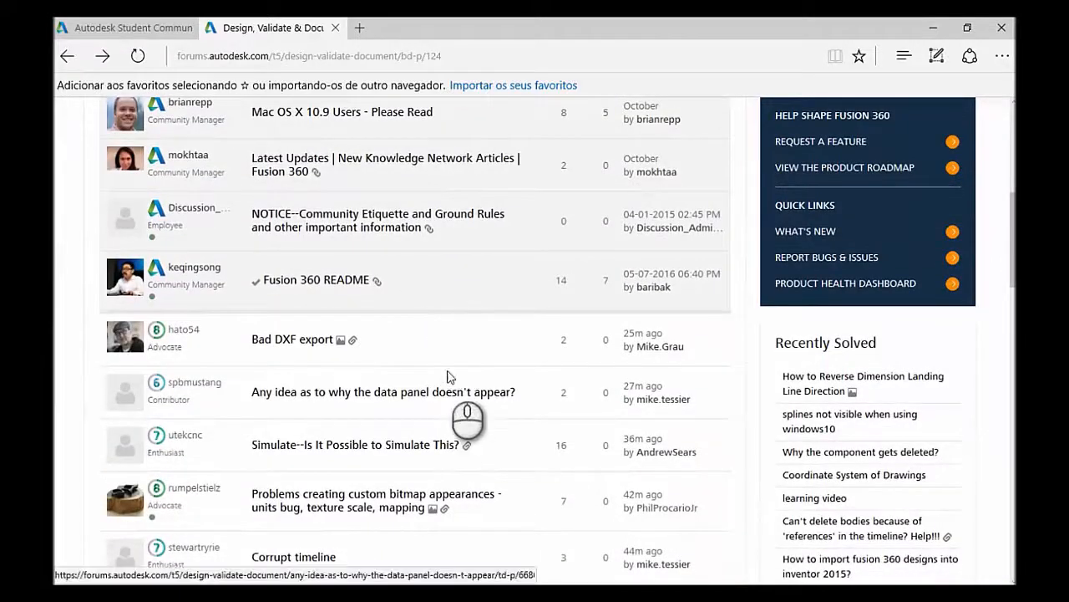
scroll(down, 3)
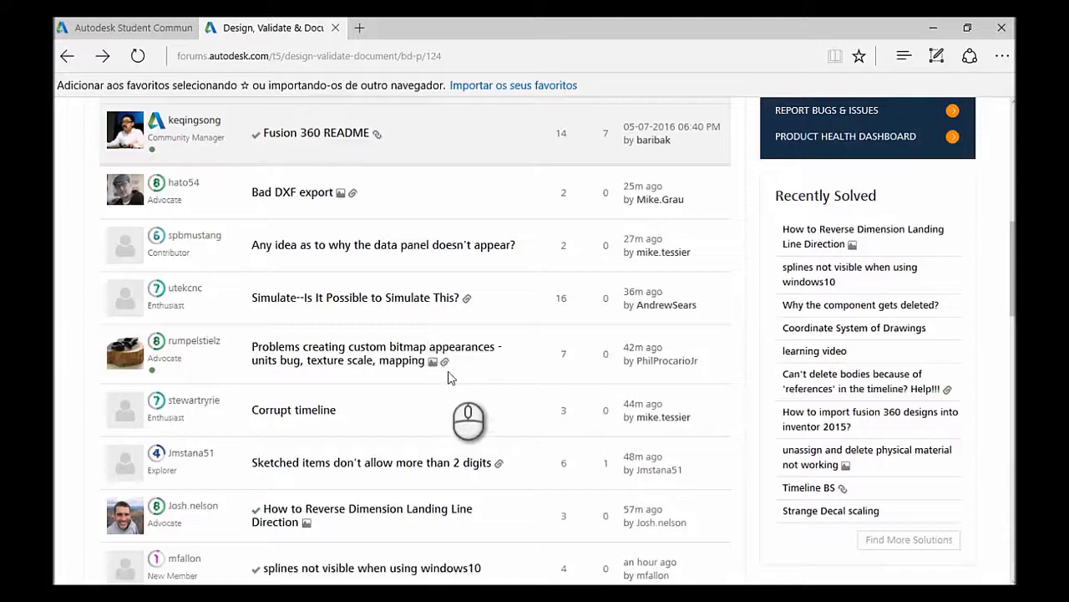
scroll(down, 3)
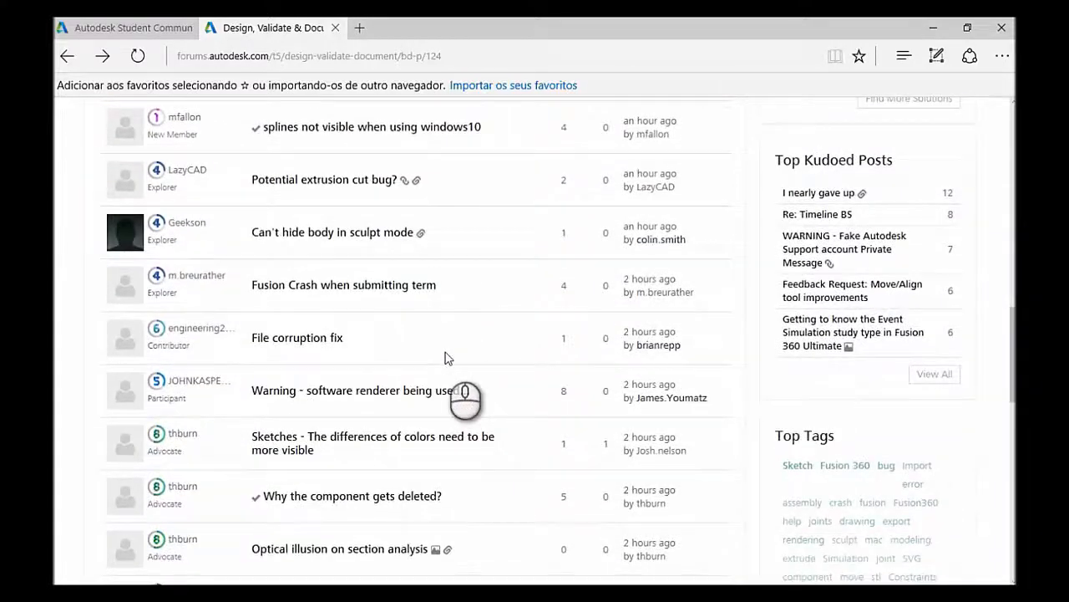
mouse_move(443, 359)
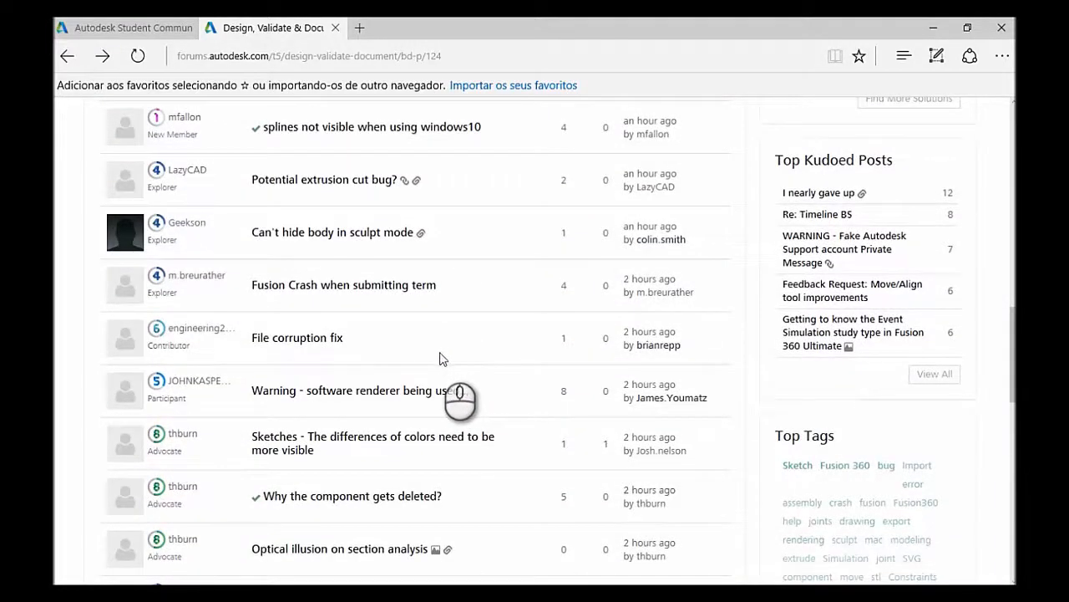
scroll(up, 3)
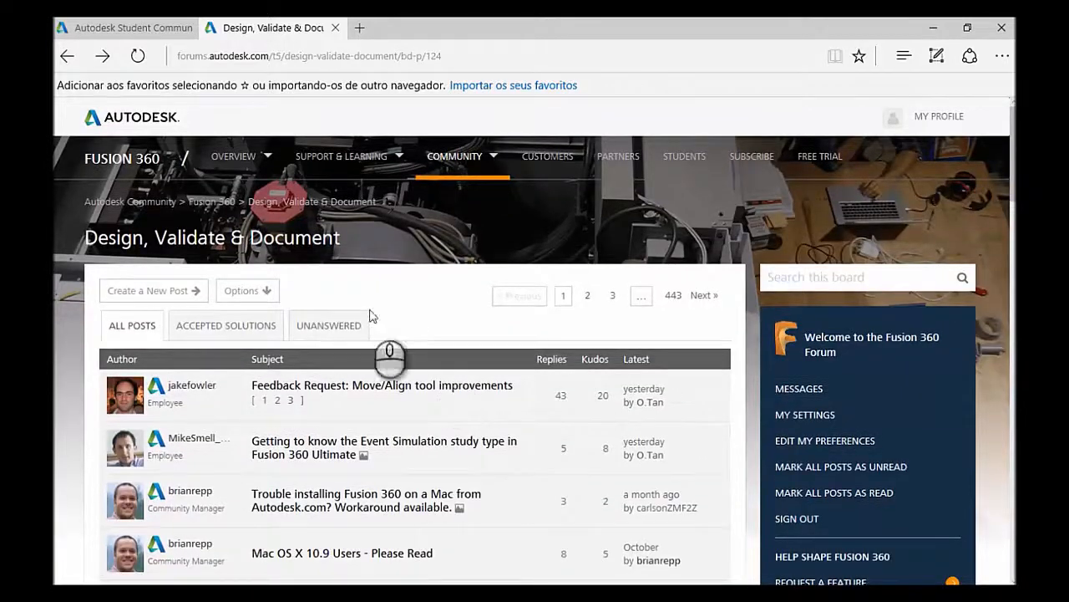
click(234, 157)
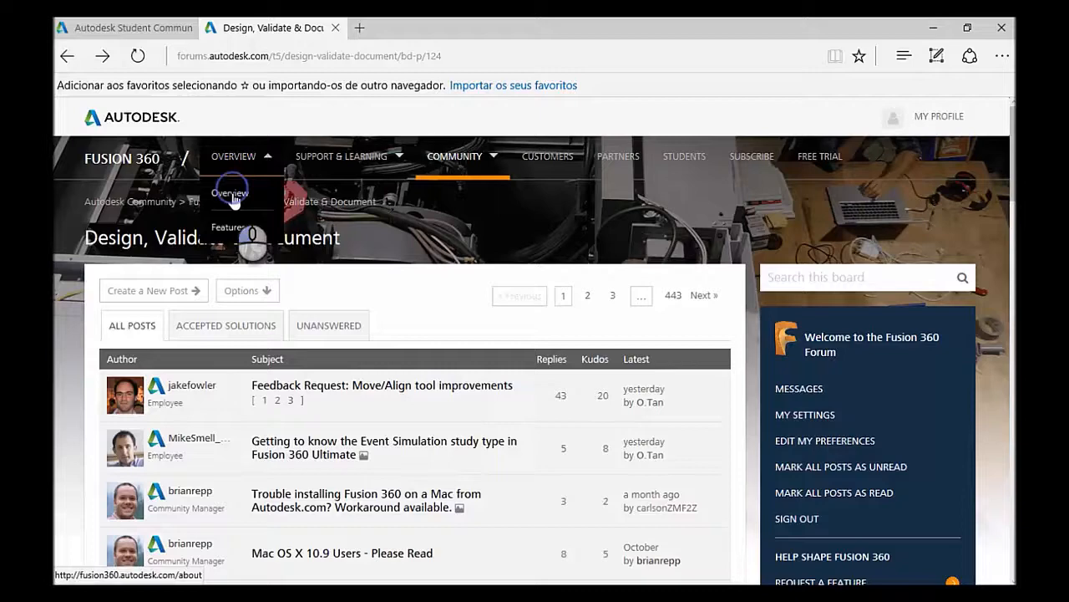
- Go to the Fusion 360 overview page and scroll to free student software and back
click(228, 193)
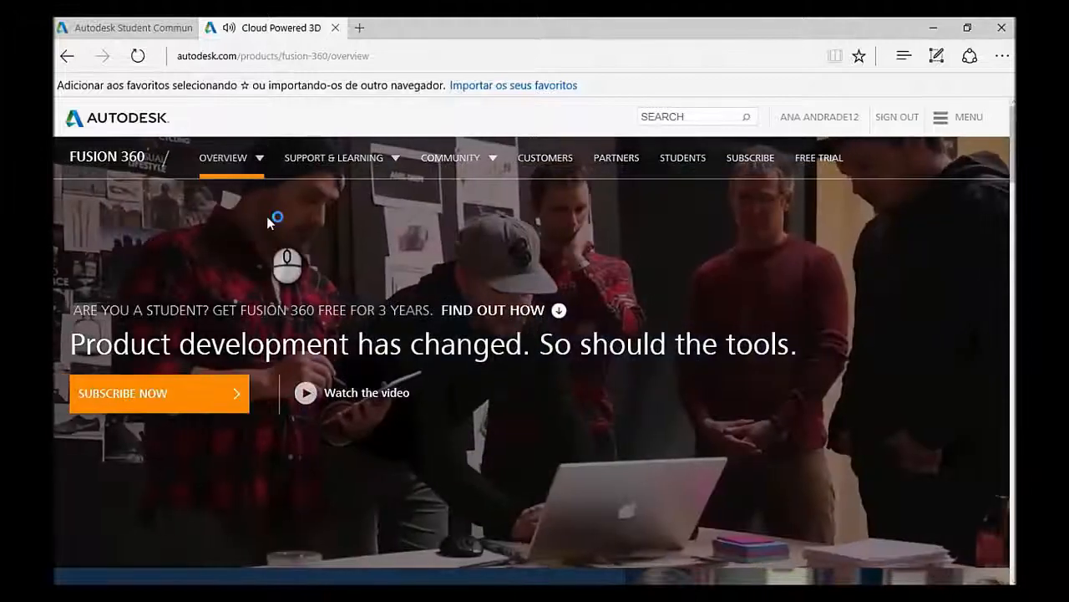
scroll(down, 3)
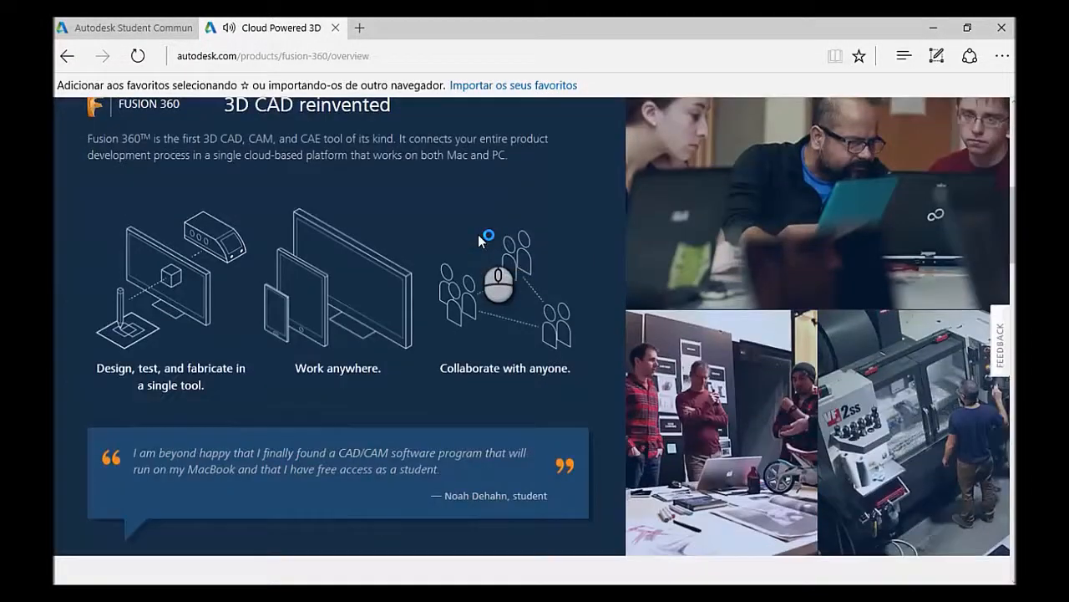
scroll(down, 3)
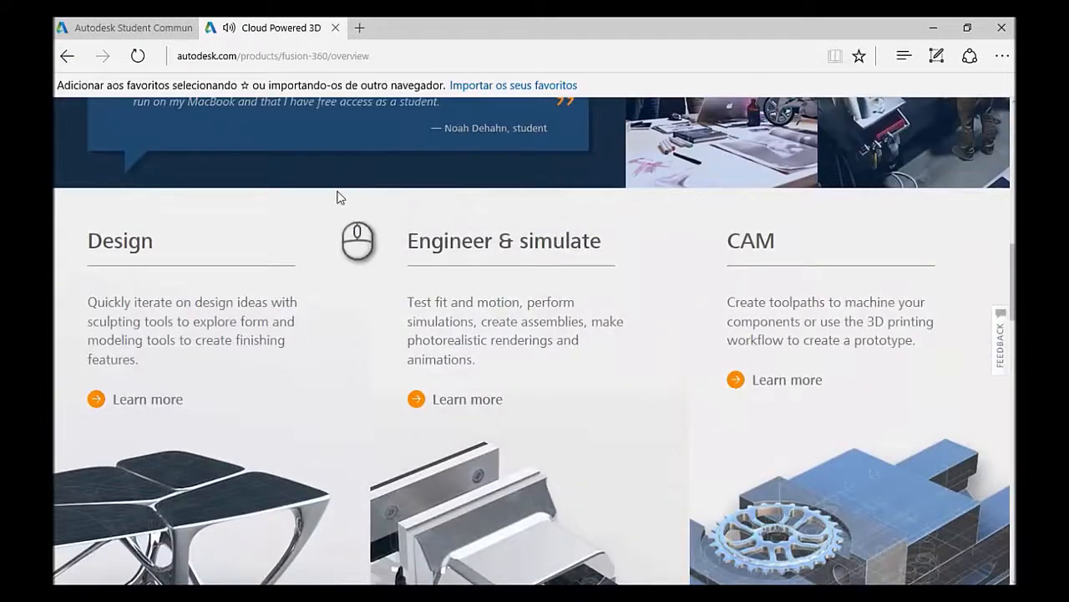
scroll(down, 3)
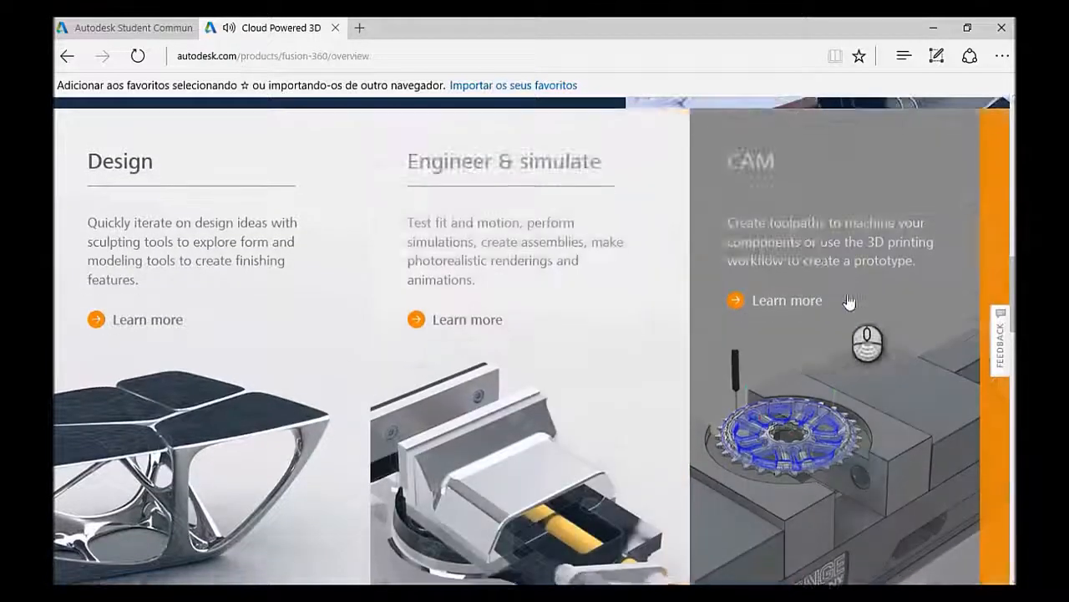
scroll(down, 3)
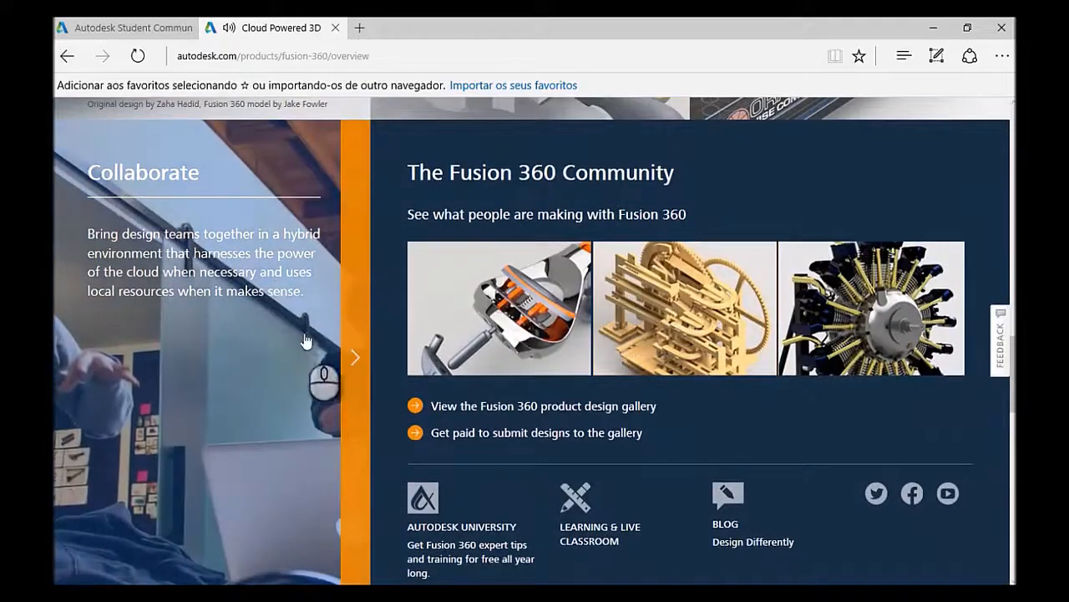
scroll(down, 3)
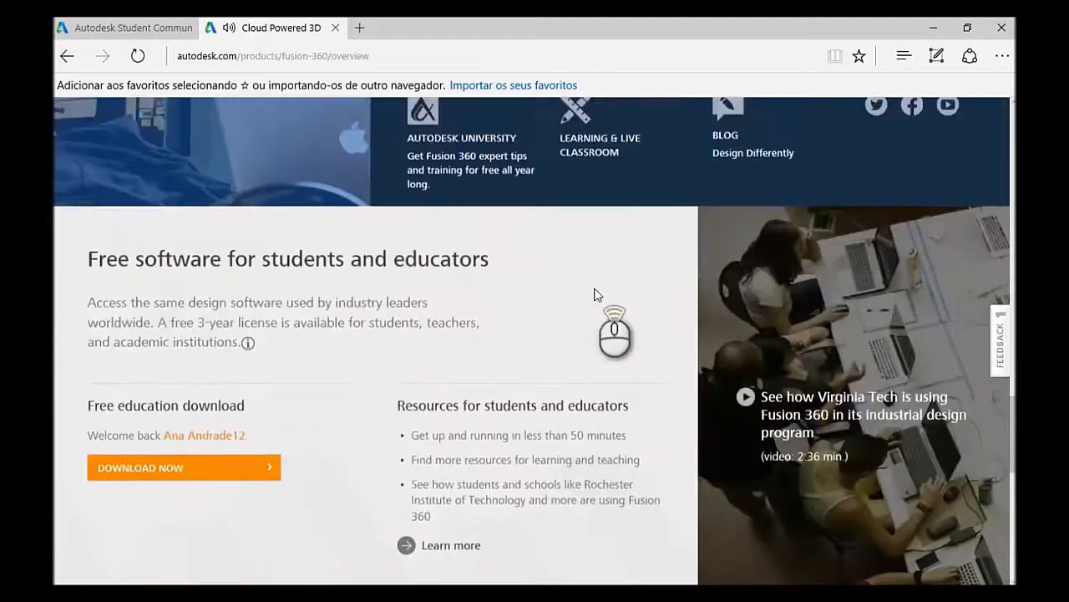
scroll(up, 3)
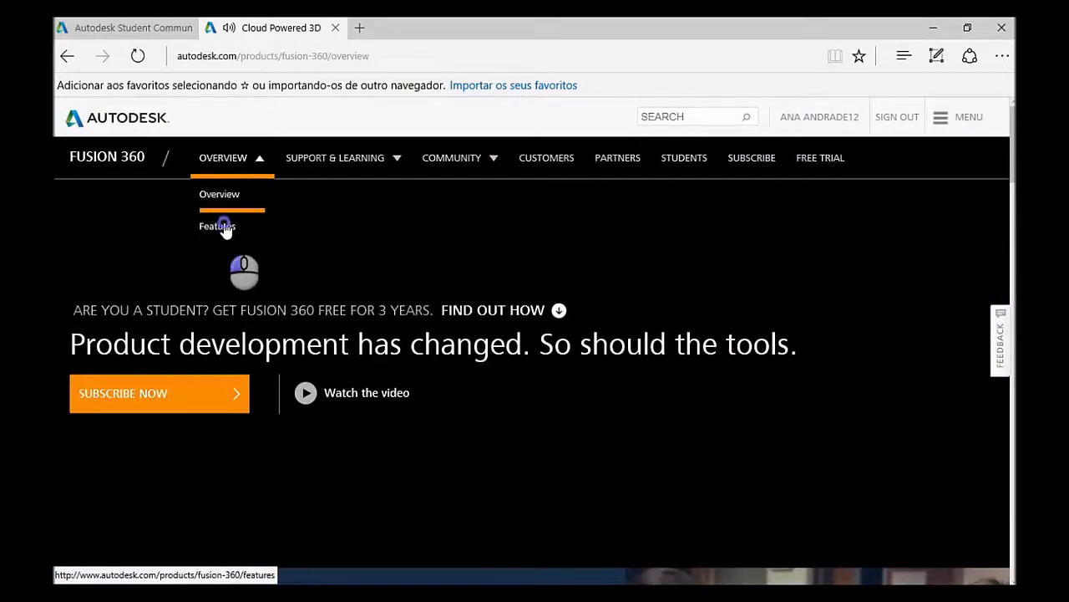
- Open Fusion 360 Features and preview then close the Freeform modeling & sculpting card
click(217, 227)
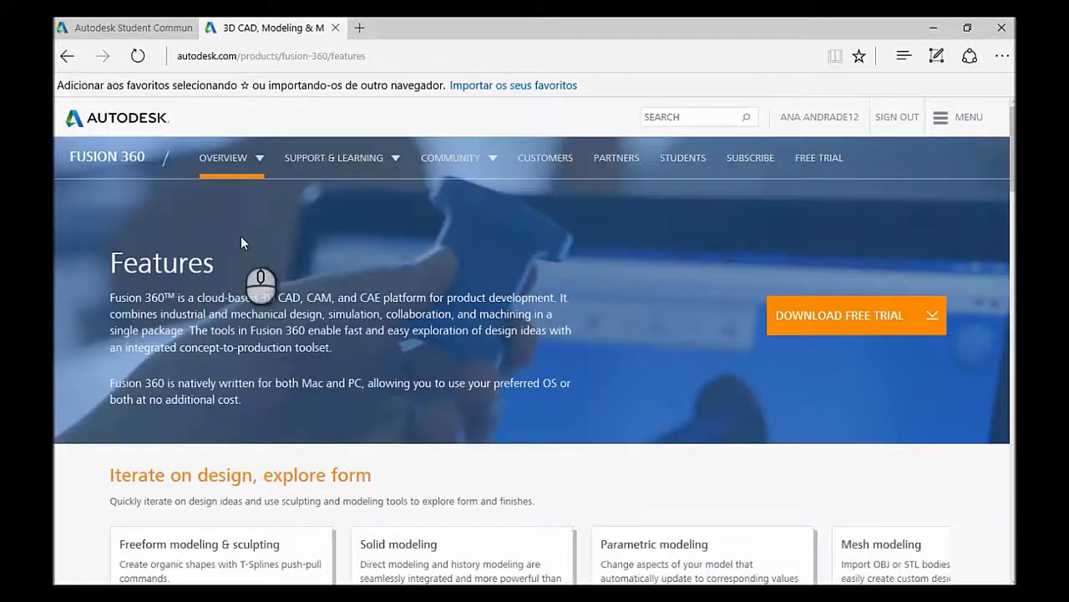
scroll(down, 3)
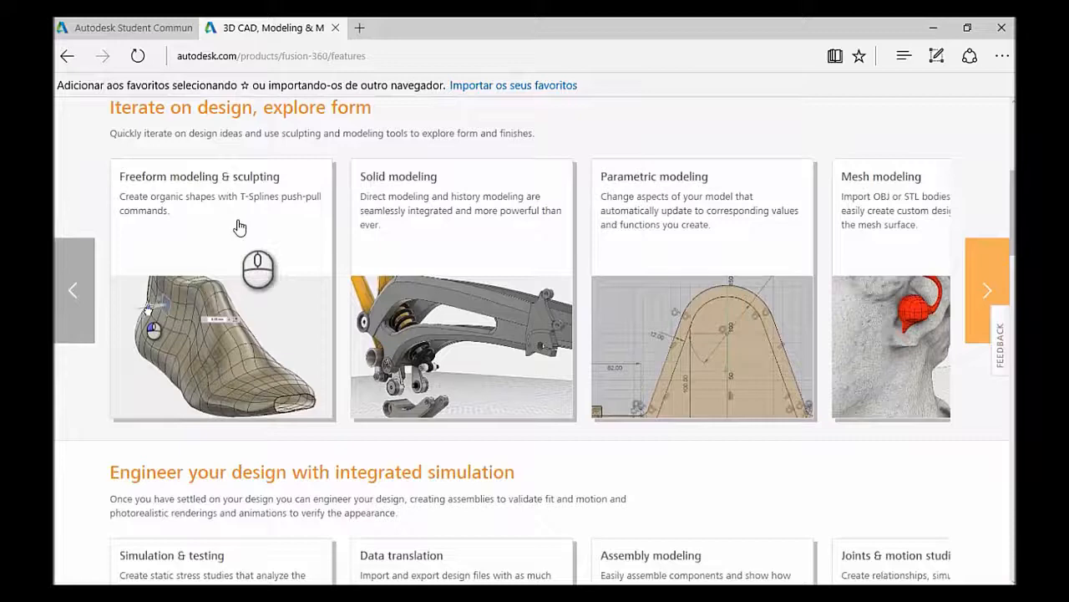
click(221, 293)
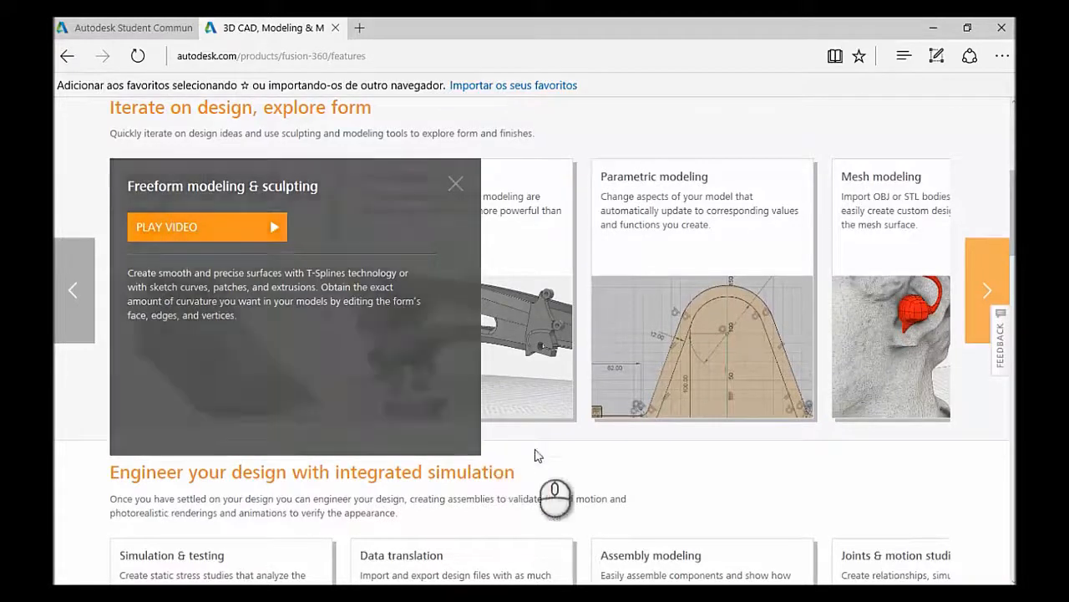
click(456, 183)
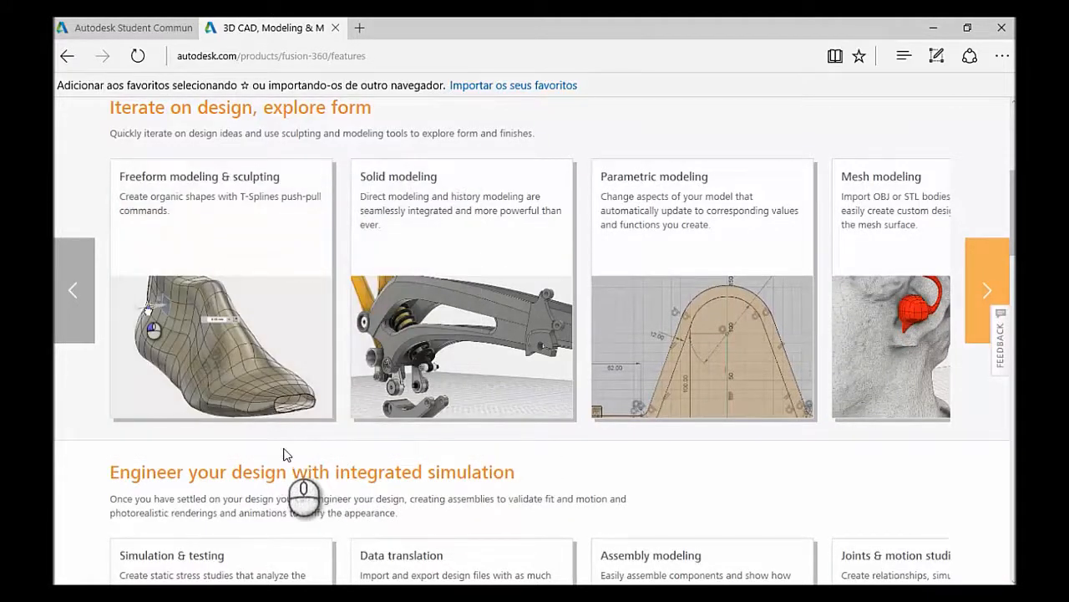
mouse_move(454, 456)
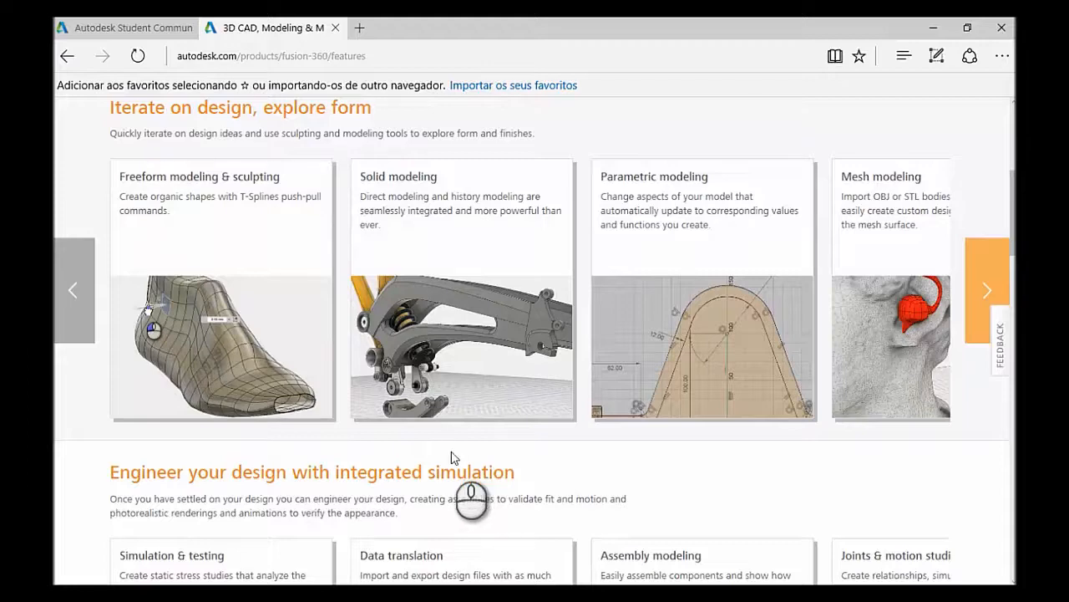
mouse_move(666, 455)
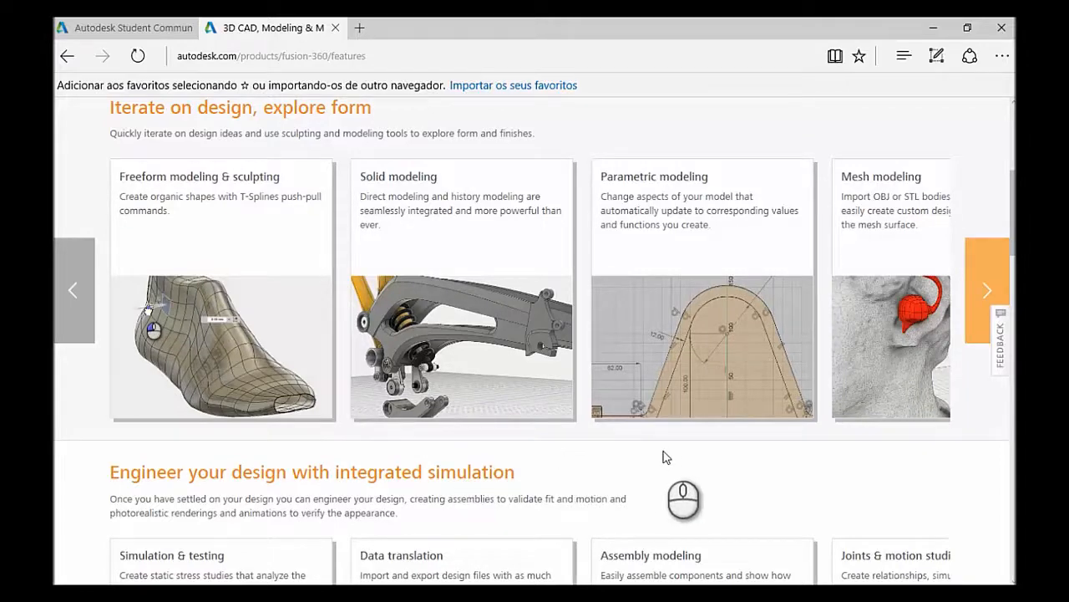
mouse_move(866, 476)
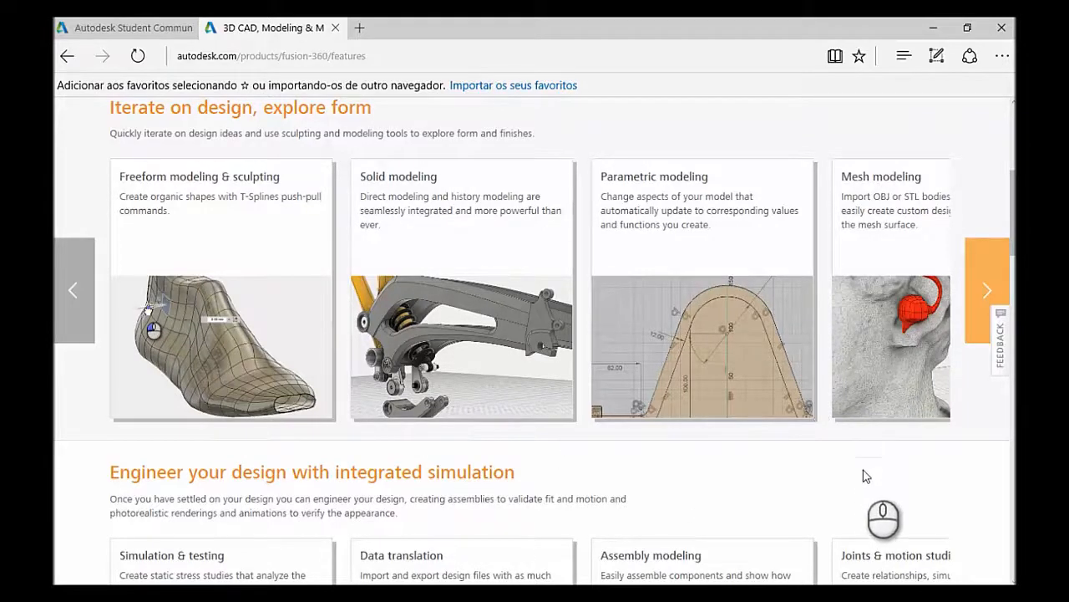
- Scroll through the Features sections down to What's ahead
scroll(down, 3)
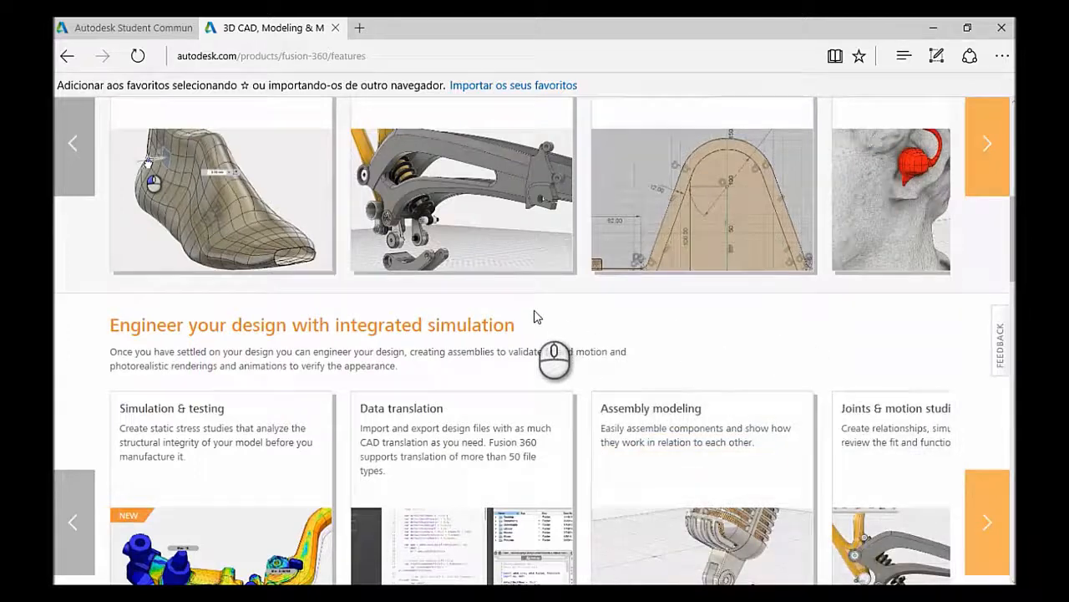
scroll(down, 3)
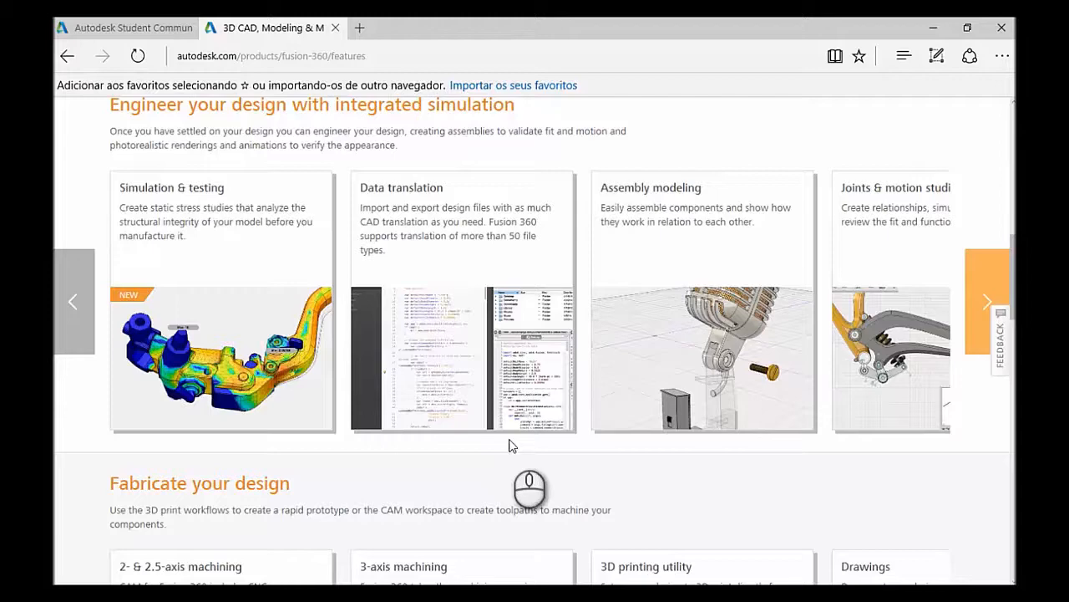
scroll(down, 3)
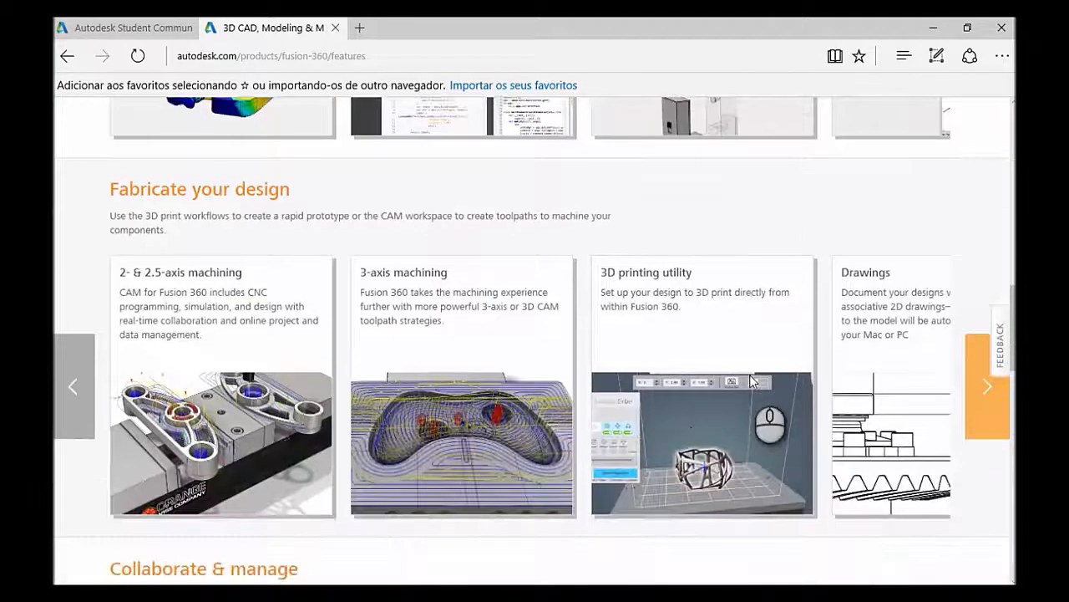
scroll(down, 3)
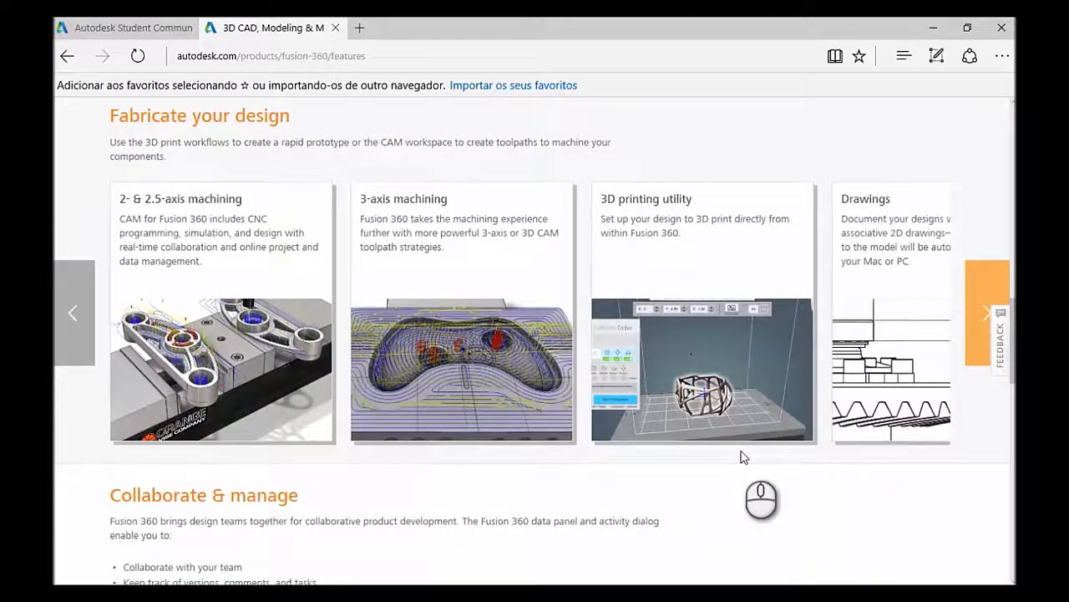
scroll(down, 3)
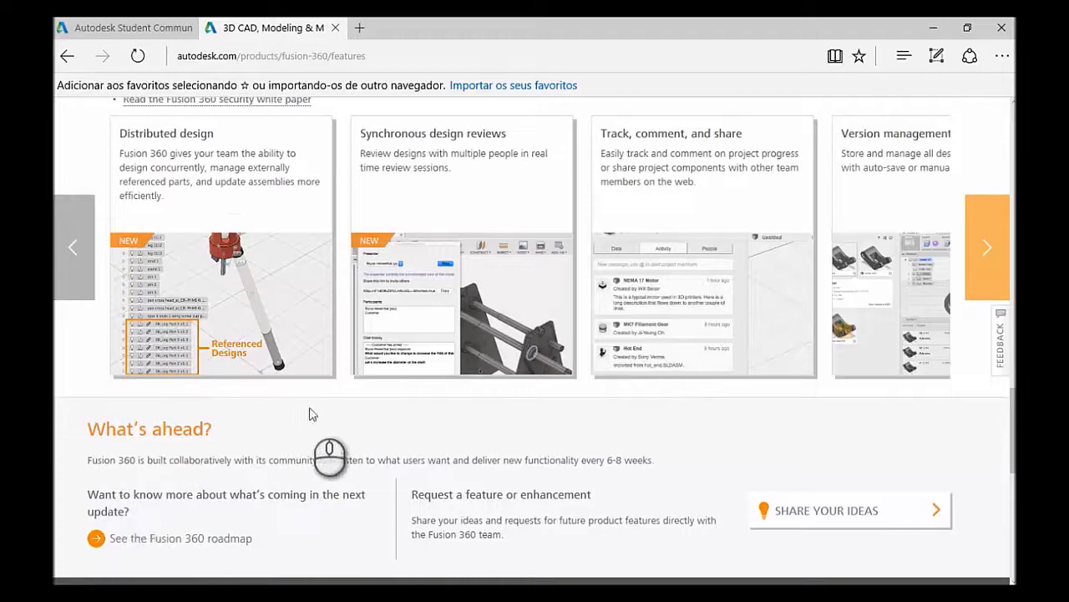
mouse_move(323, 414)
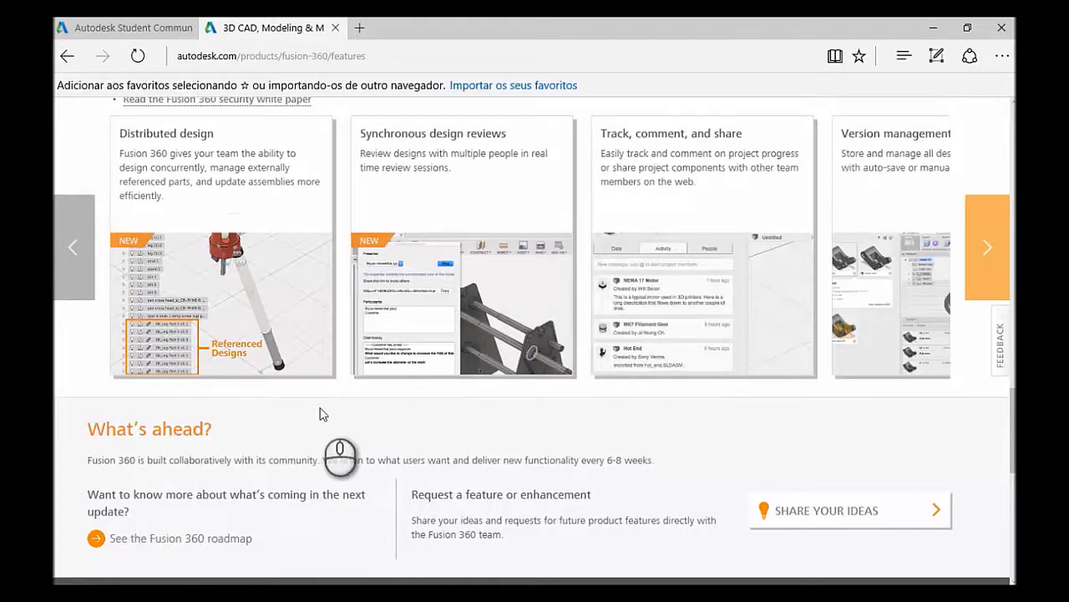
scroll(down, 3)
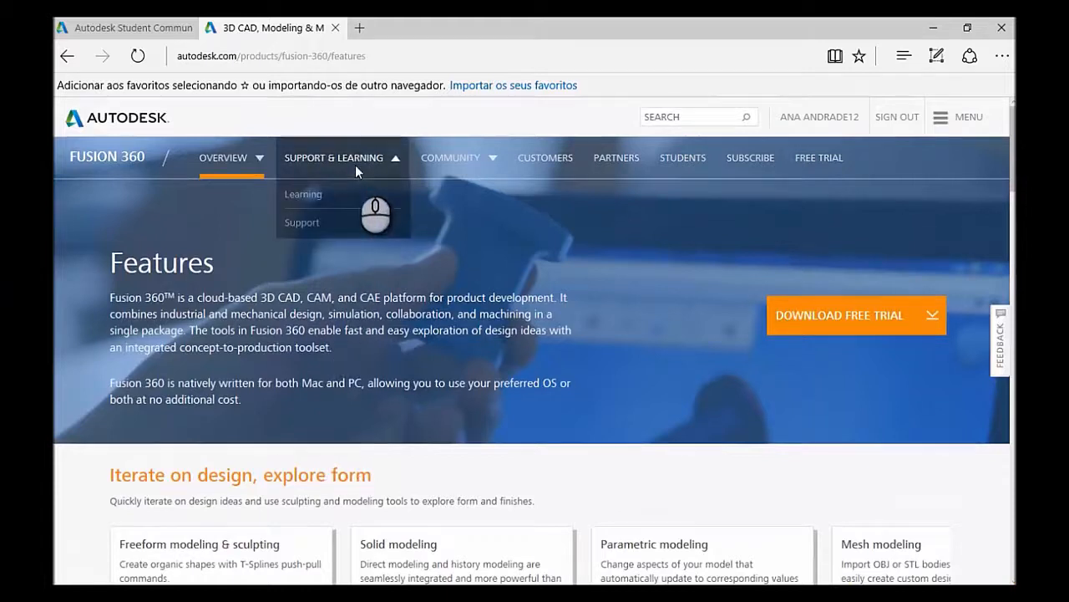
- Open Support & Learning > Learning and scroll through the Get started tutorial list
click(302, 194)
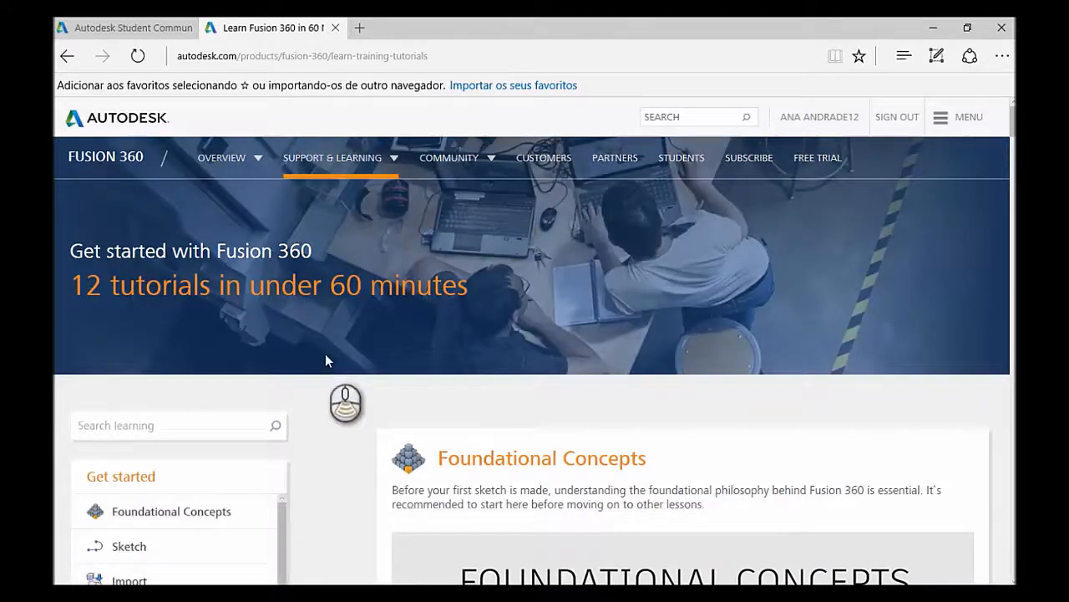
scroll(down, 3)
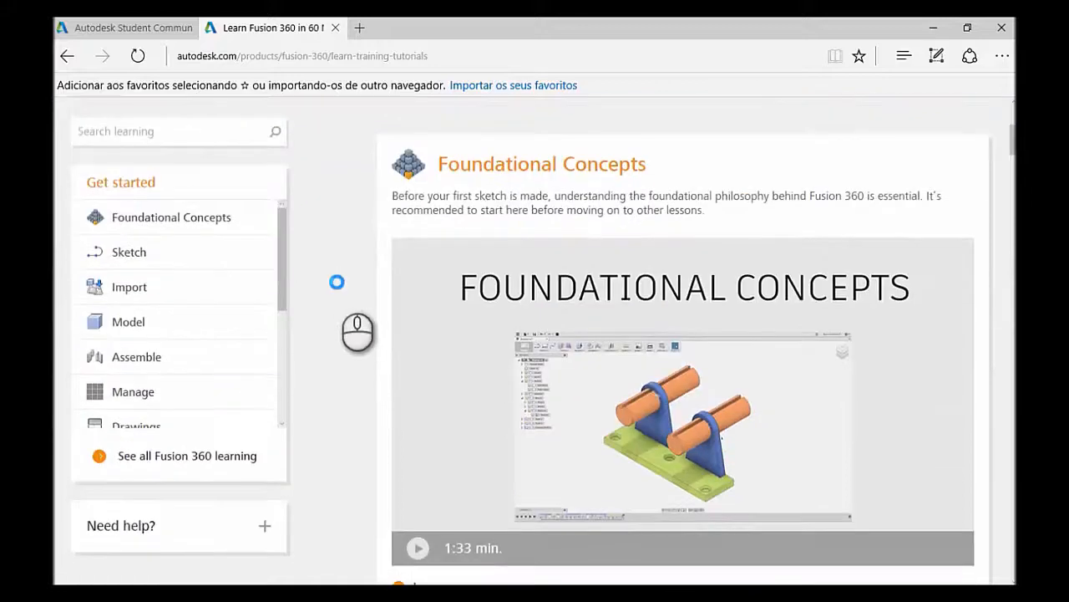
scroll(down, 3)
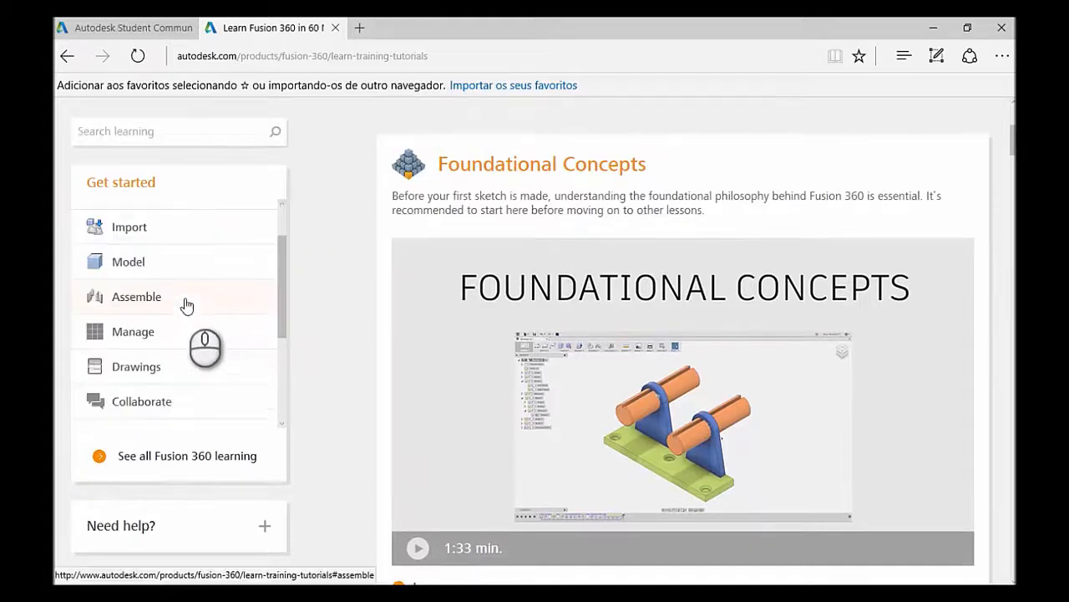
scroll(down, 3)
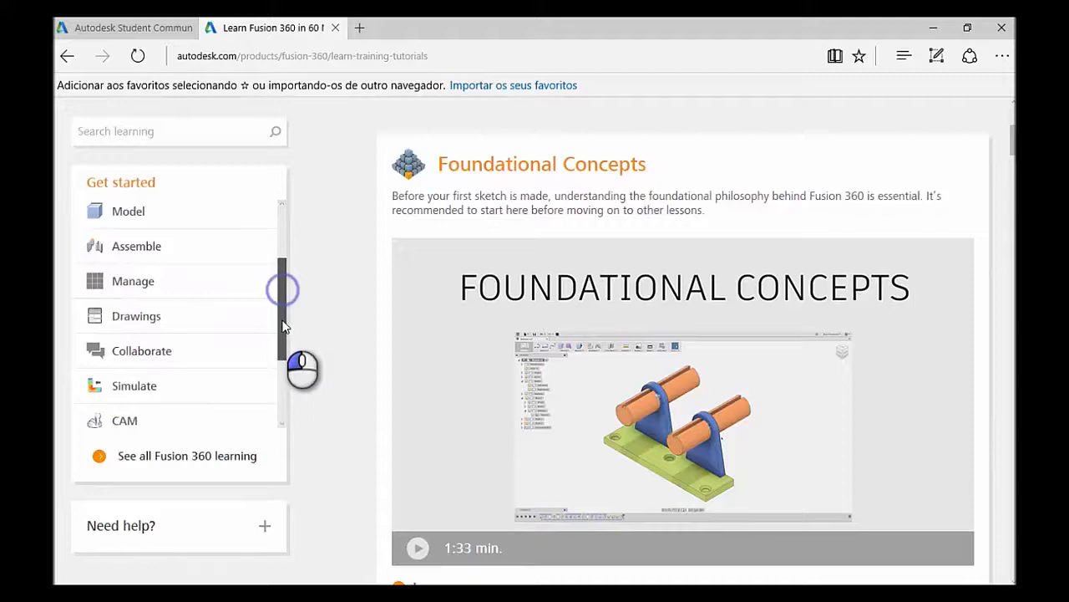
scroll(down, 3)
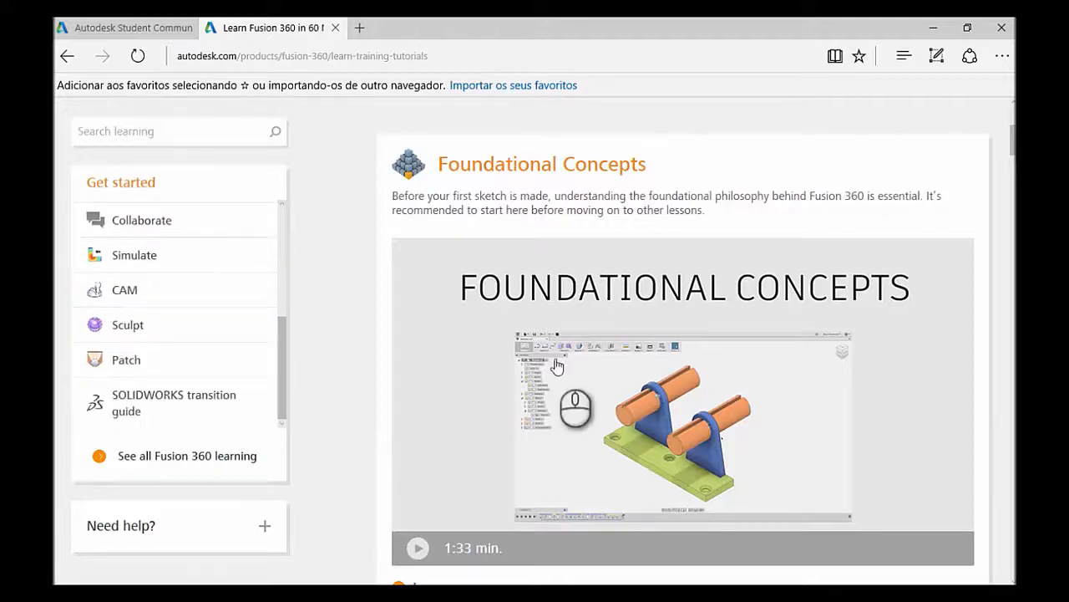
scroll(down, 3)
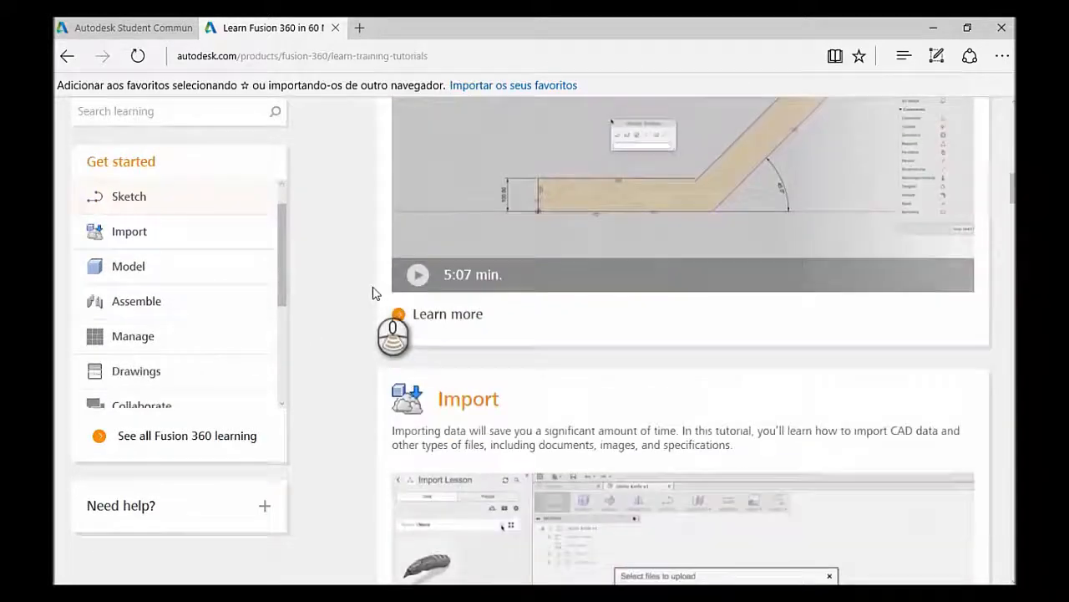
scroll(down, 3)
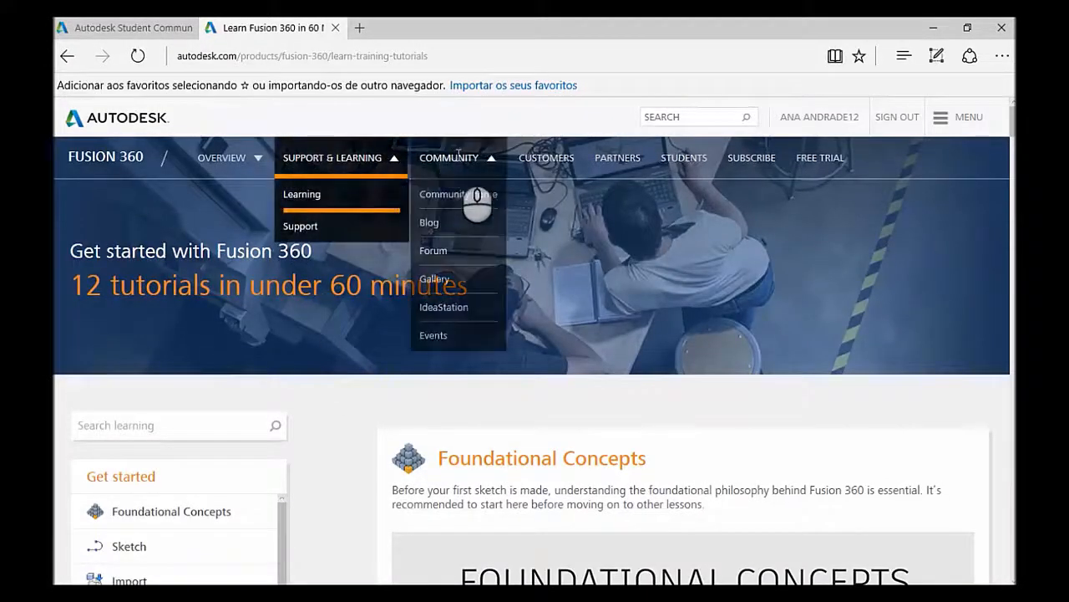
mouse_move(457, 331)
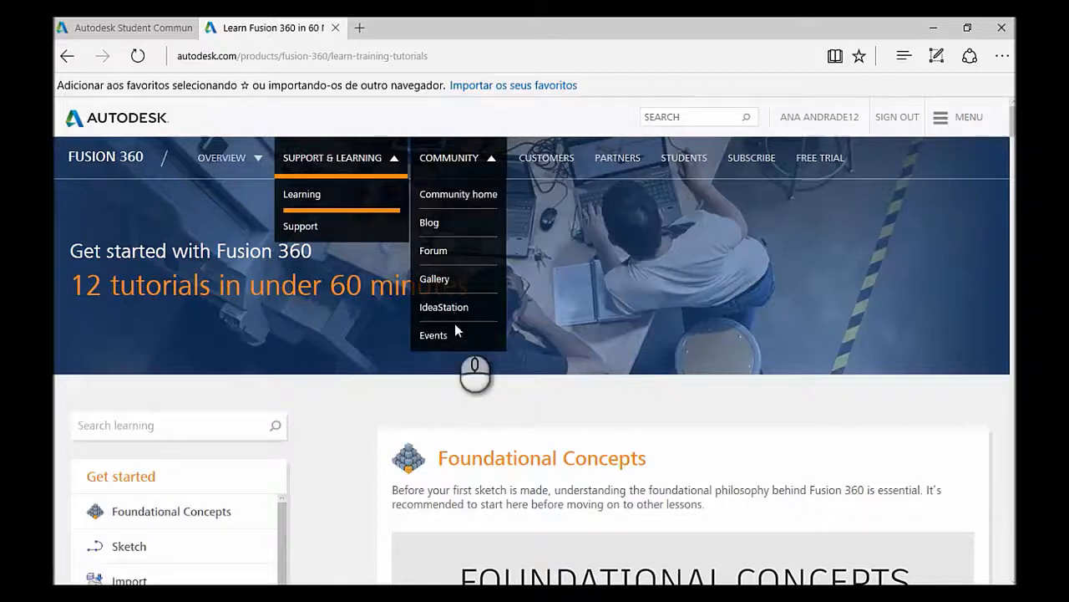
mouse_move(639, 193)
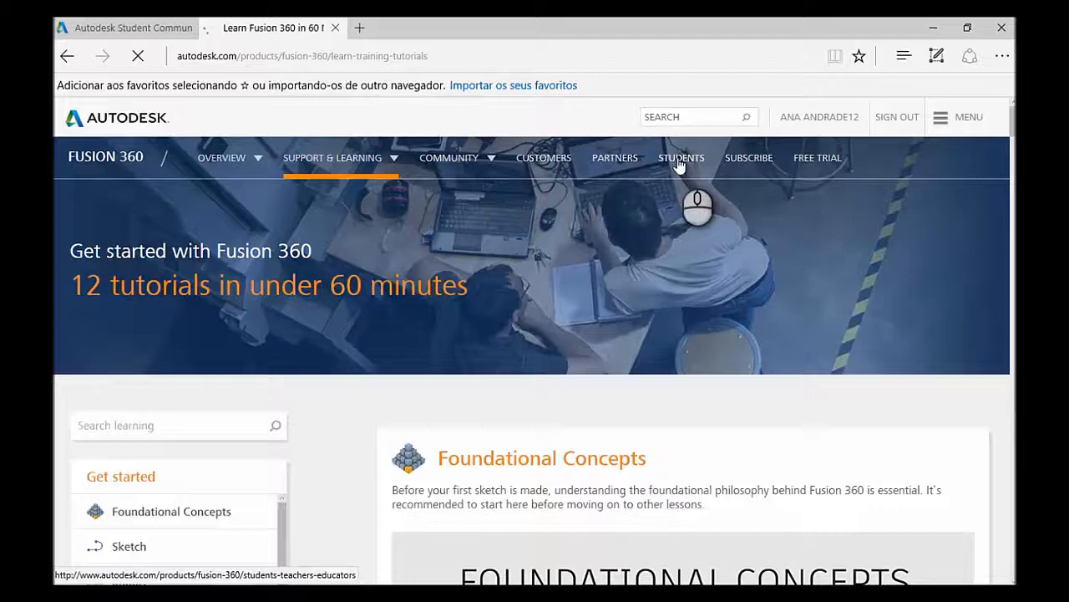
- Open the Fusion 360 students page and follow its Design for Home & Office challenge link
click(681, 157)
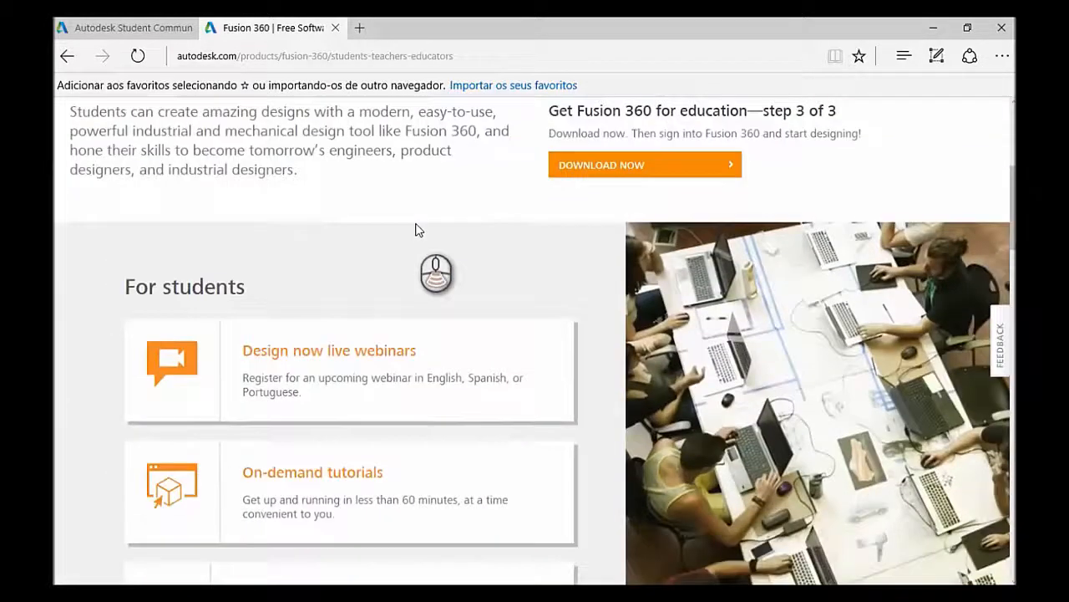
scroll(down, 3)
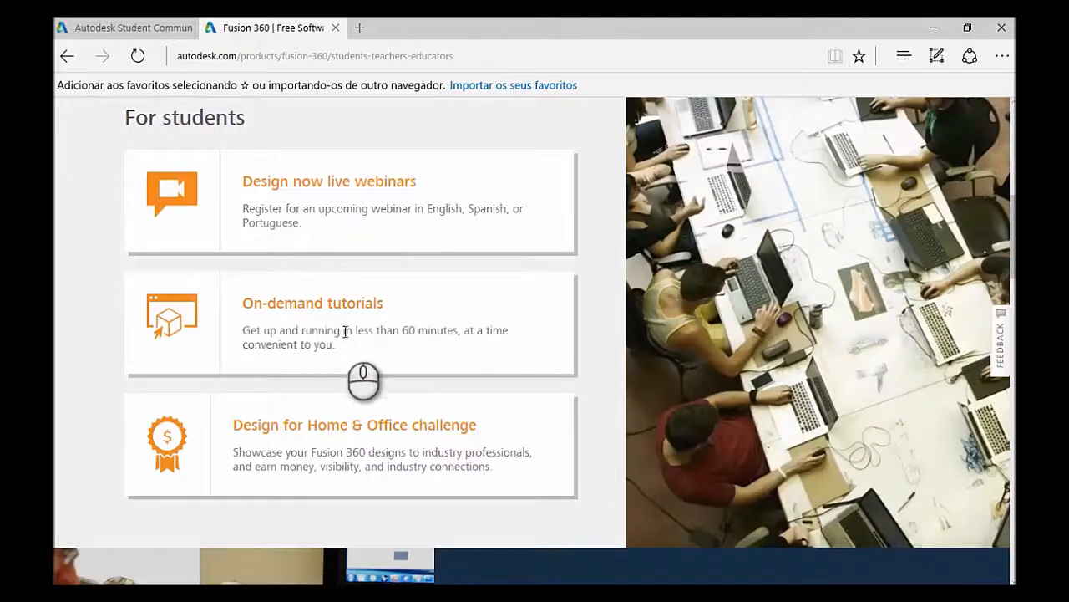
mouse_move(399, 345)
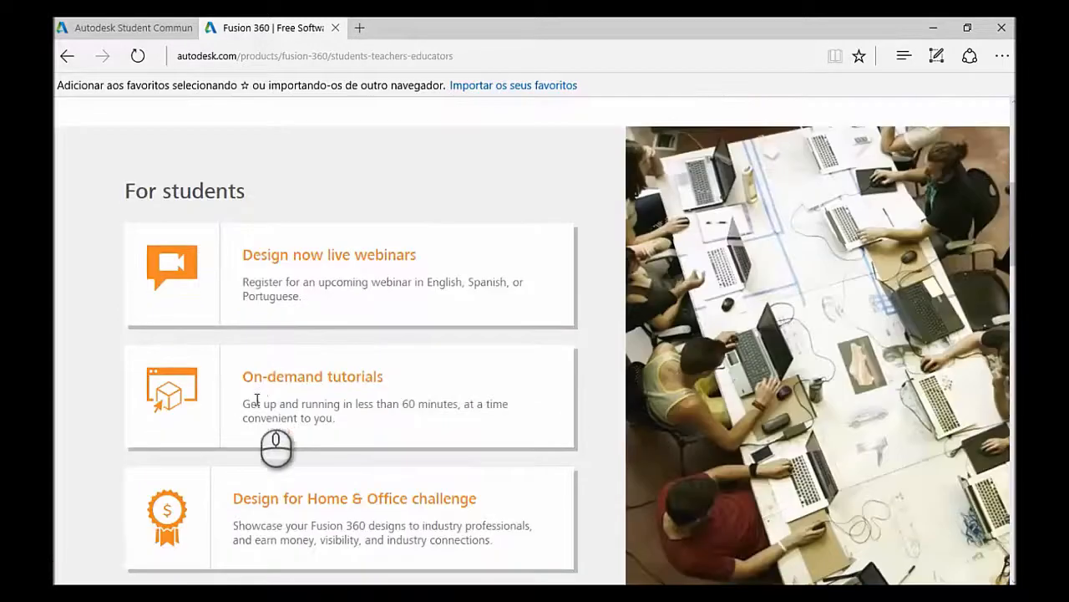
mouse_move(390, 504)
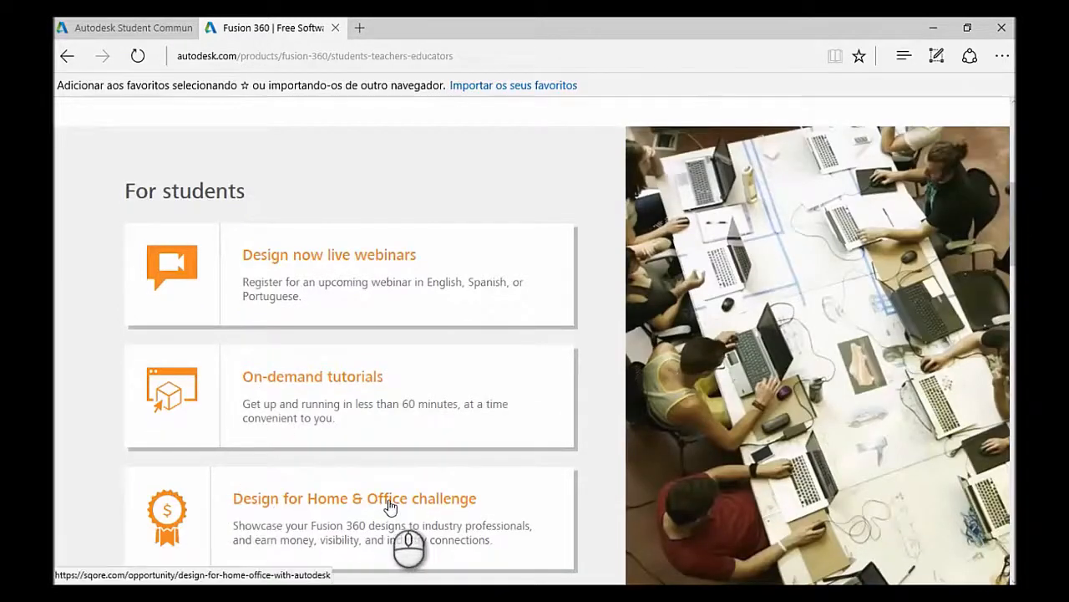
click(352, 498)
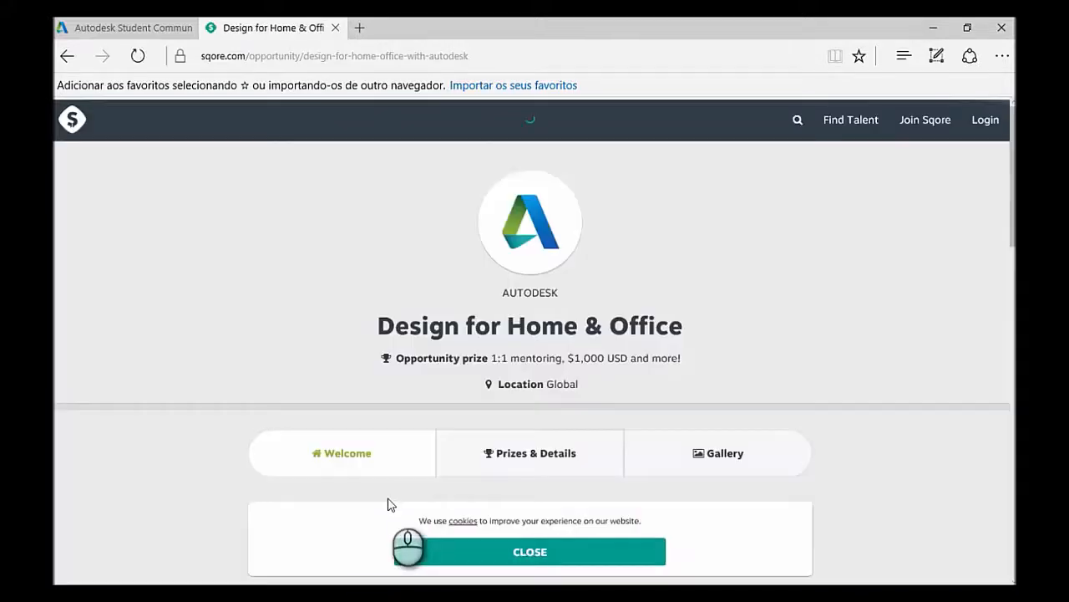
- Dismiss the Sqore cookie banner and scroll through the Welcome steps and upload tasks
click(529, 552)
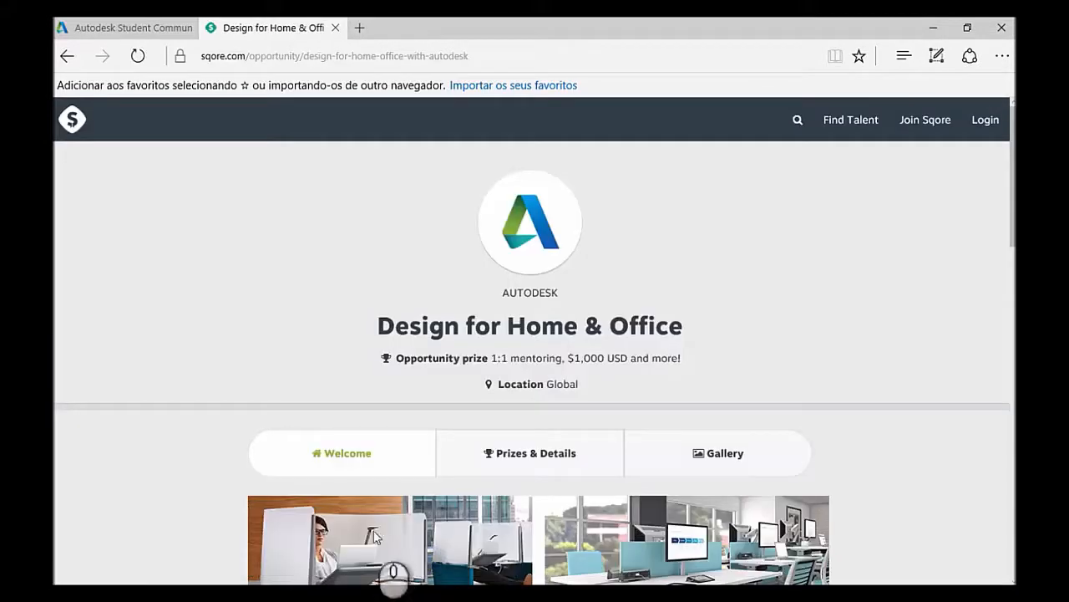
mouse_move(223, 381)
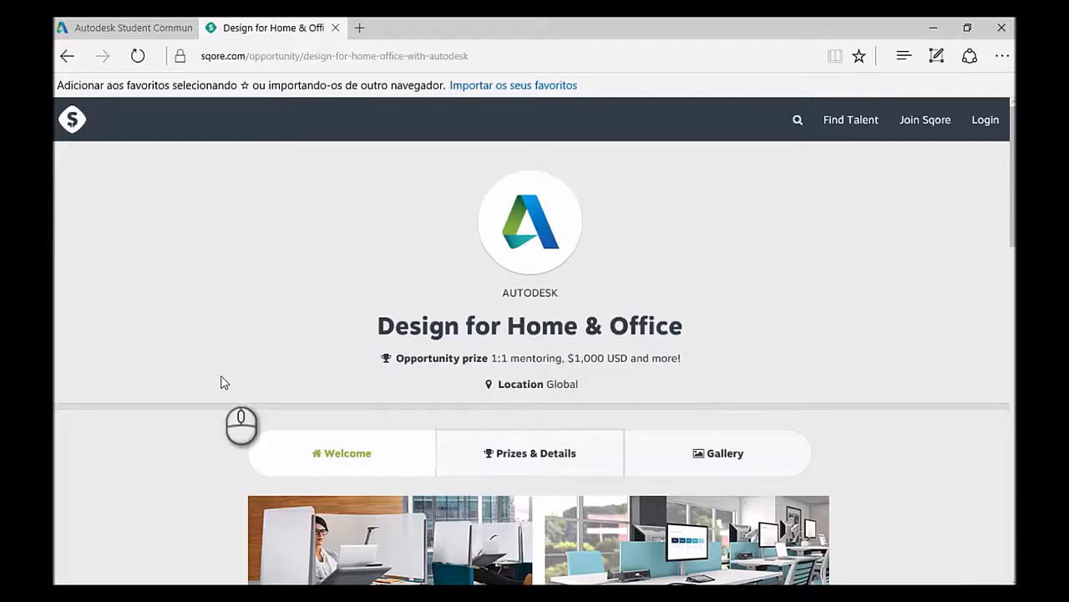
scroll(down, 3)
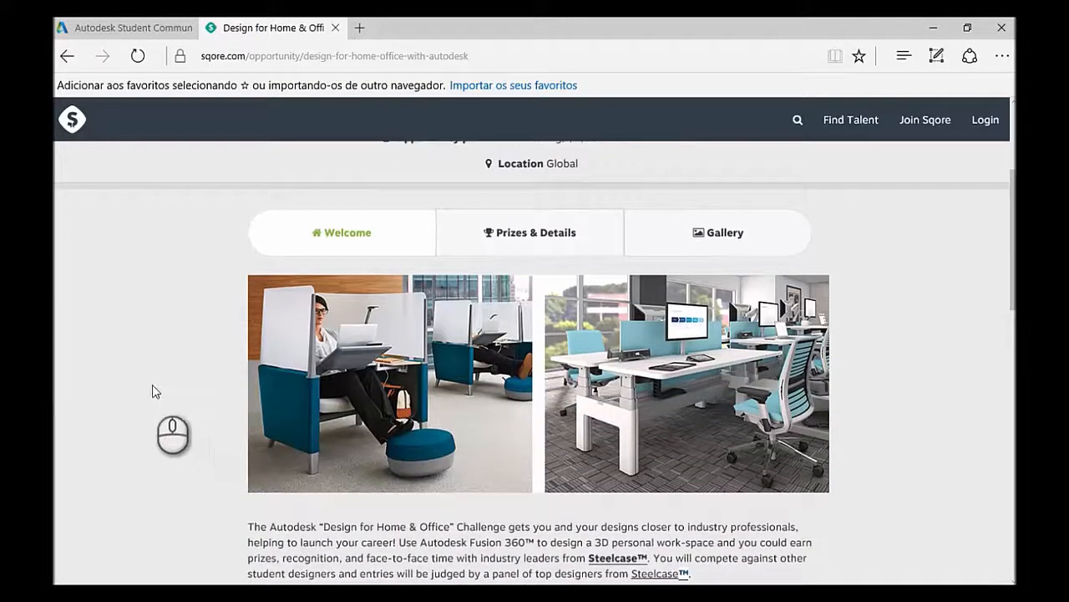
scroll(down, 3)
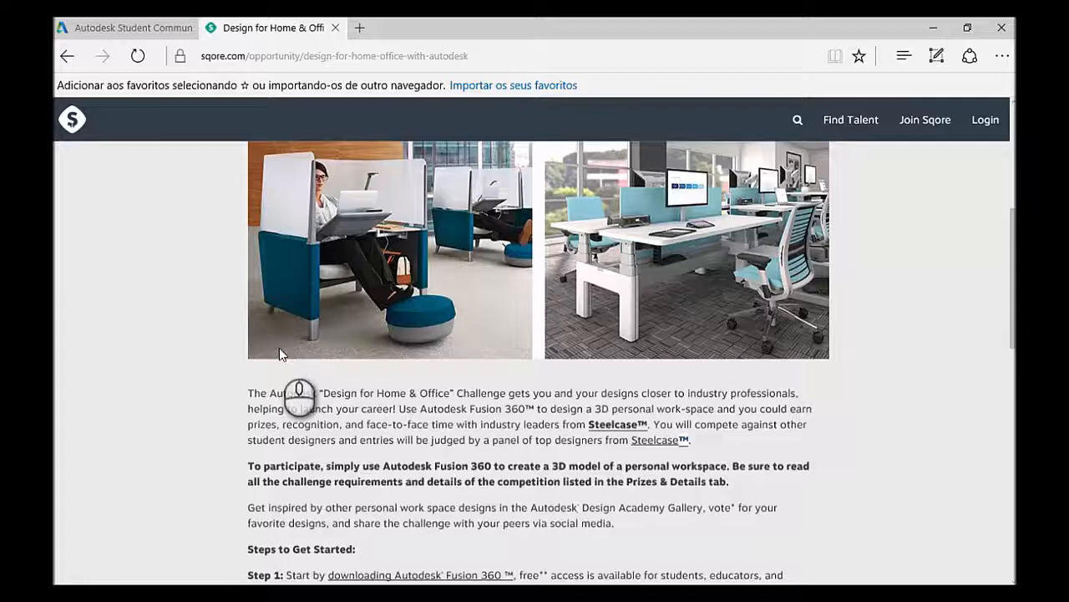
scroll(down, 3)
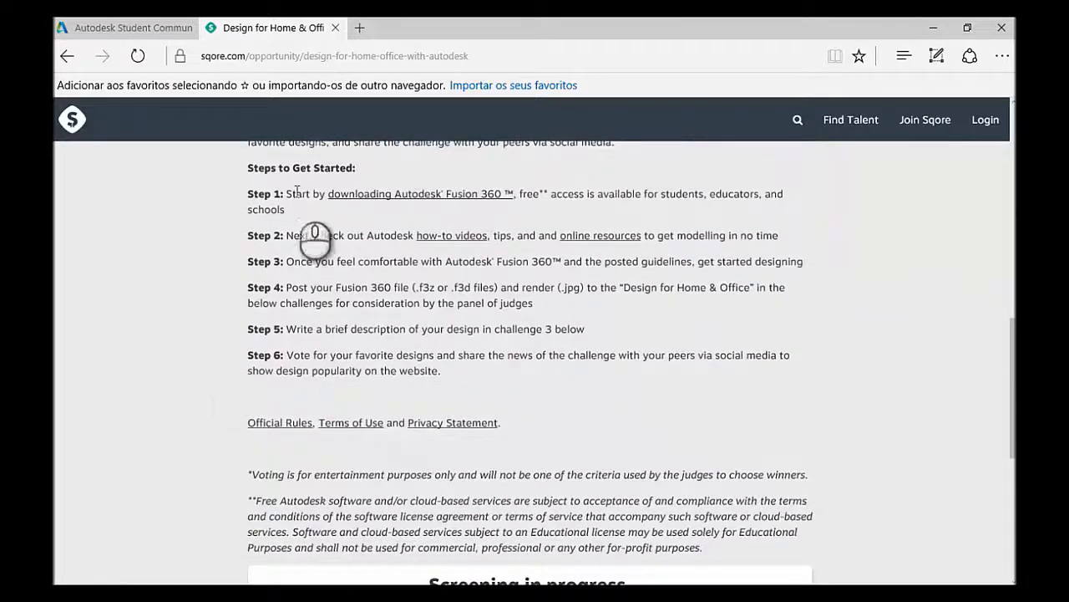
scroll(down, 3)
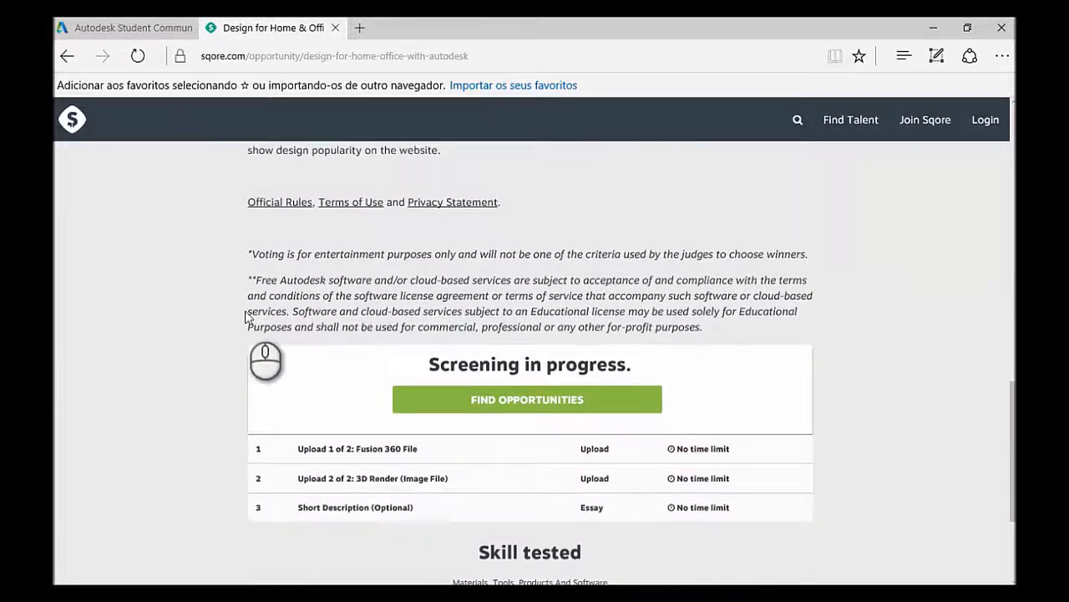
scroll(down, 3)
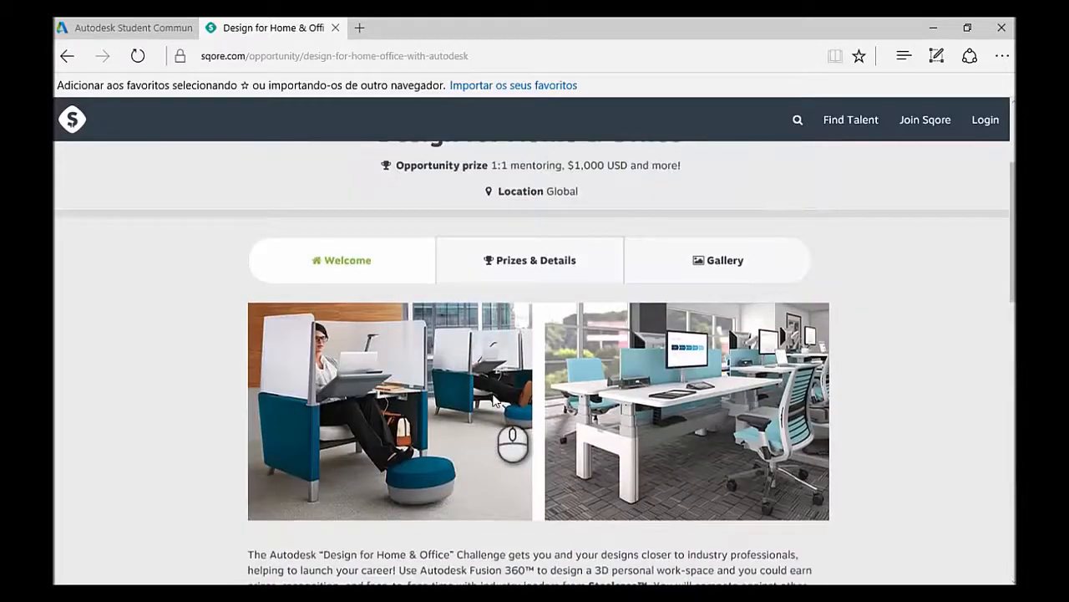
- Show the Prizes & Details tab and read the Challenge Requirements, Key Dates and Prizes
click(530, 260)
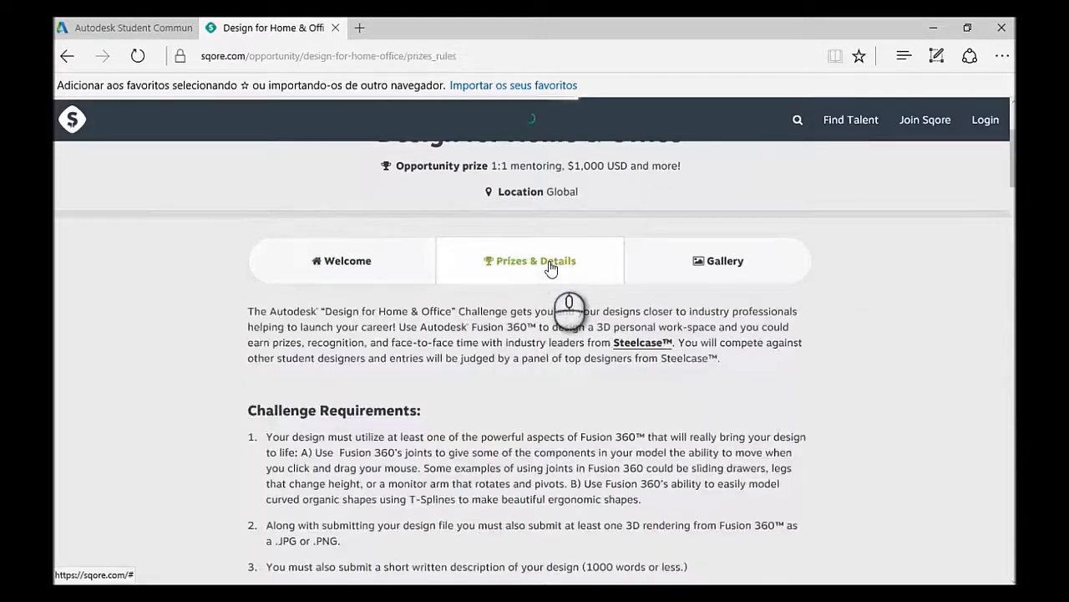
scroll(down, 3)
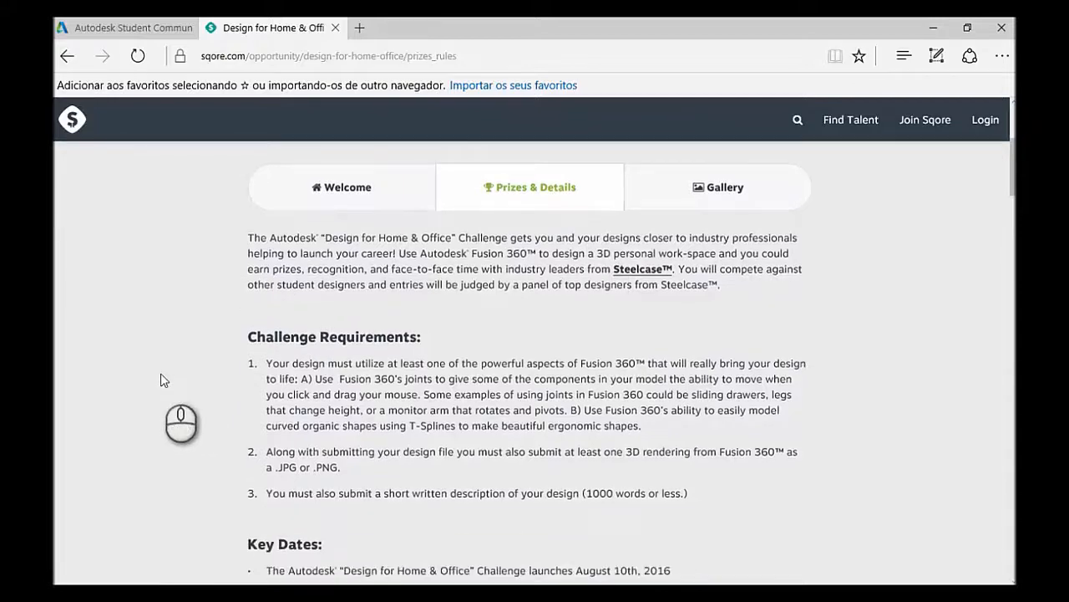
scroll(down, 3)
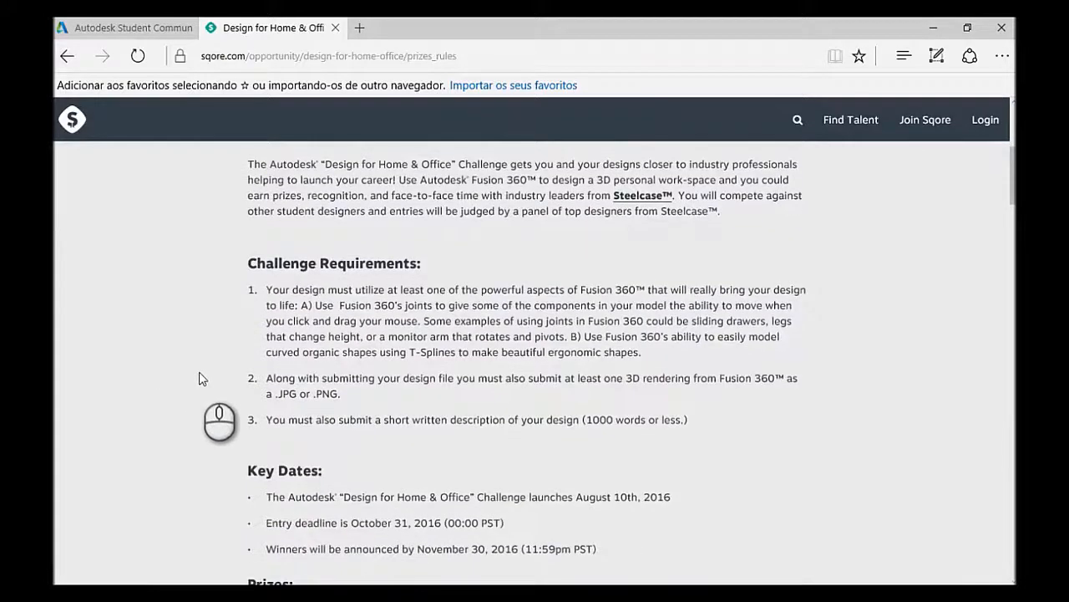
scroll(down, 3)
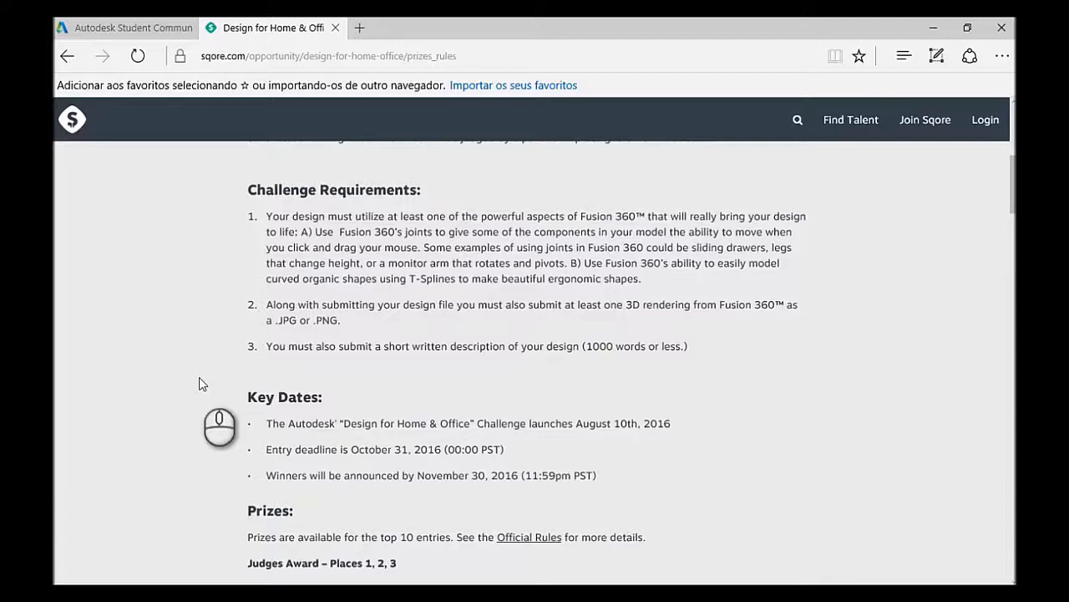
scroll(down, 3)
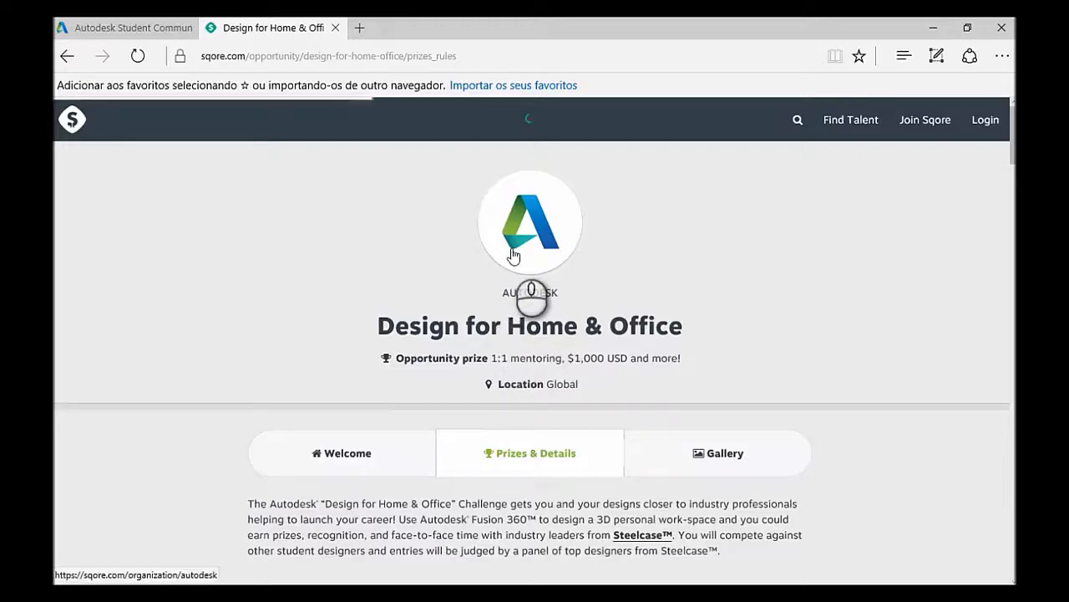
- Review Autodesk's Sqore opportunities list and open the Design for Automotive challenge
click(530, 221)
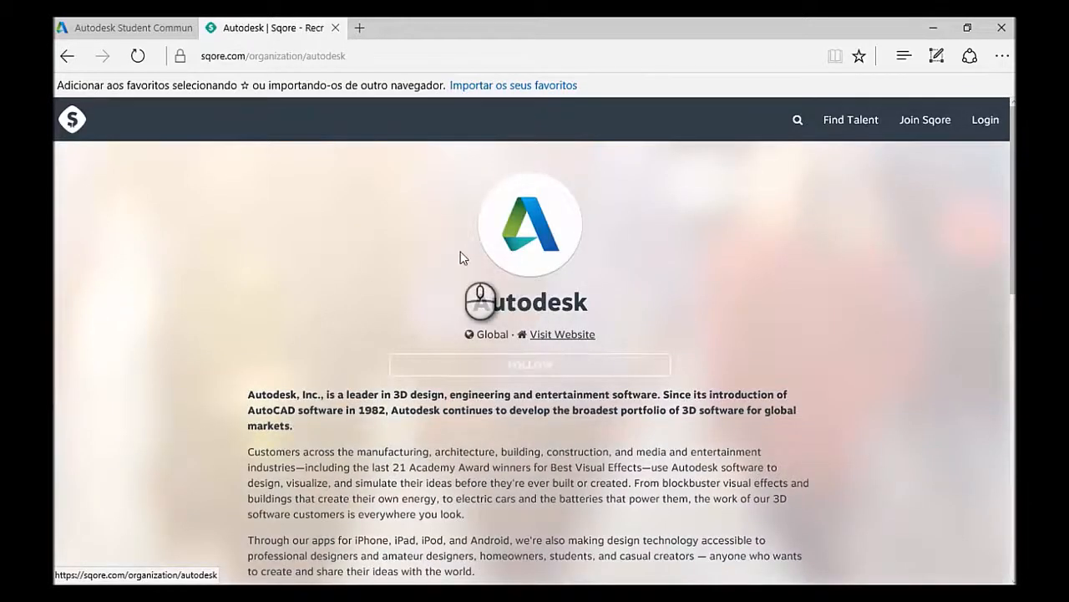
scroll(down, 3)
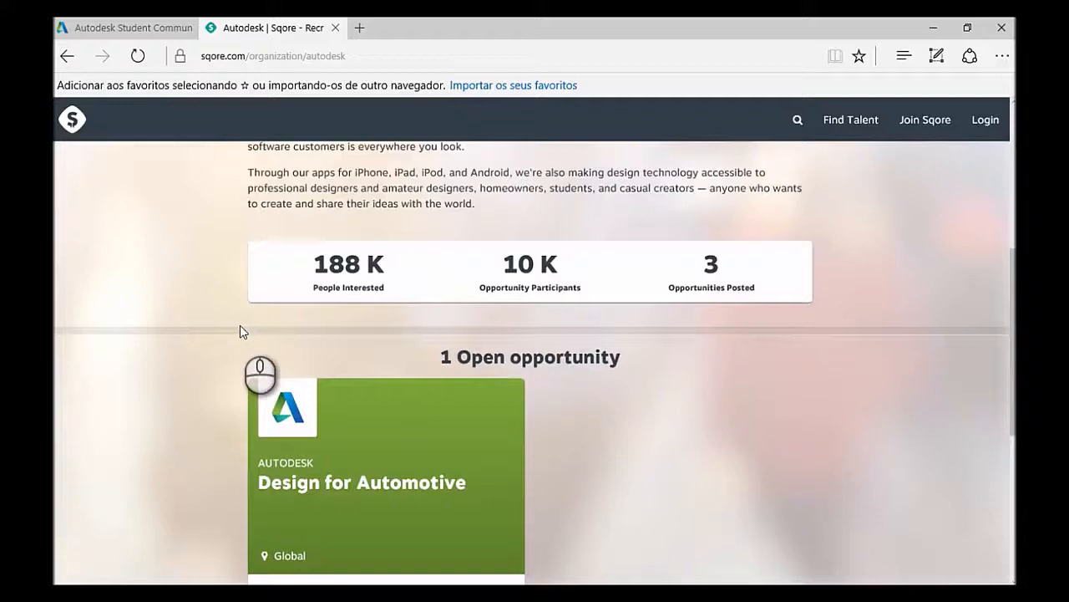
scroll(down, 3)
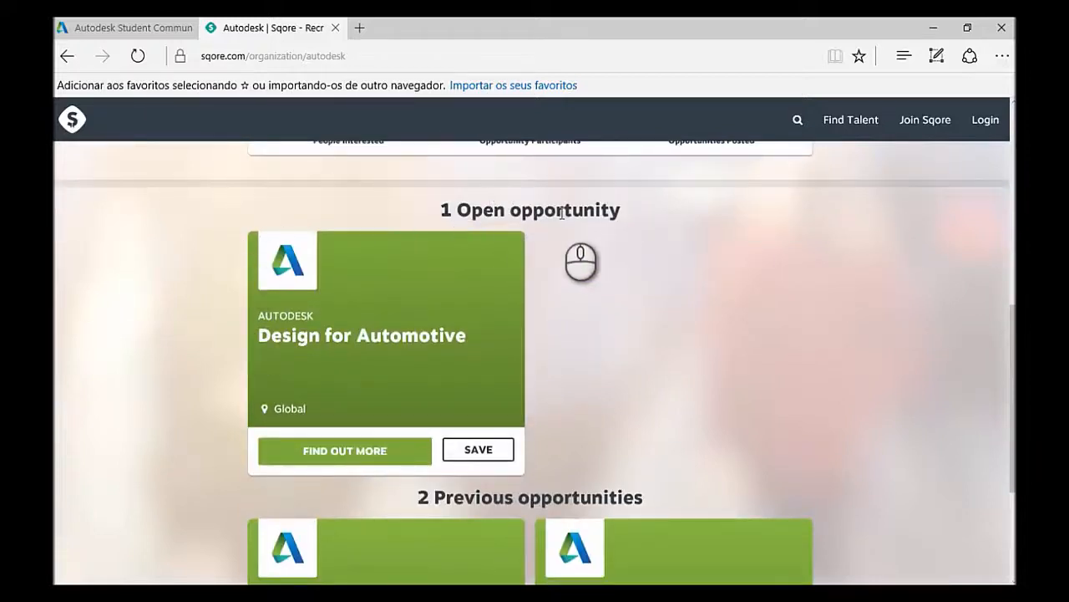
mouse_move(347, 346)
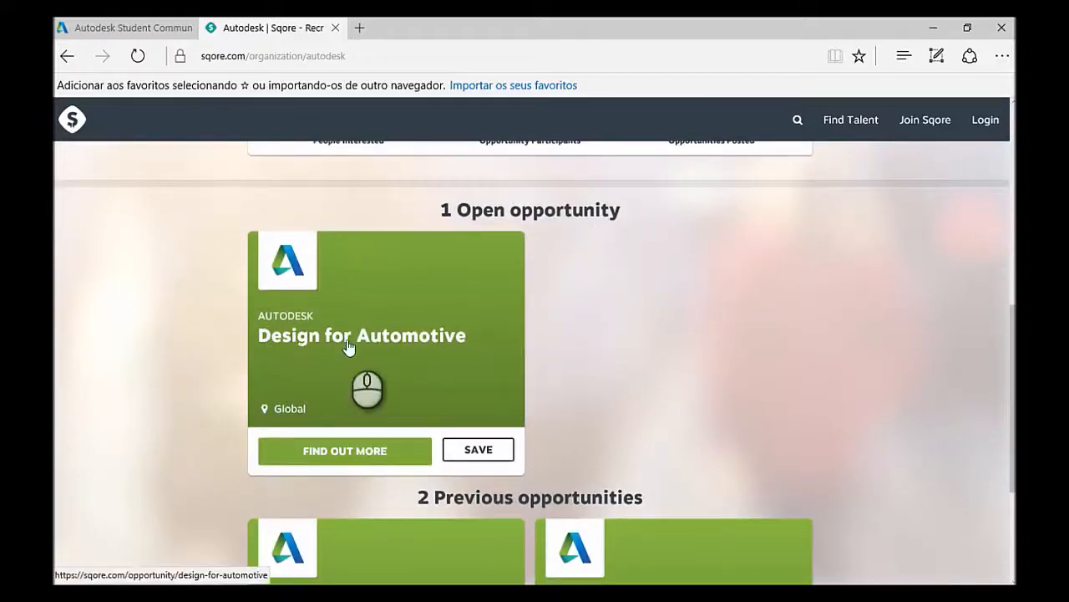
scroll(down, 3)
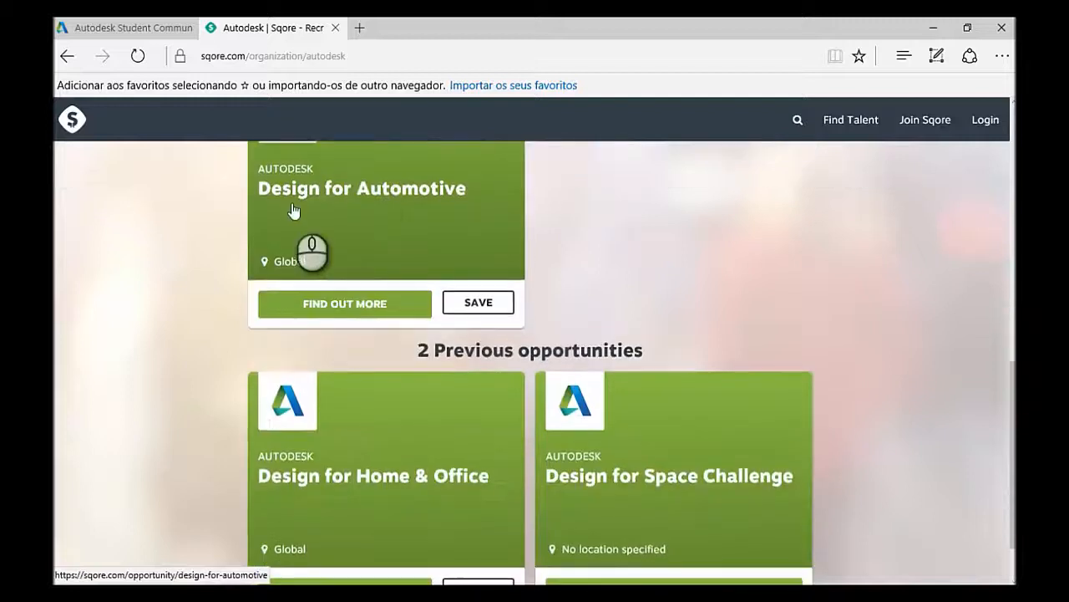
scroll(down, 3)
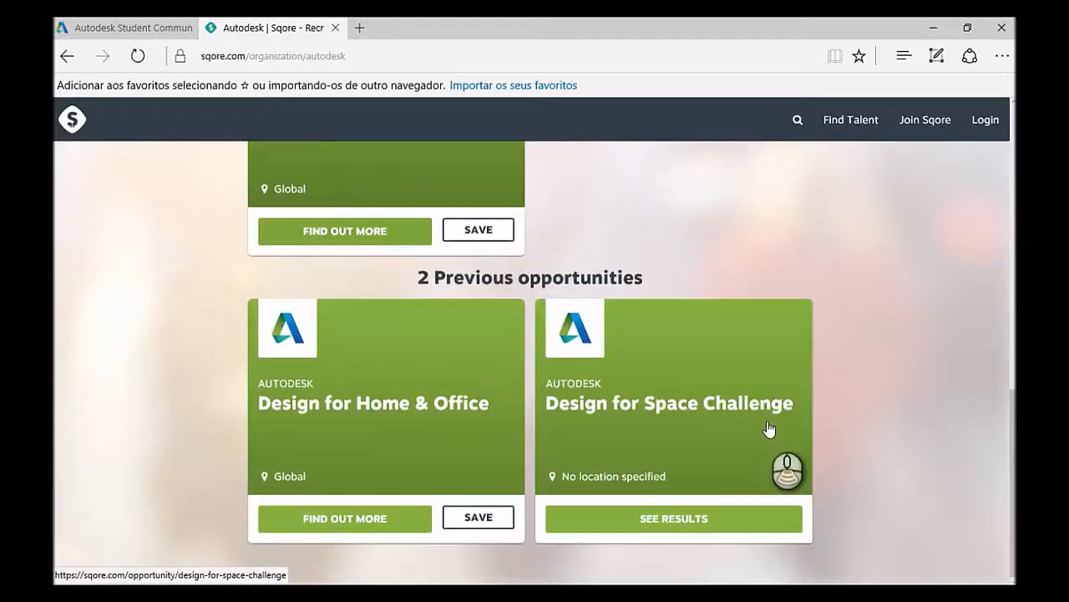
mouse_move(348, 415)
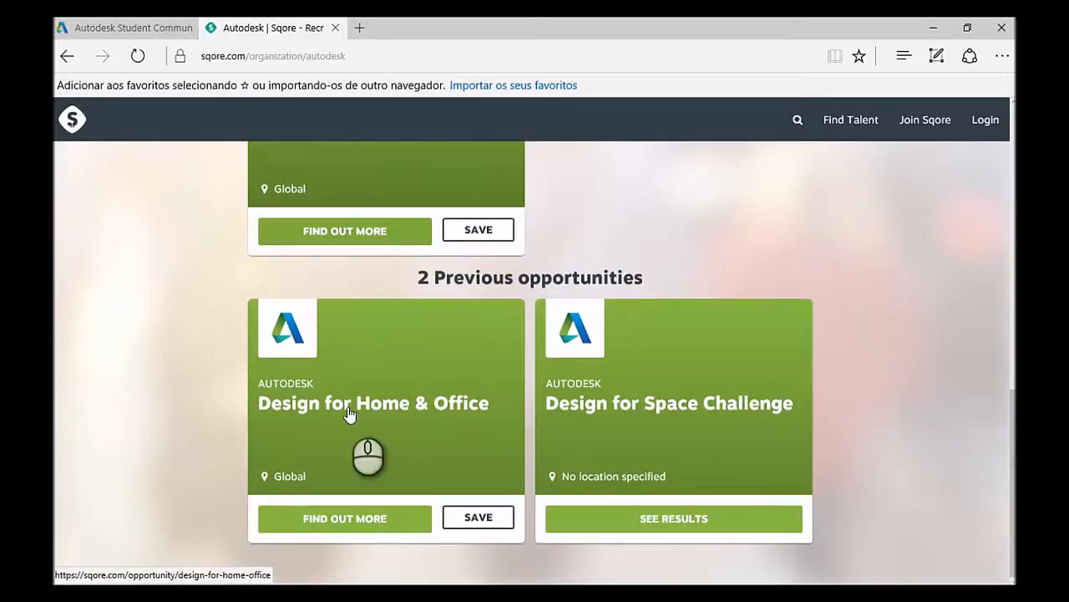
scroll(up, 3)
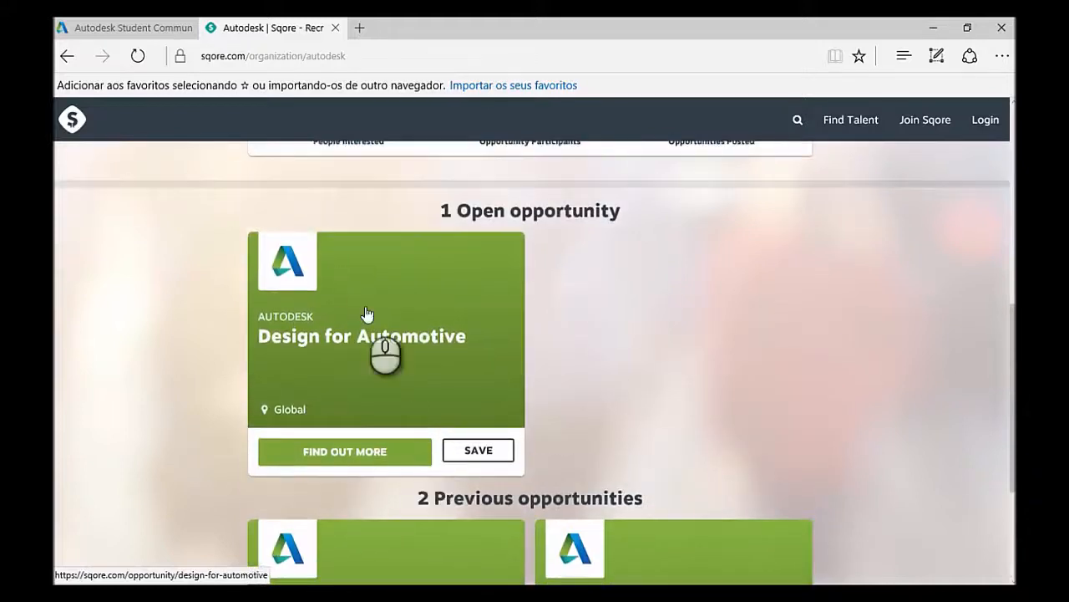
click(344, 451)
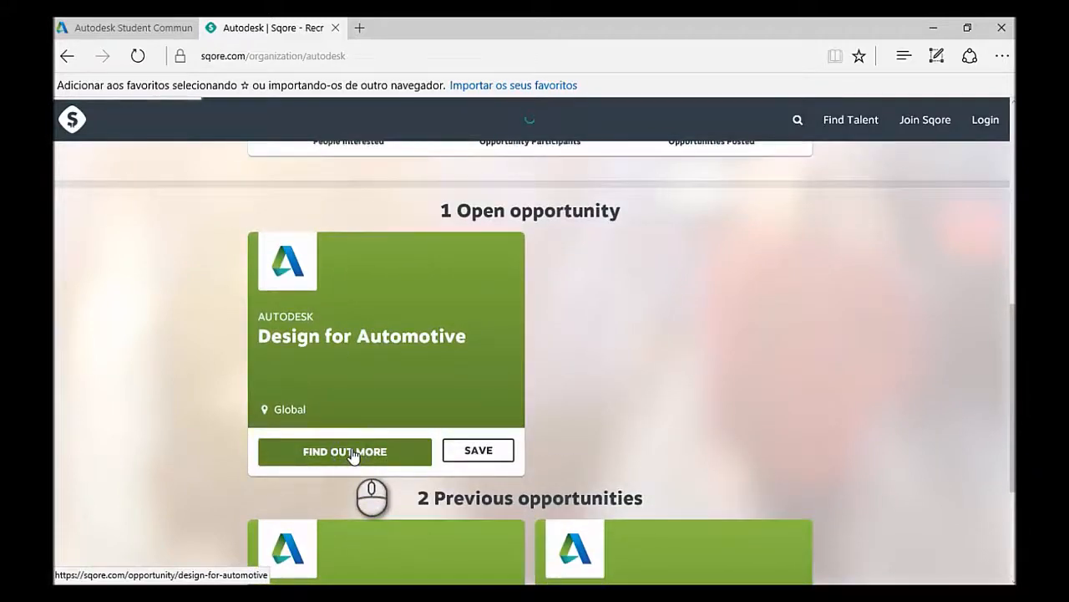
click(344, 450)
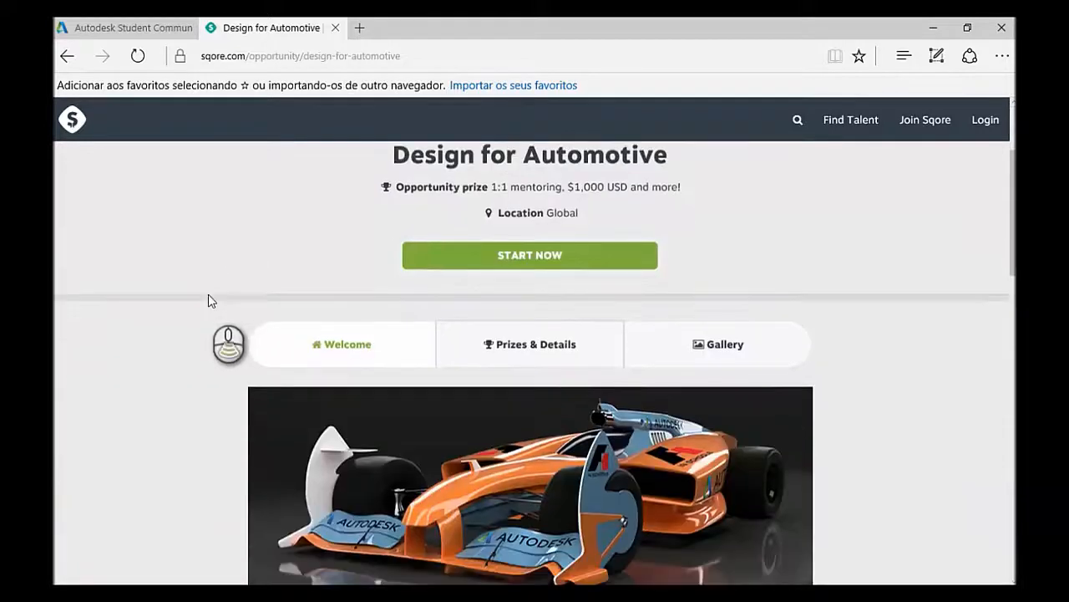
scroll(down, 3)
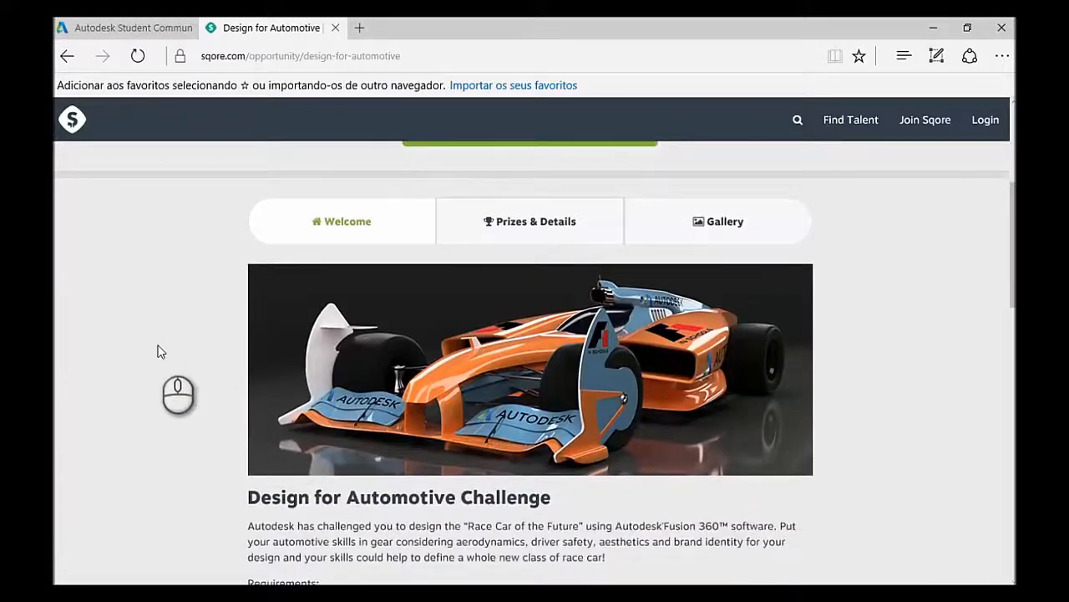
scroll(down, 3)
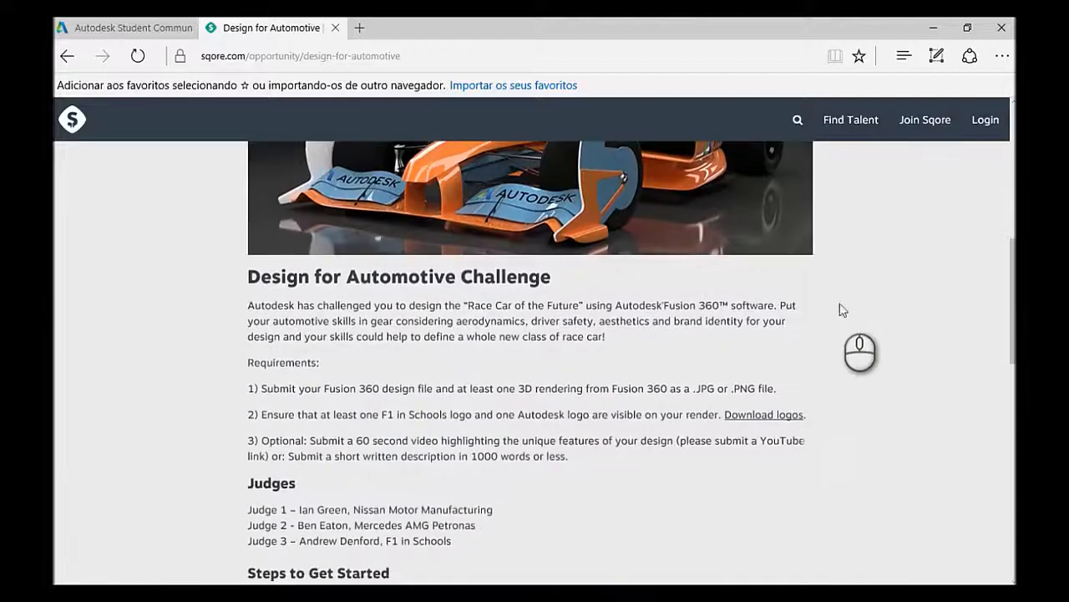
scroll(down, 3)
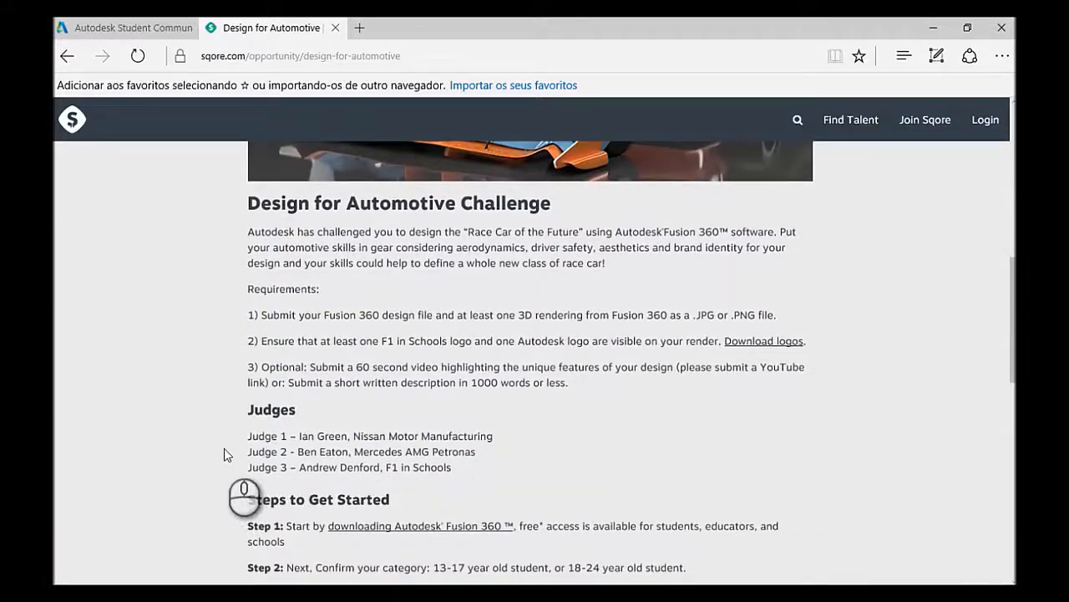
scroll(down, 3)
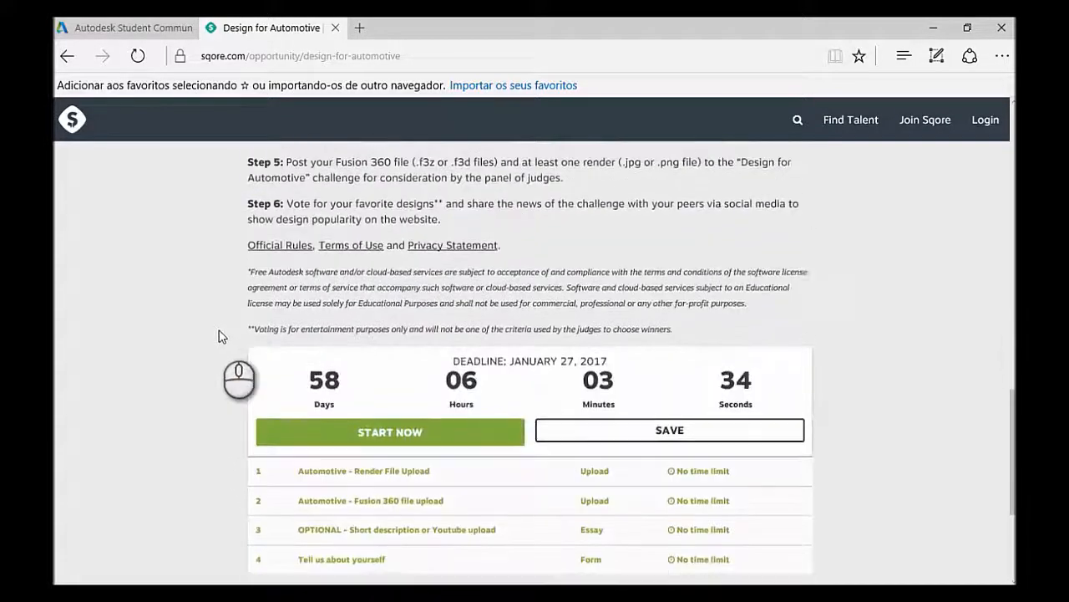
scroll(down, 3)
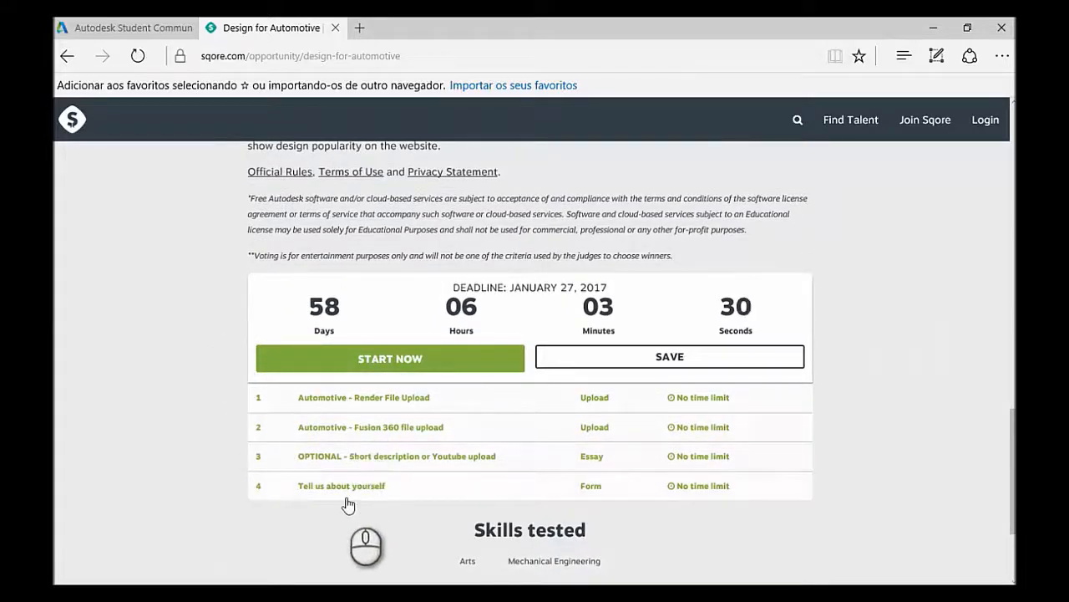
scroll(up, 3)
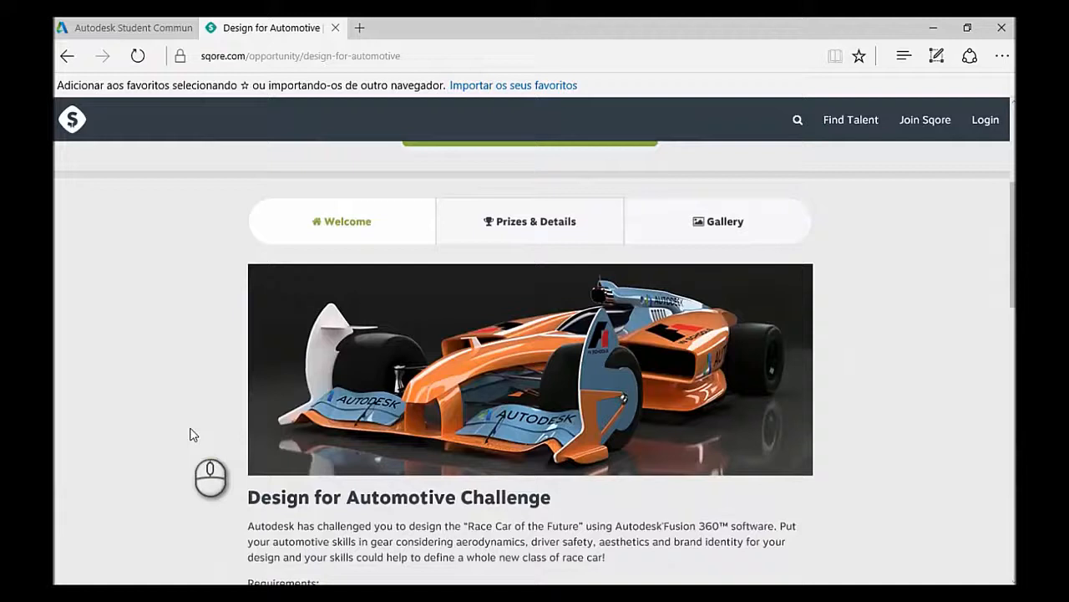
- Show Design for Automotive's Prizes & Details, then scroll through the gallery of race car designs
click(529, 221)
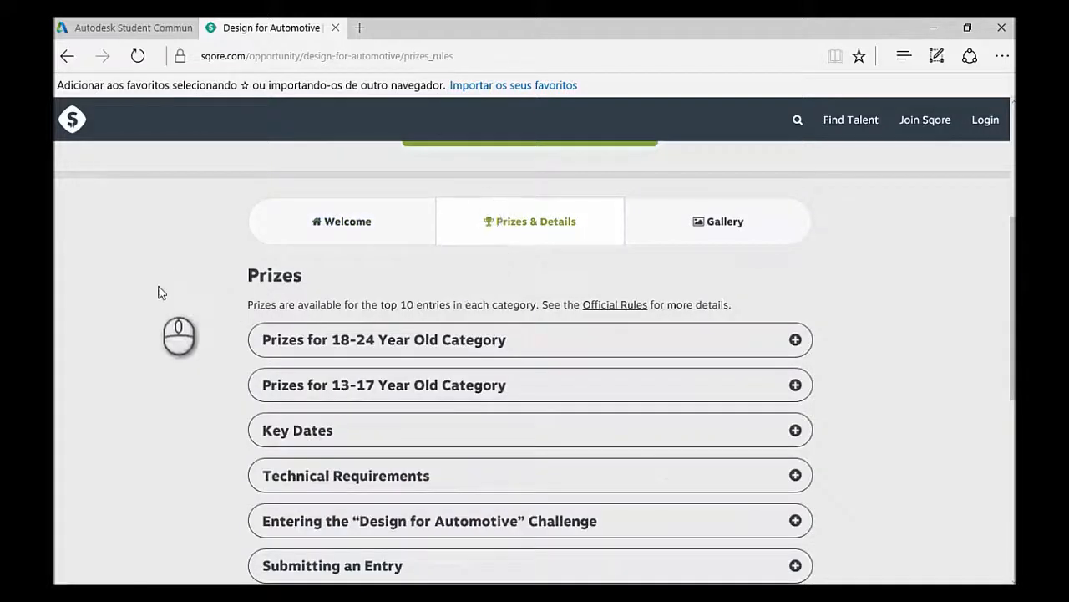
mouse_move(432, 370)
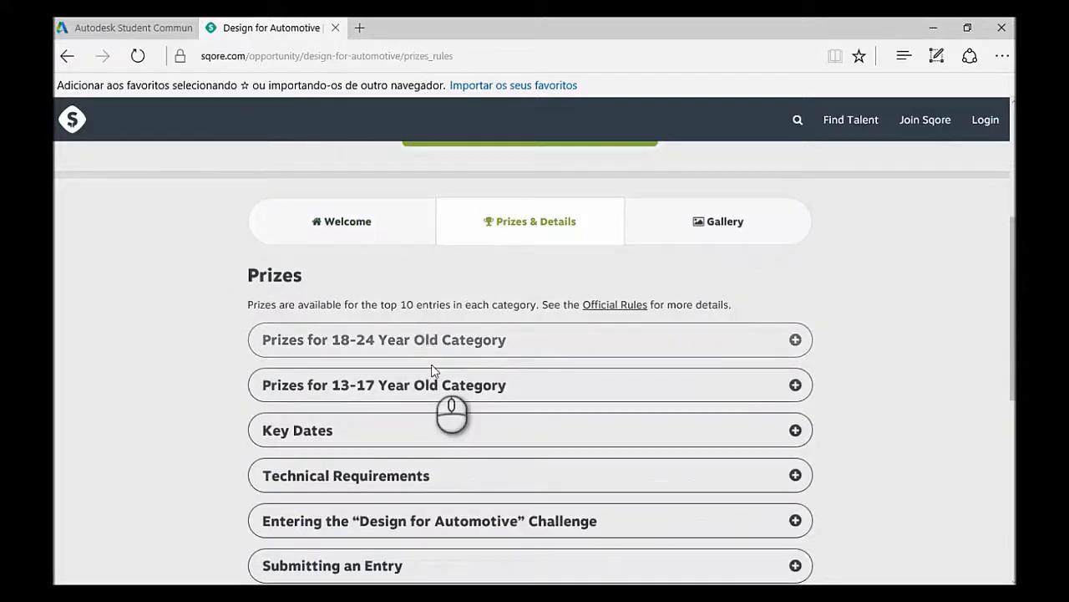
mouse_move(647, 249)
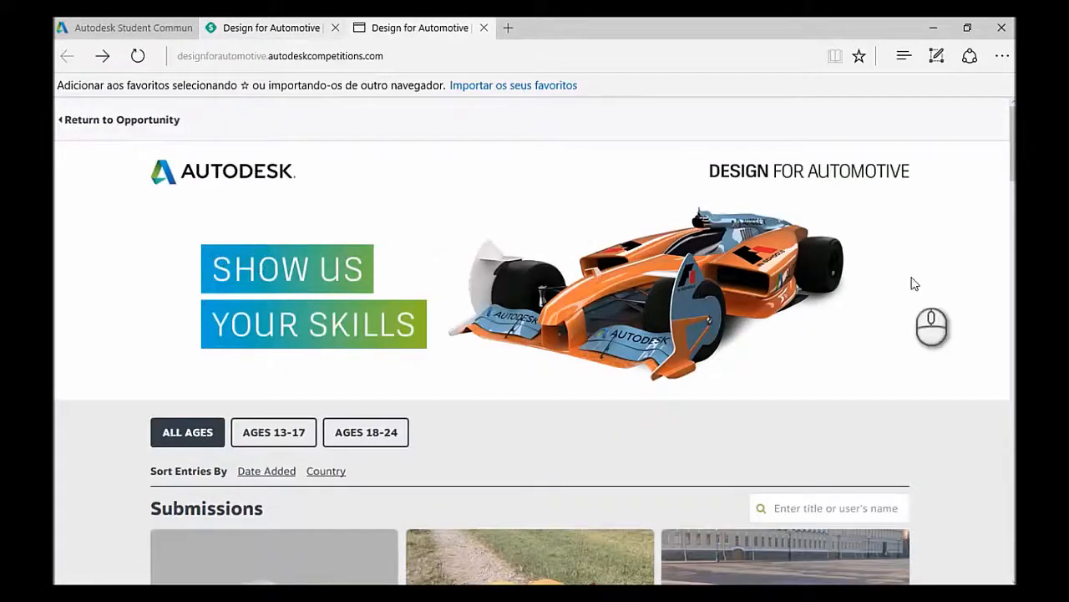
scroll(down, 3)
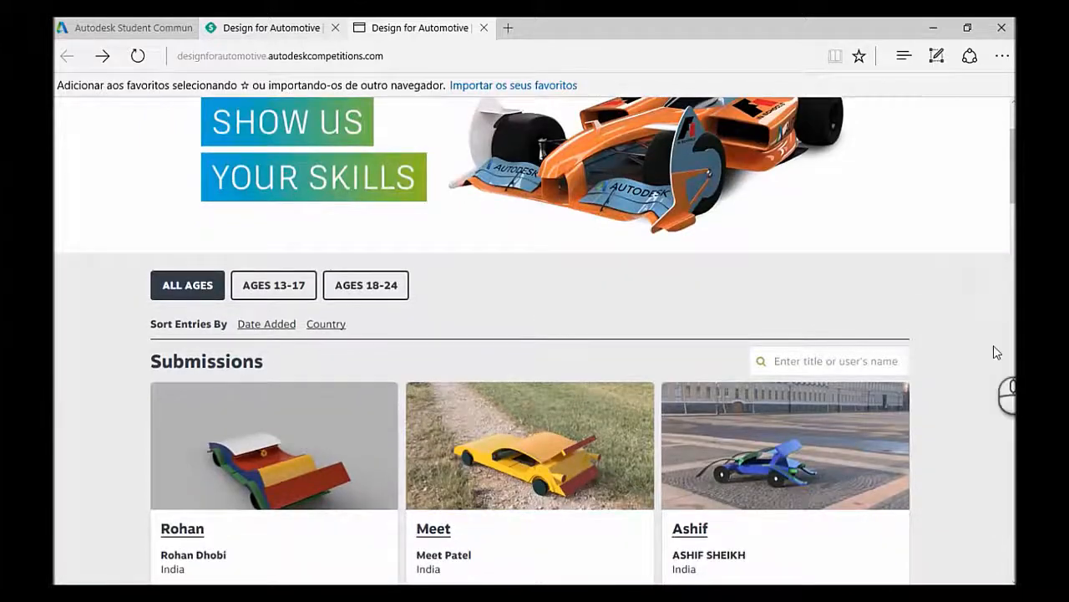
scroll(down, 3)
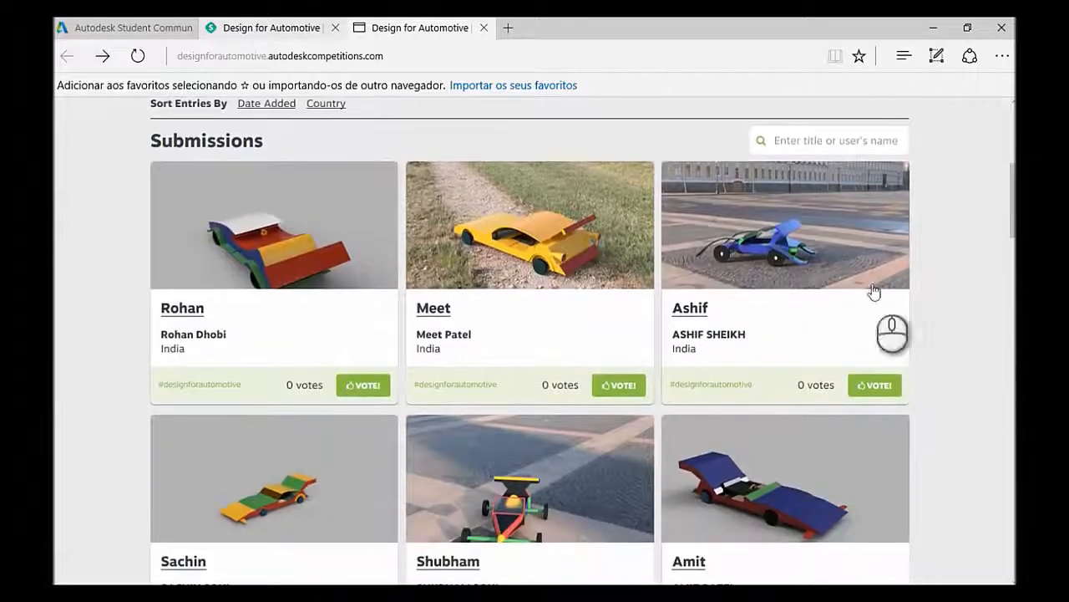
scroll(down, 3)
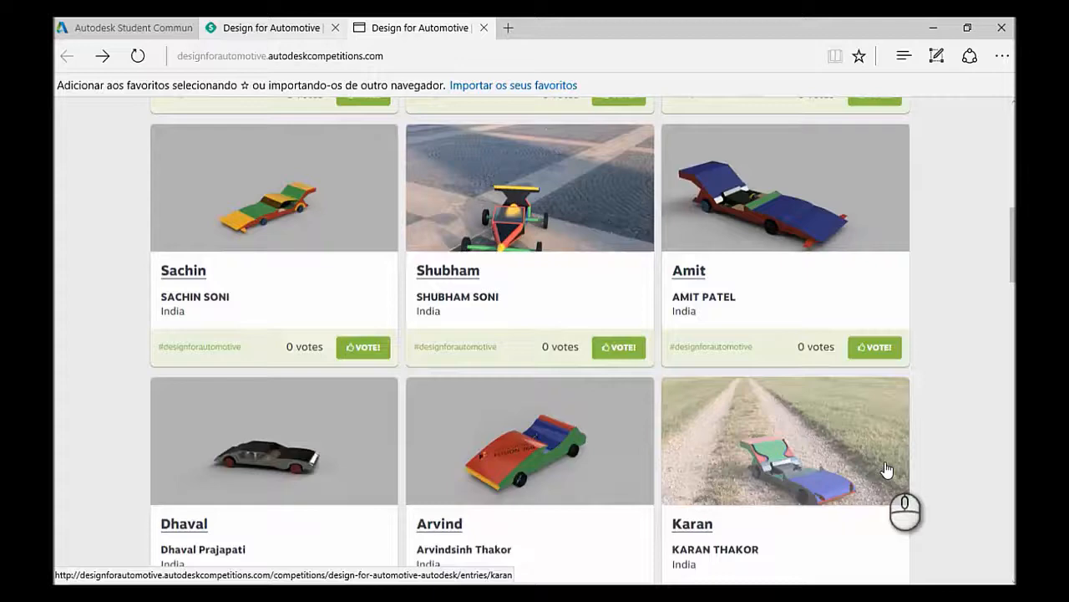
scroll(down, 3)
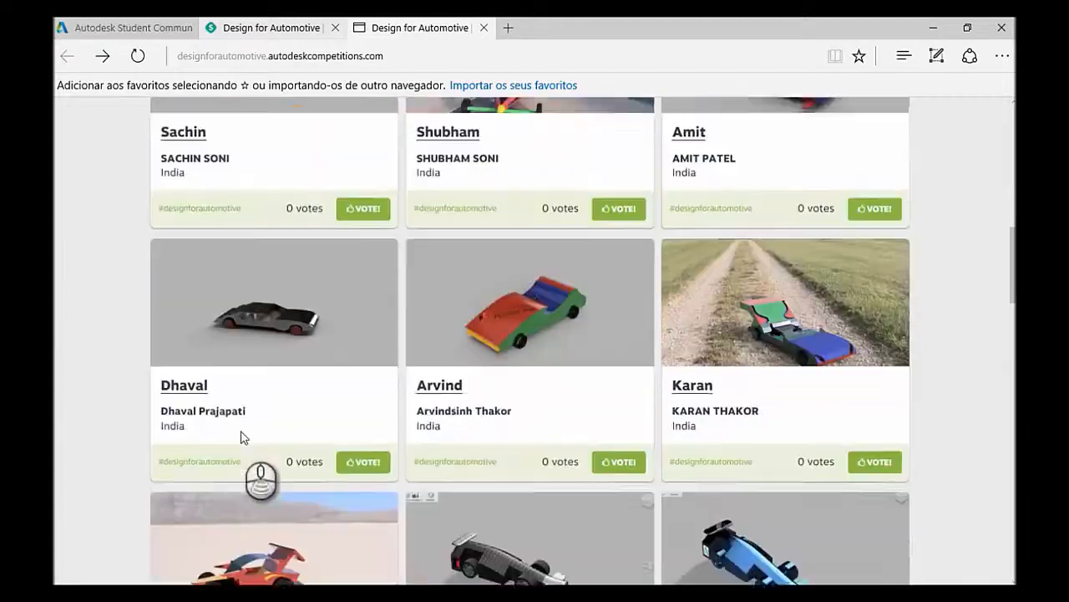
scroll(down, 3)
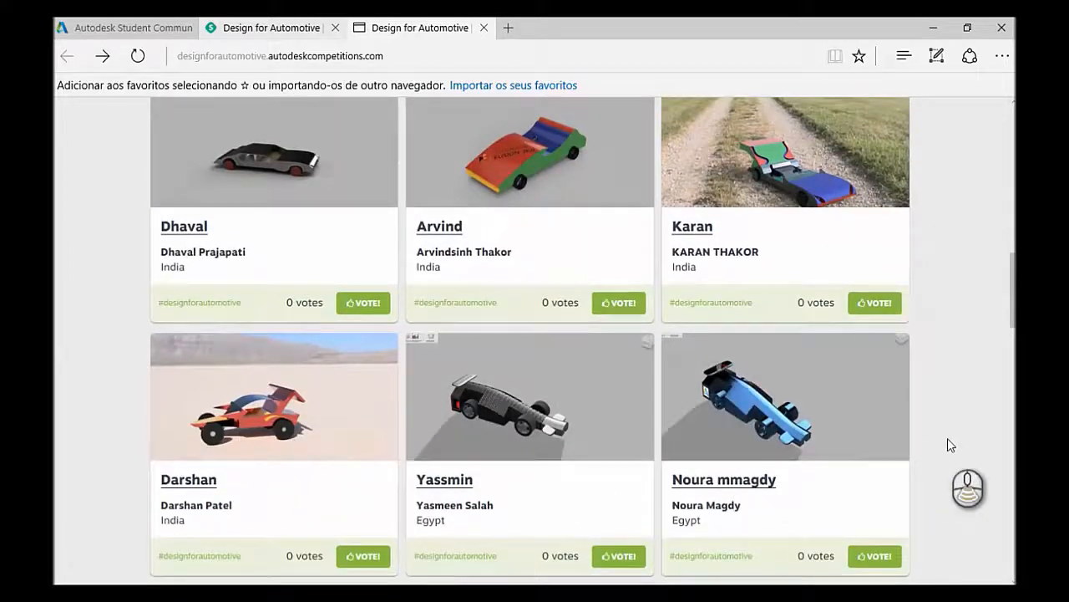
scroll(down, 3)
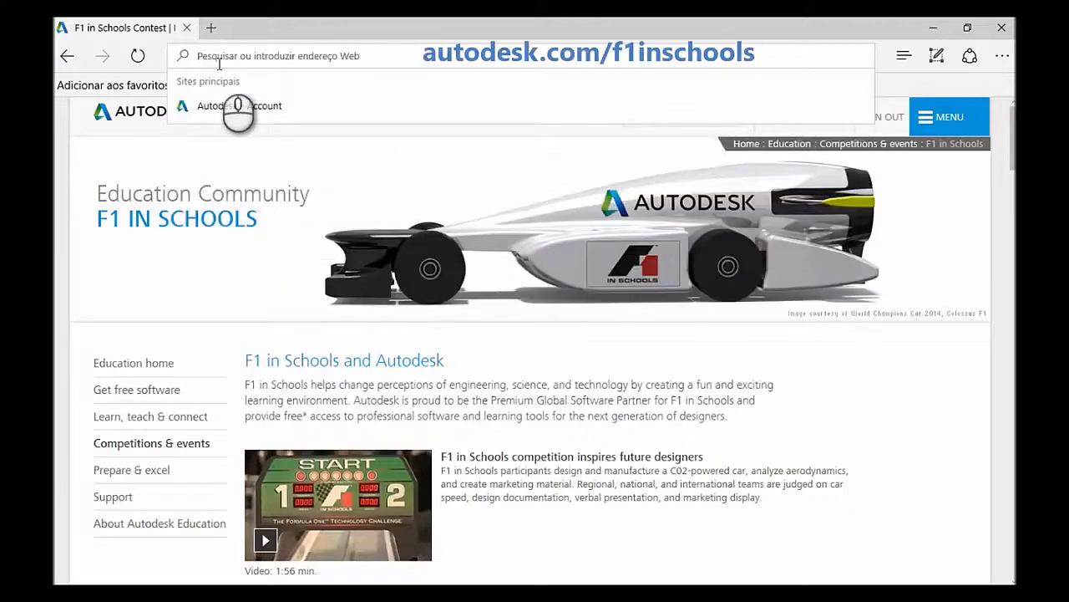
- Visit autodesk.com/f1inschools and open Free software under Resources for F1 in Schools
text(autodesk.com/)
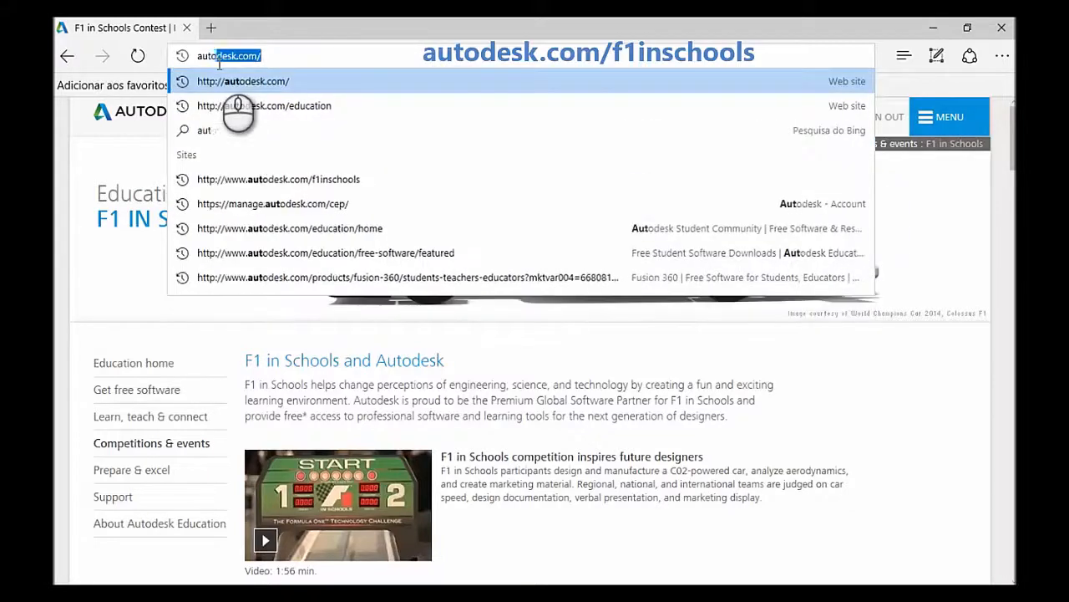
text(f1inschools/recommended-software)
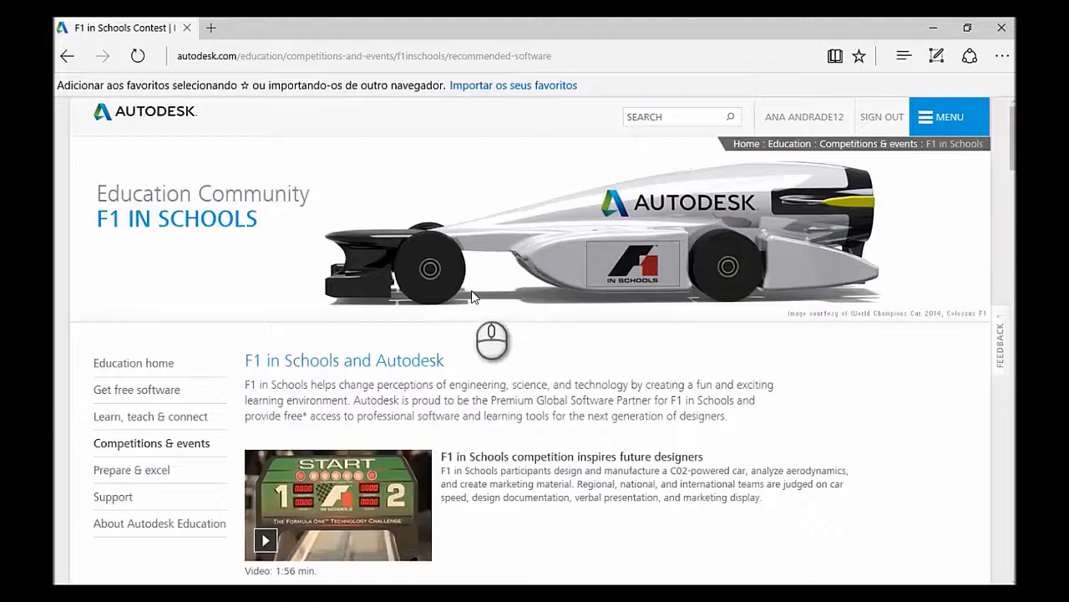
scroll(down, 3)
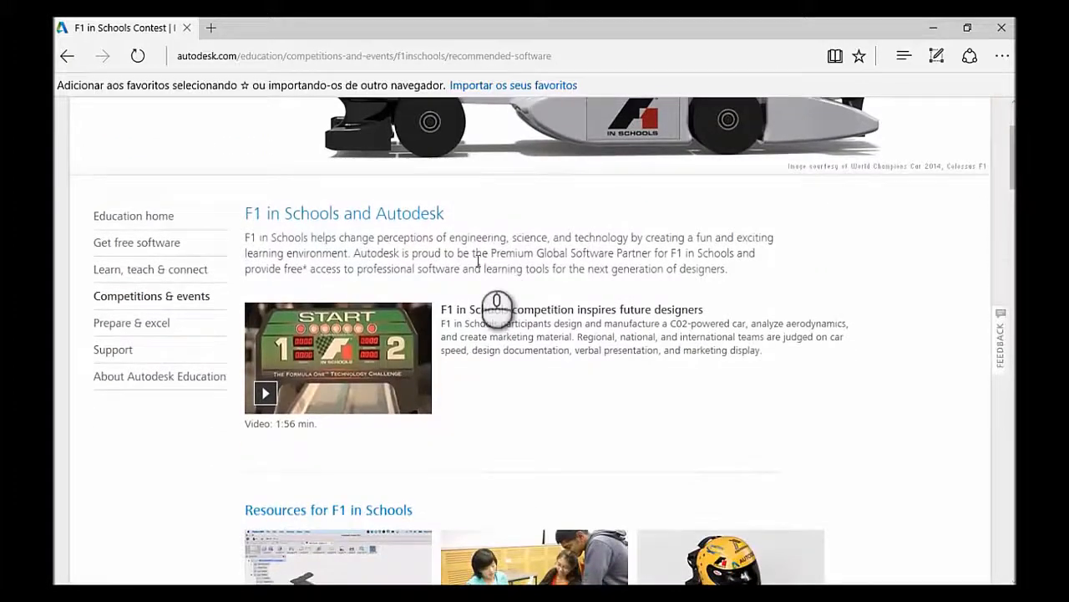
scroll(down, 3)
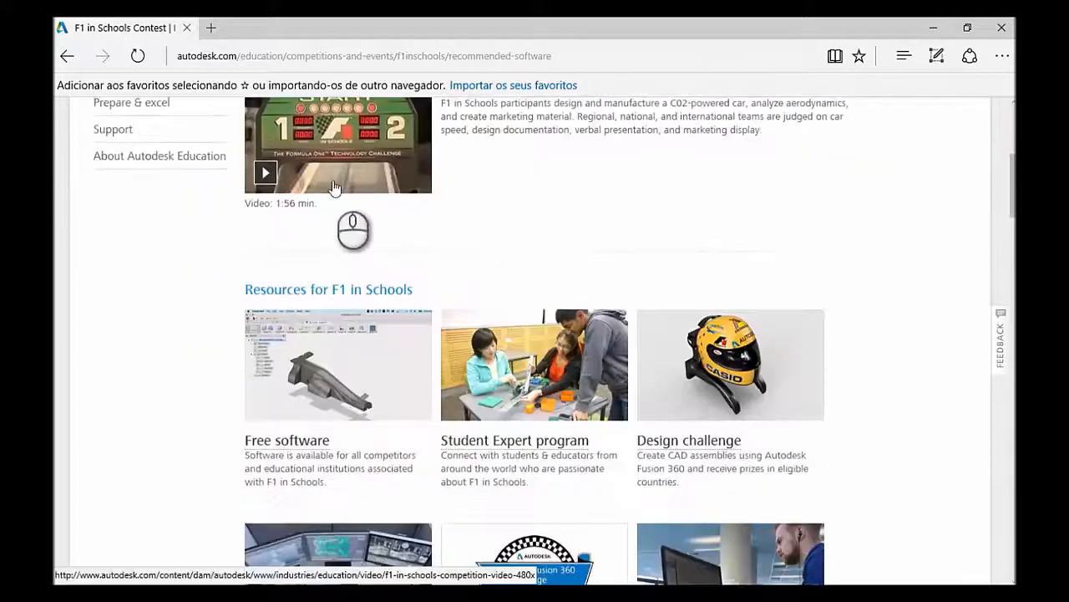
scroll(down, 3)
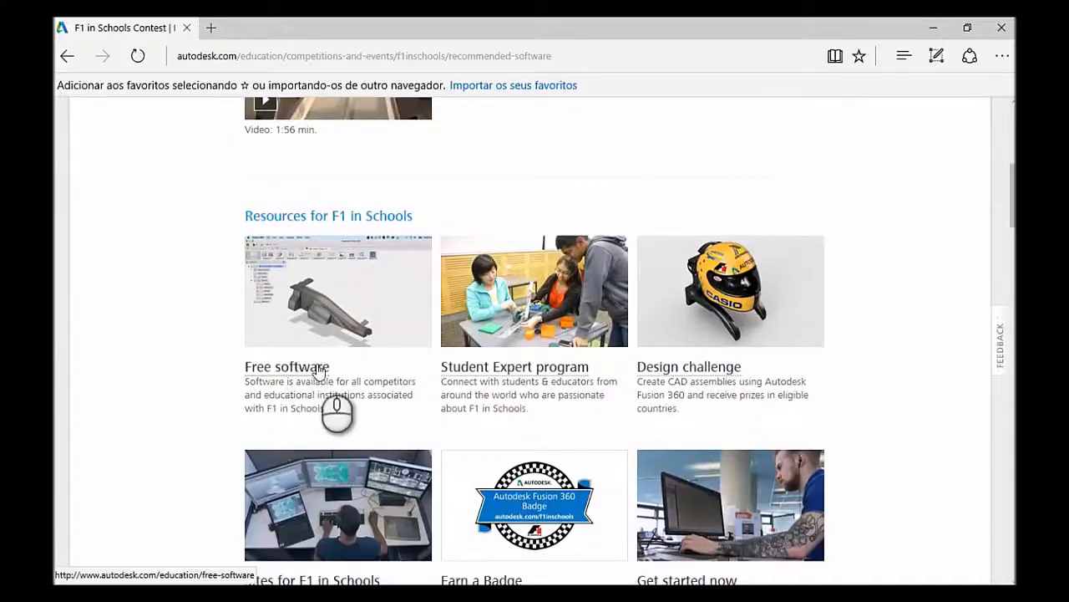
click(287, 366)
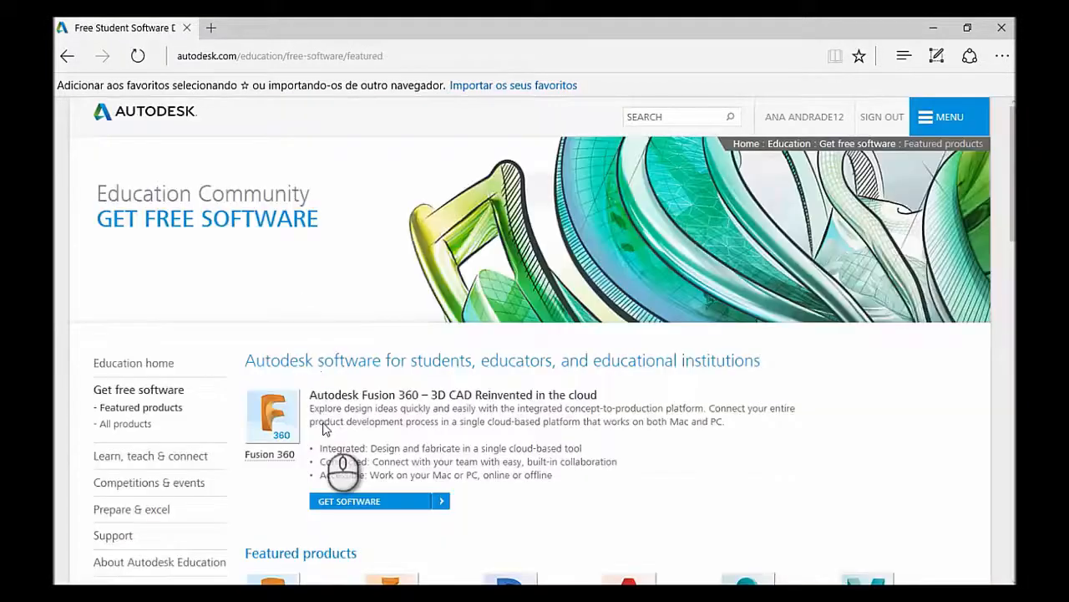
- Go back to the F1 in Schools page and scroll down to its resources
scroll(down, 3)
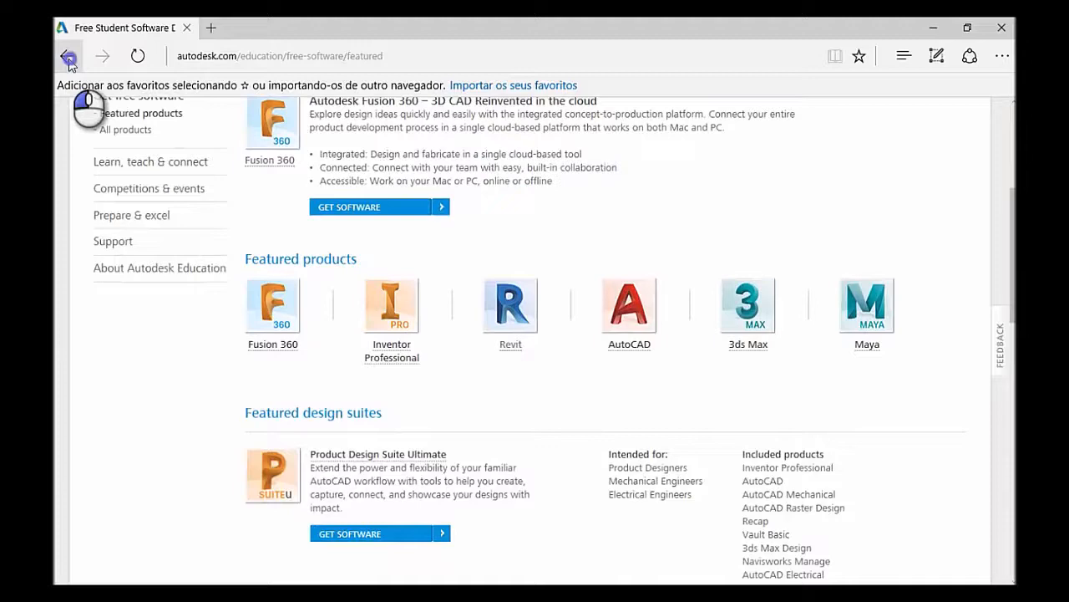
click(63, 56)
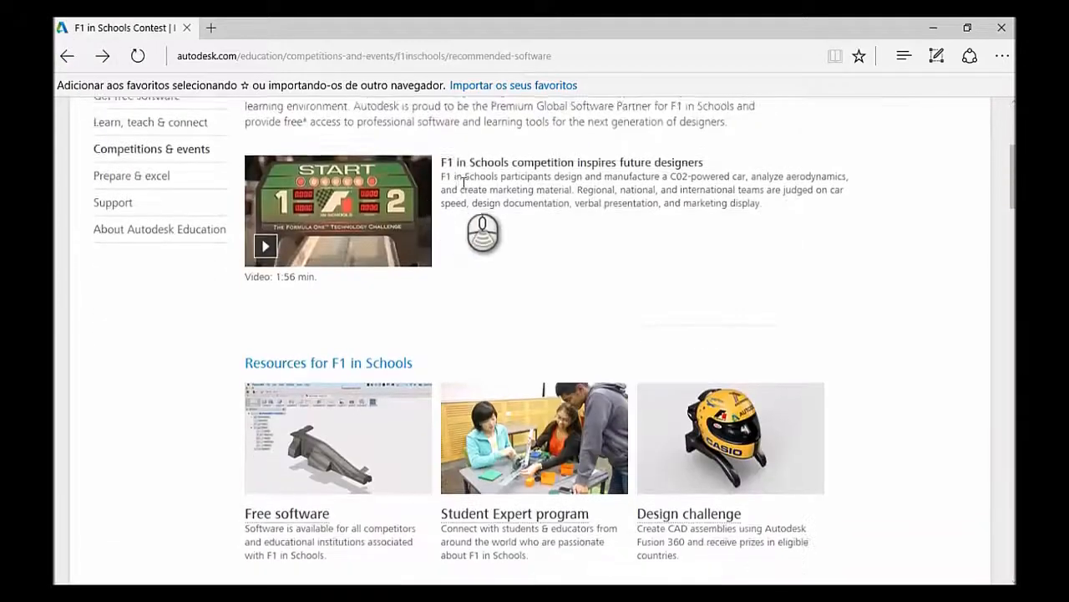
scroll(down, 3)
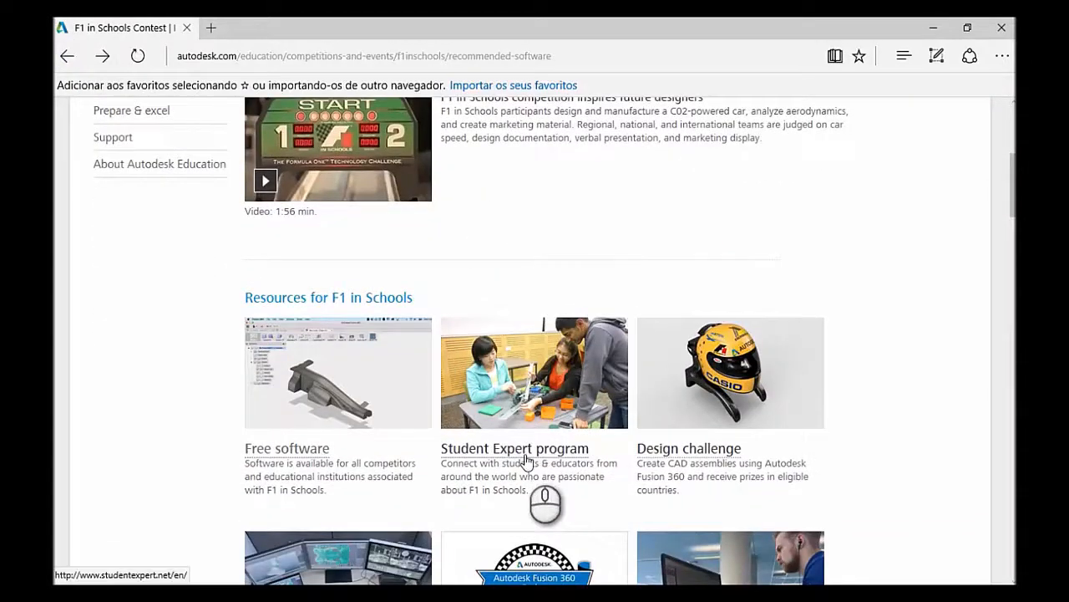
mouse_move(526, 315)
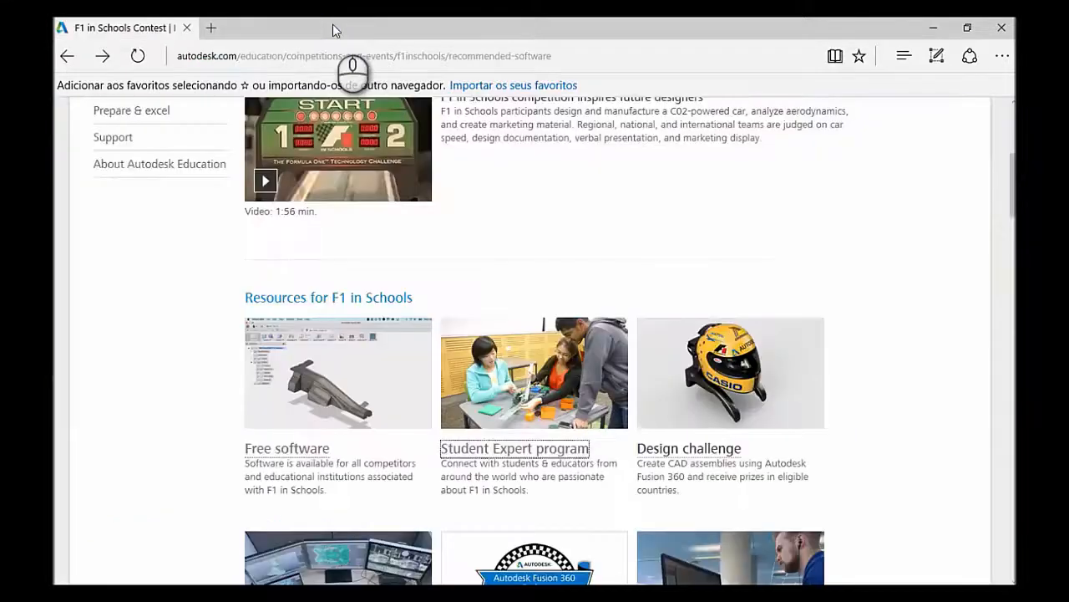
scroll(down, 3)
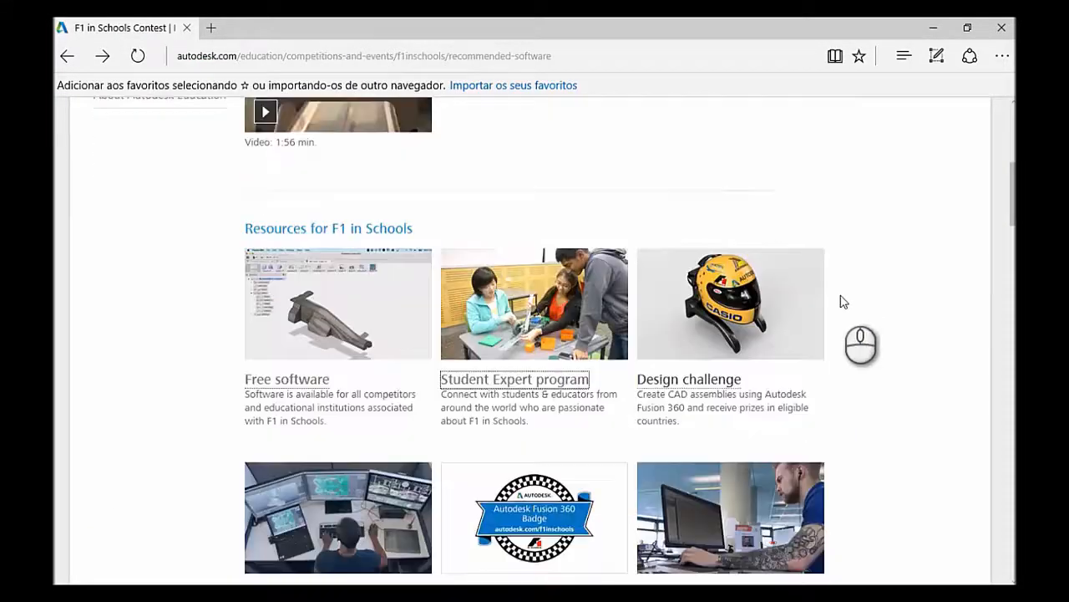
scroll(down, 3)
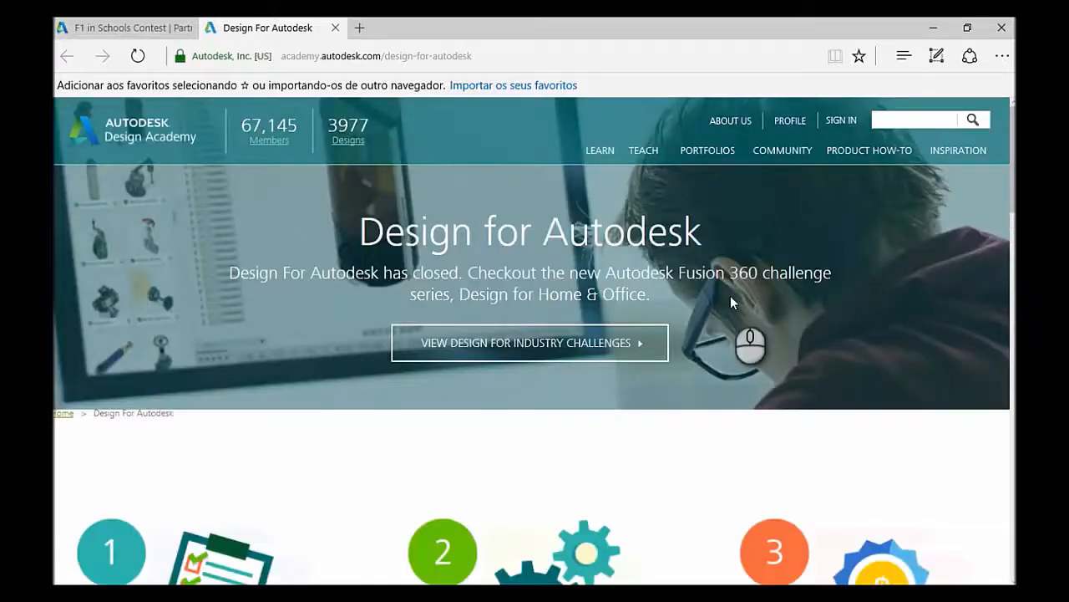
- View Design Academy's Design for Industry challenges list, then return to the F1 in Schools page
scroll(down, 3)
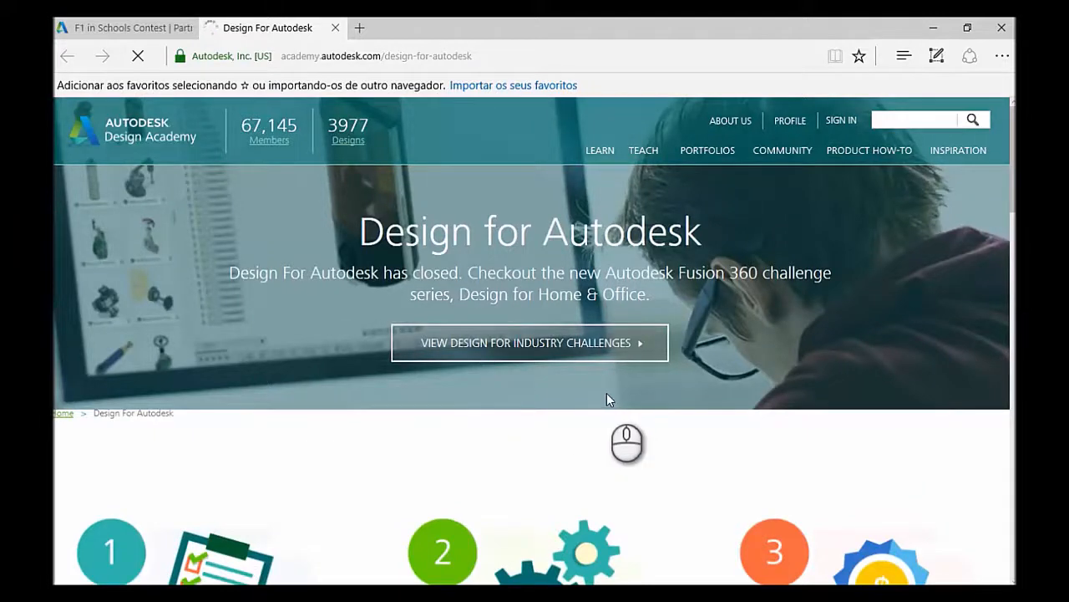
click(529, 343)
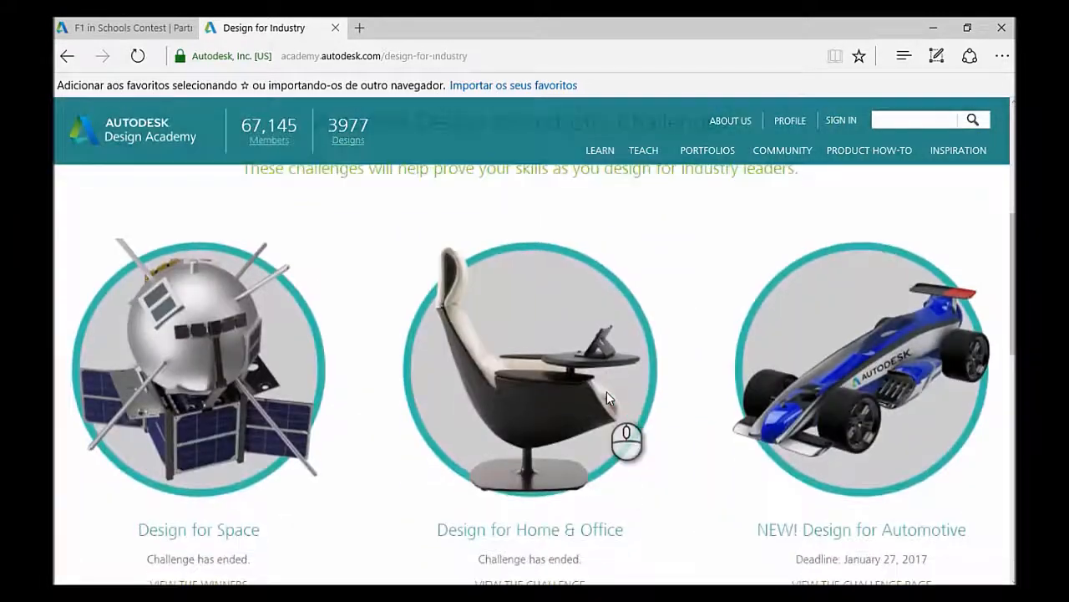
scroll(down, 3)
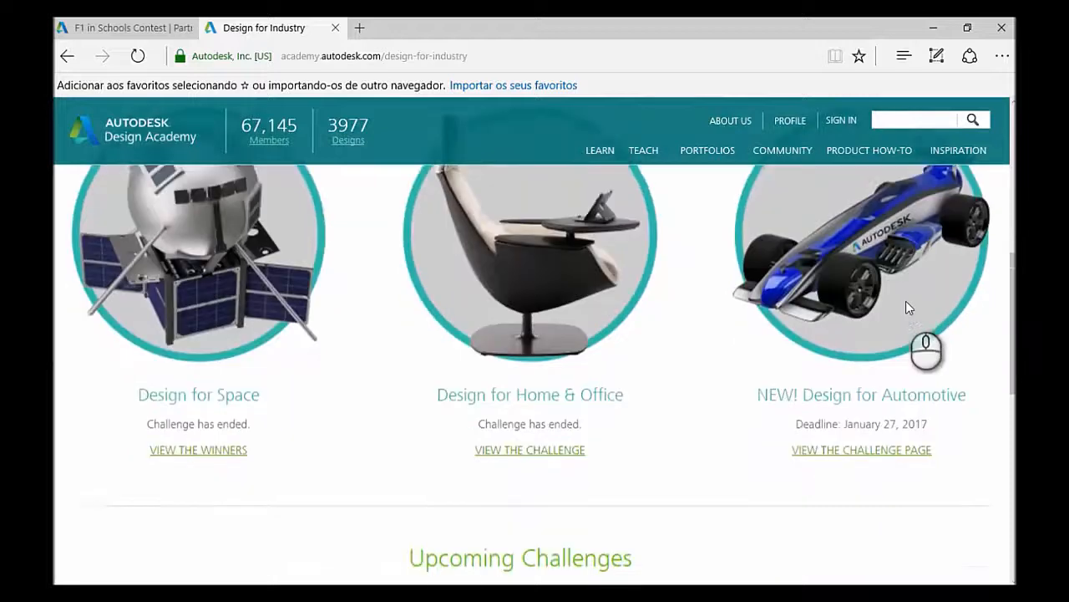
click(129, 27)
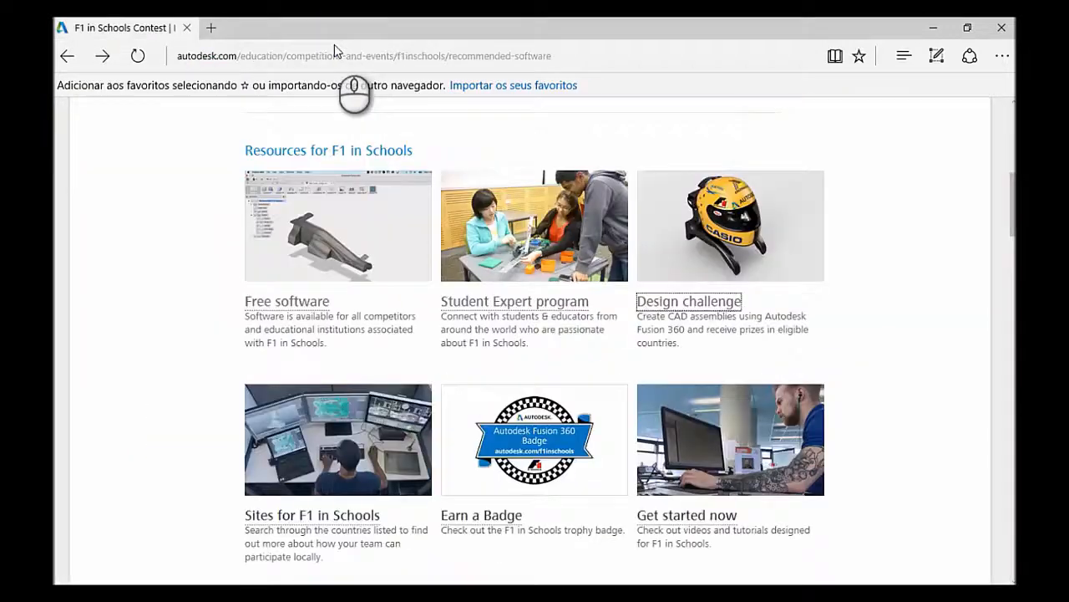
scroll(down, 3)
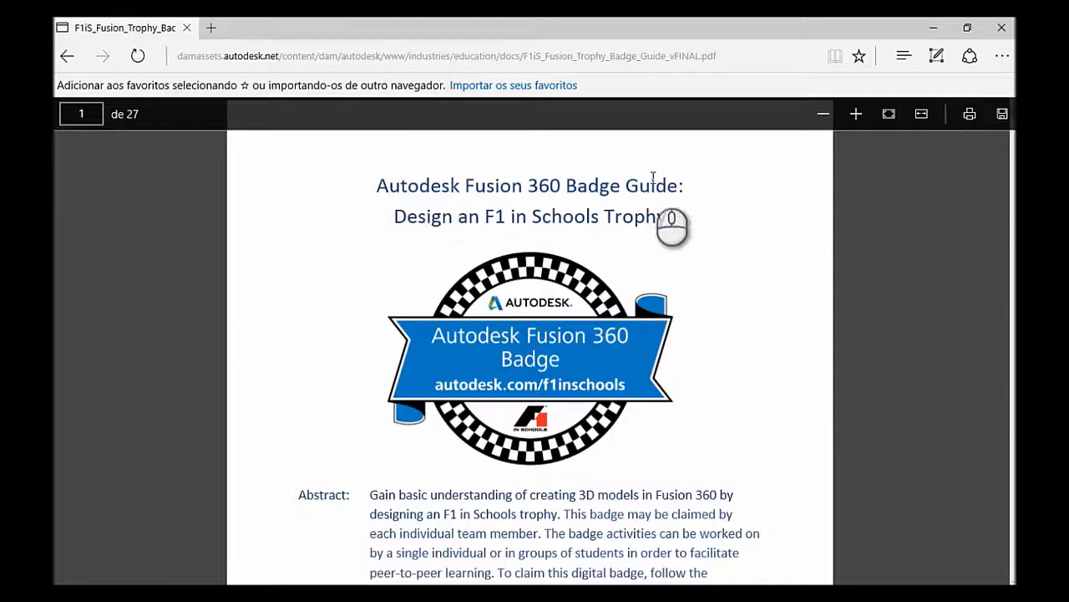
- Scroll the trophy badge guide PDF to page 27 on claiming the badge, then go back
scroll(down, 3)
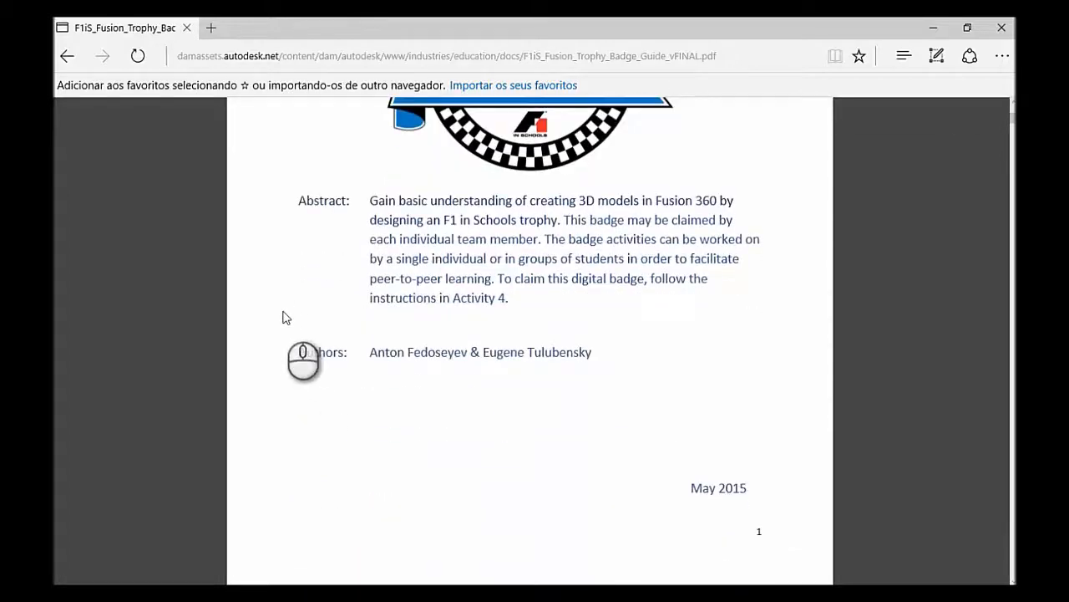
scroll(down, 3)
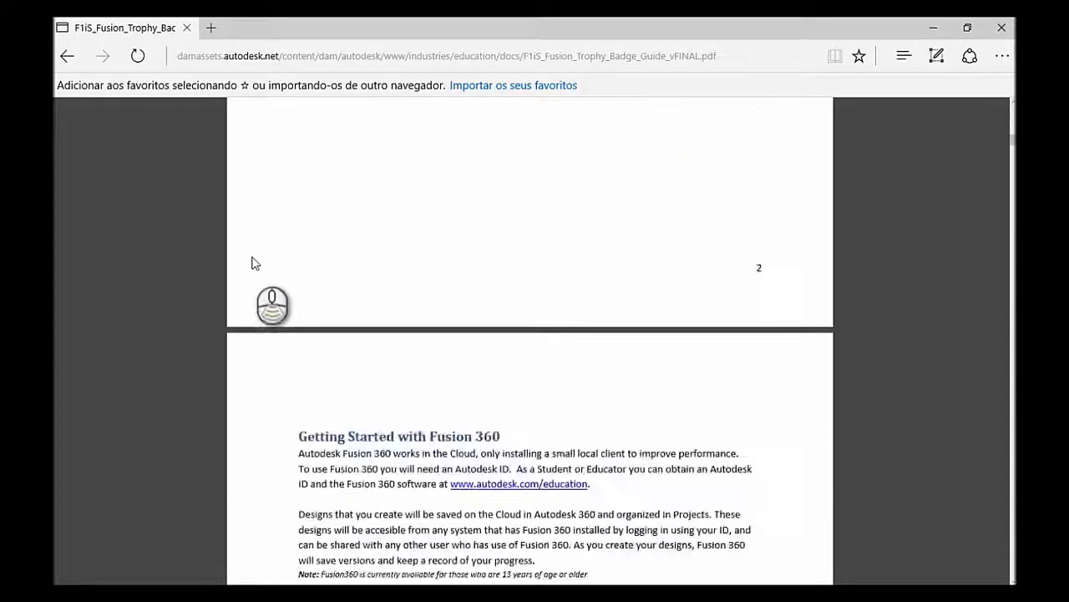
scroll(down, 3)
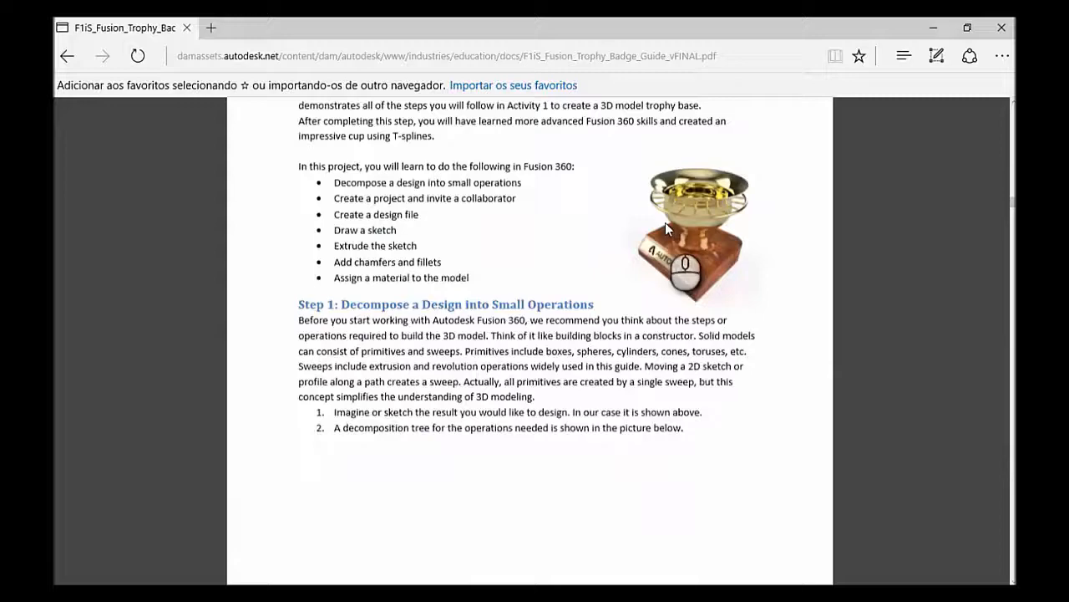
scroll(down, 3)
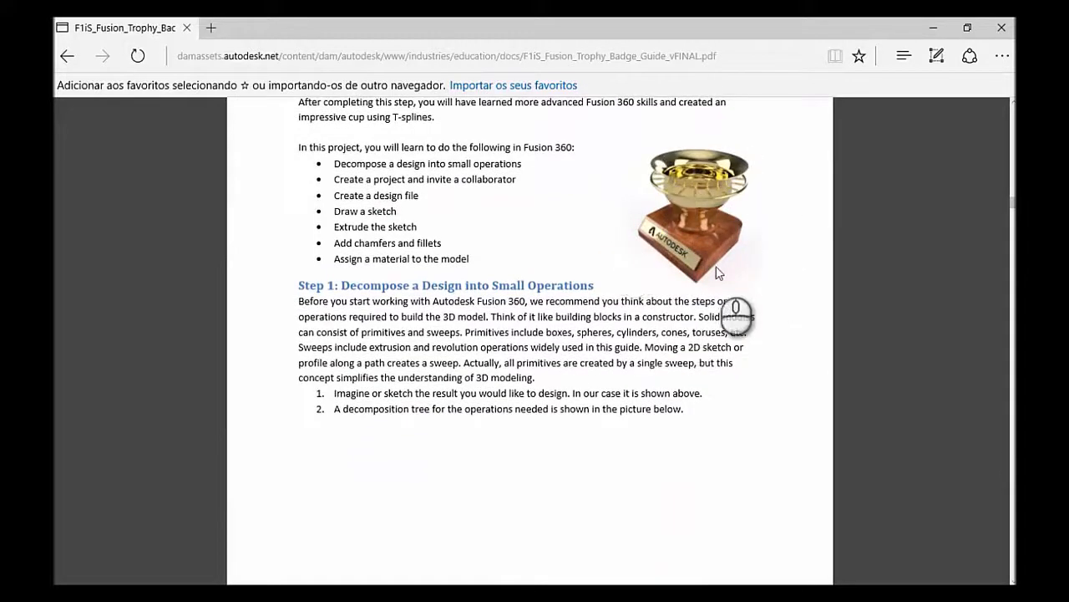
scroll(down, 3)
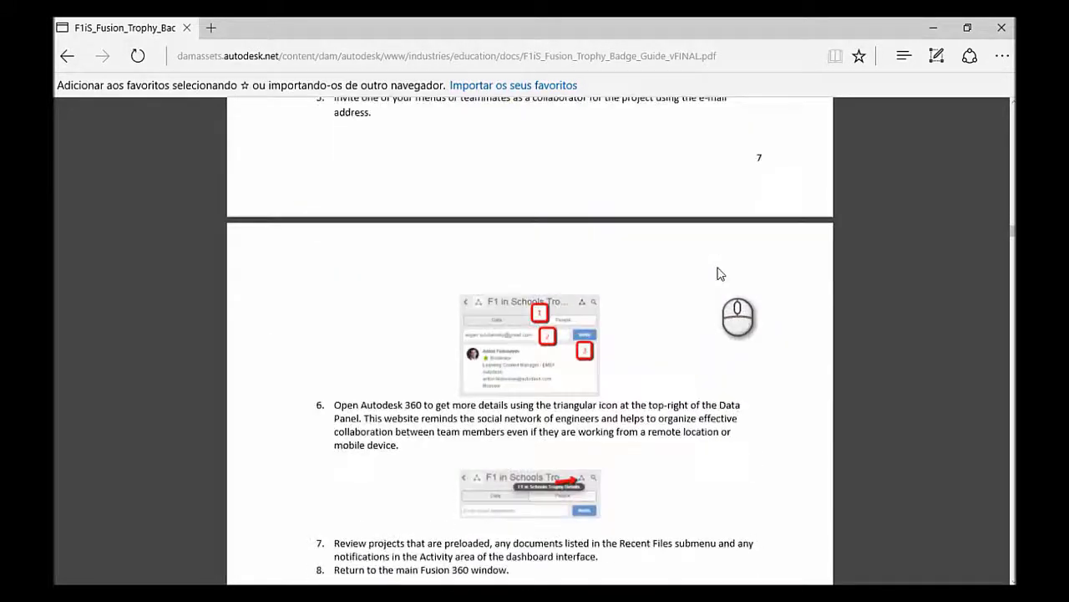
scroll(down, 3)
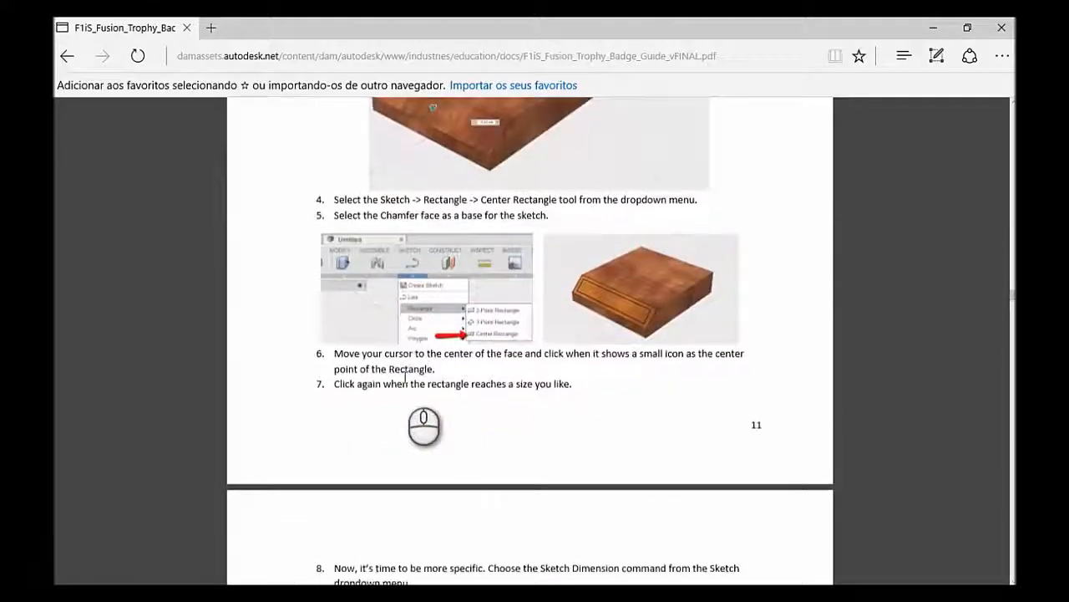
scroll(down, 3)
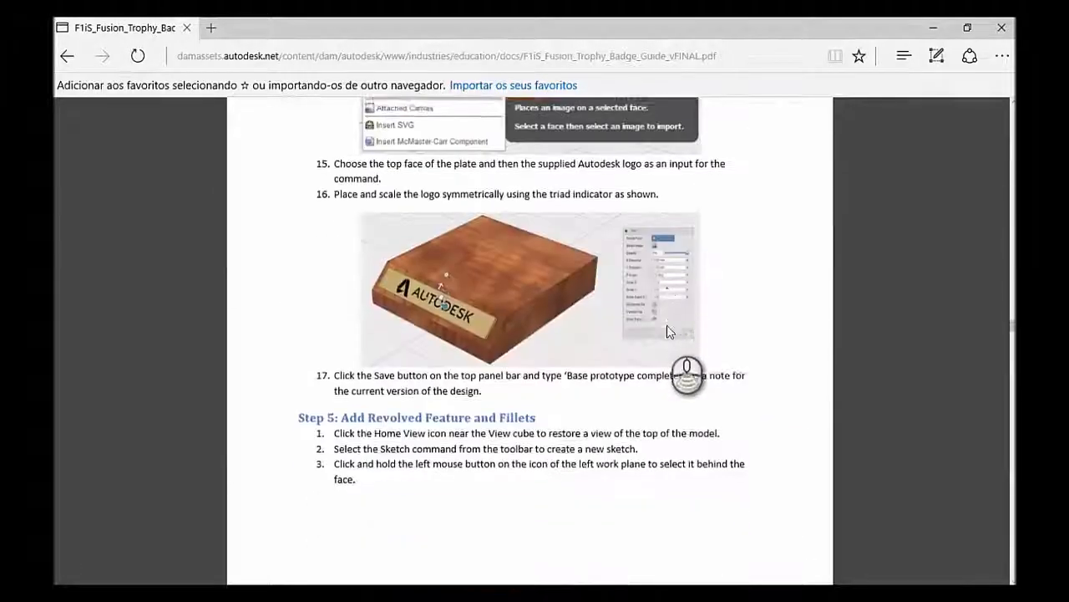
scroll(down, 3)
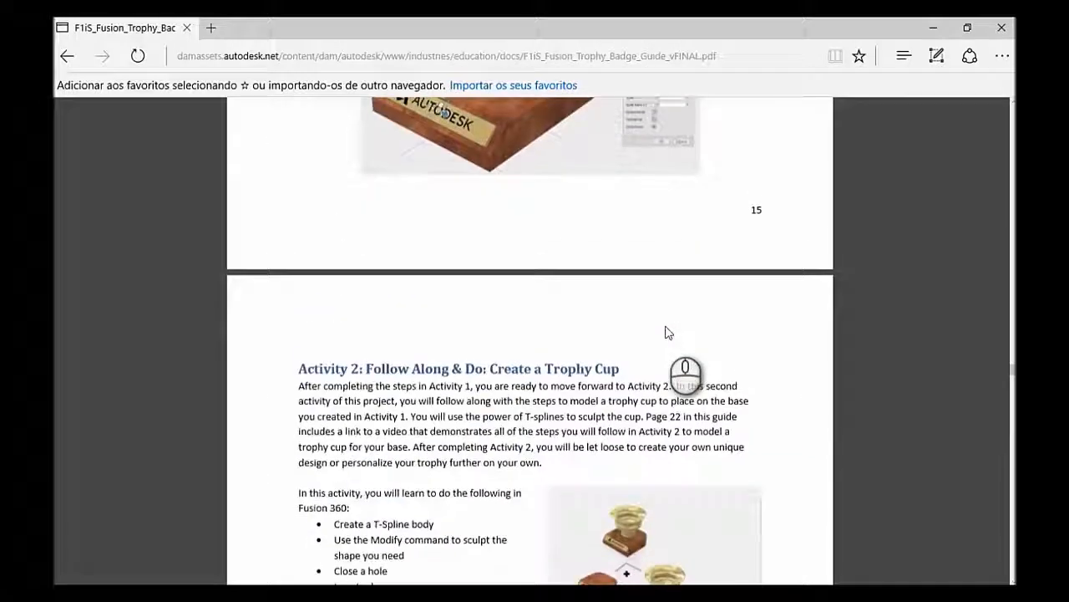
scroll(down, 3)
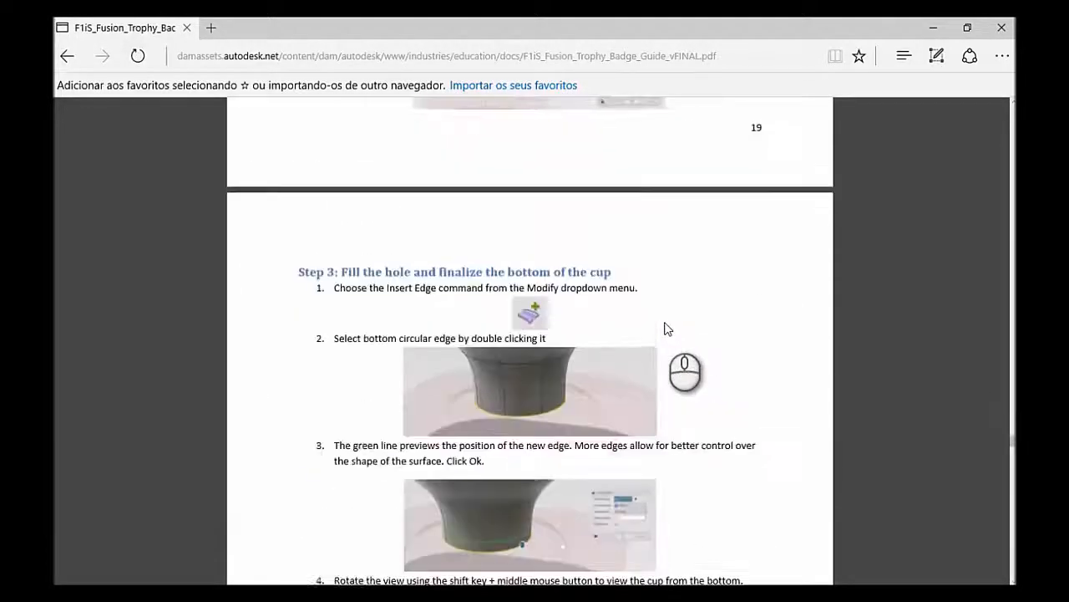
scroll(down, 3)
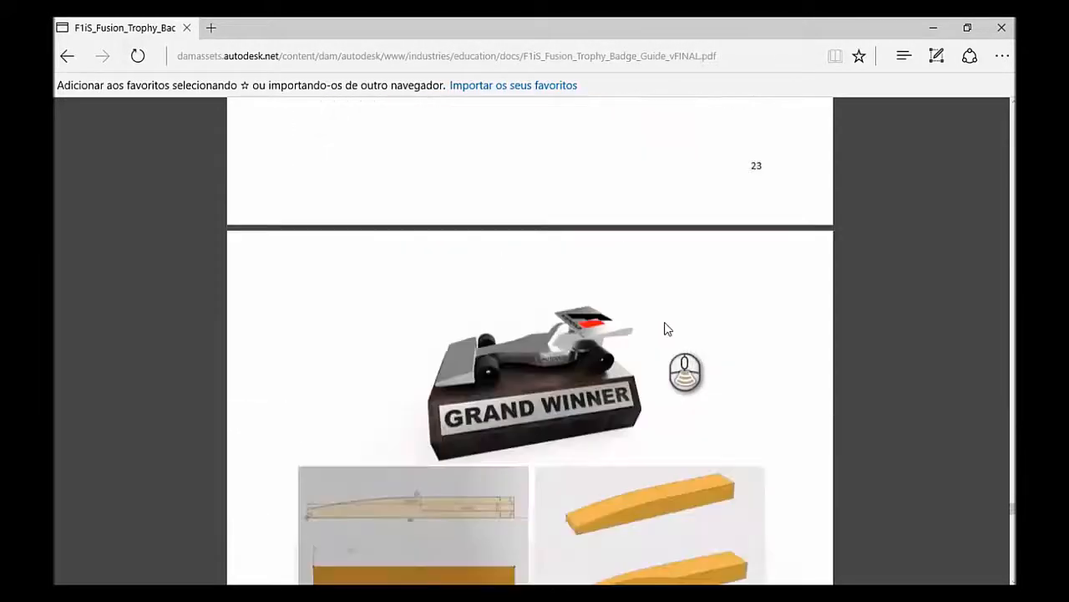
scroll(down, 3)
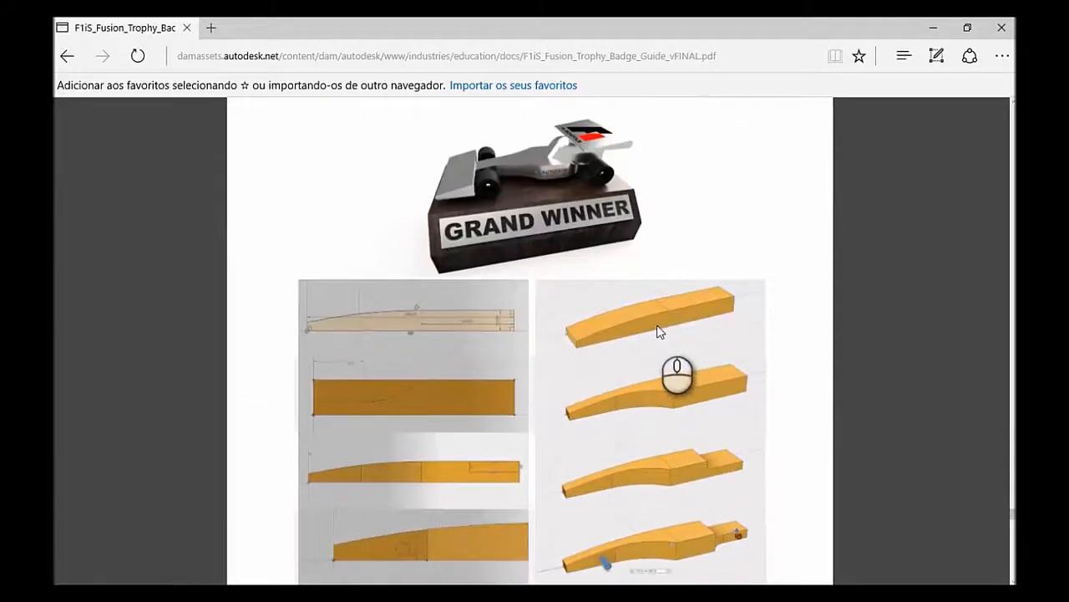
scroll(down, 3)
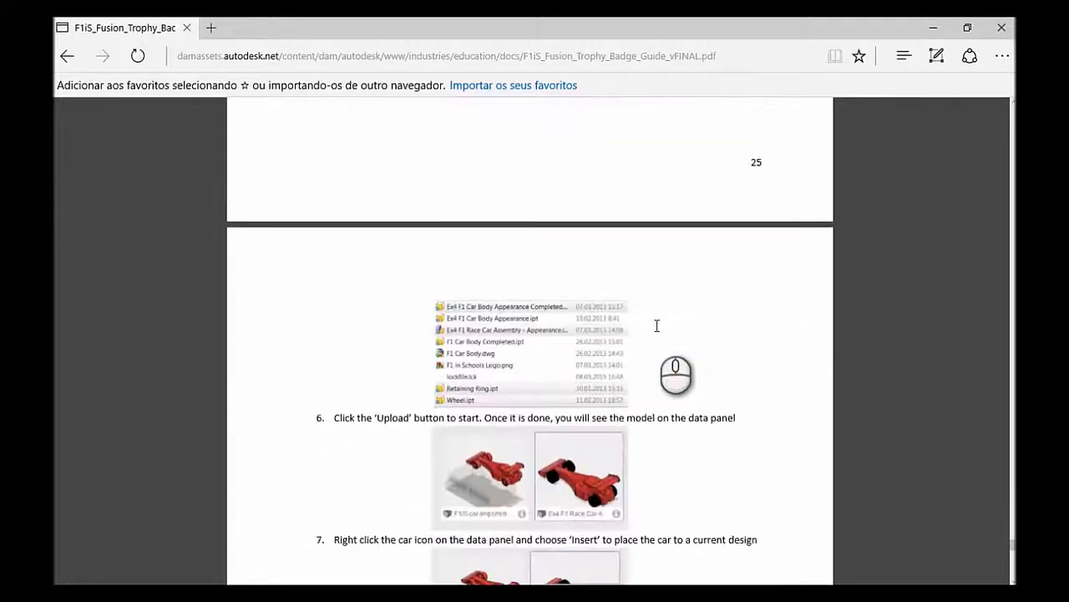
scroll(down, 3)
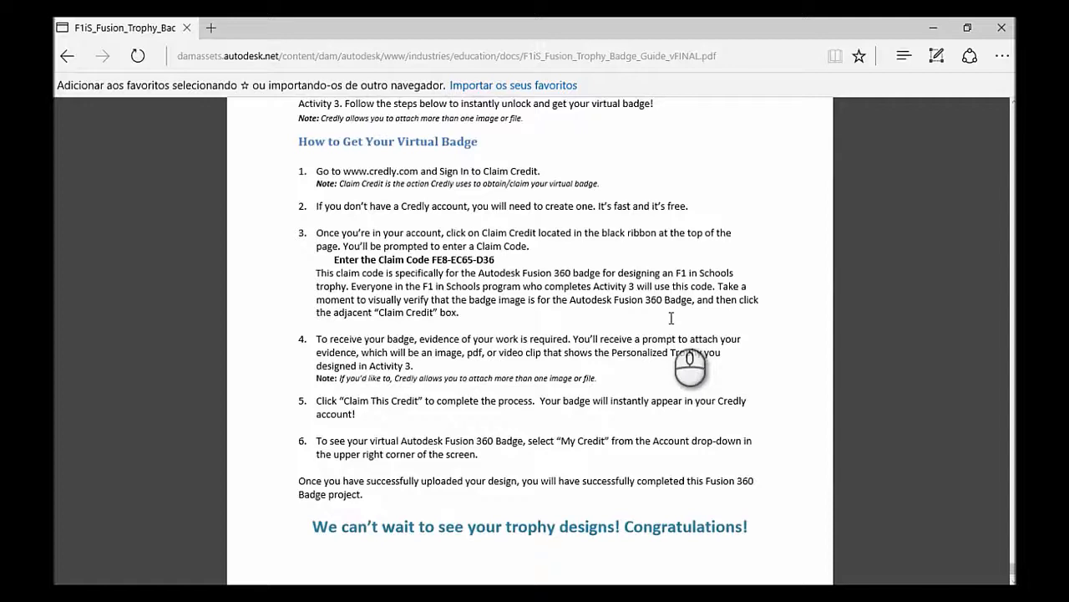
mouse_move(152, 155)
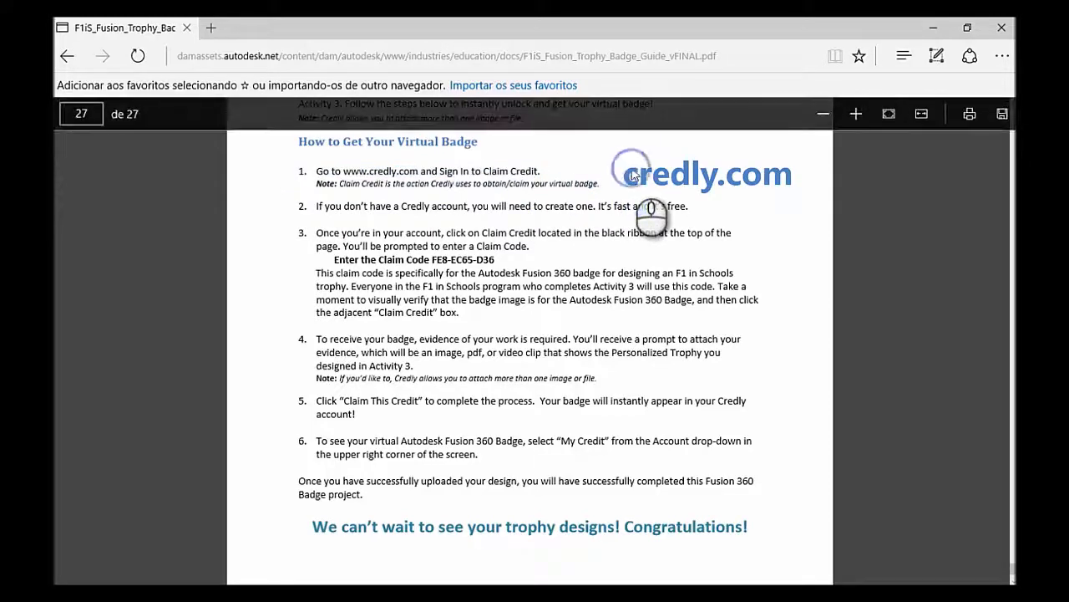
click(70, 60)
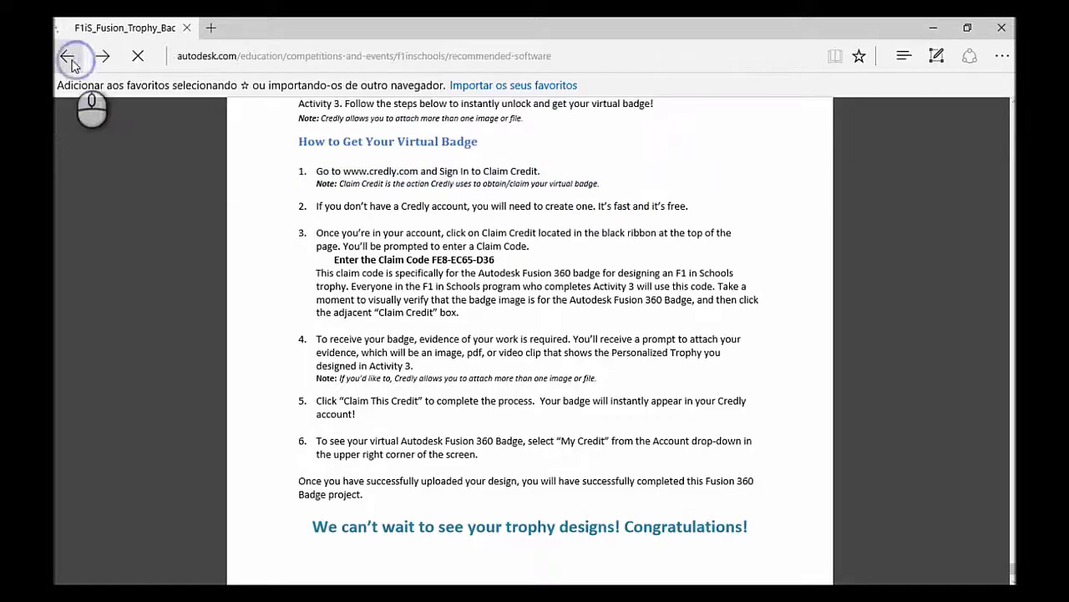
- Return to Resources for F1 in Schools and open 'Get started now' videos and tutorials
click(68, 57)
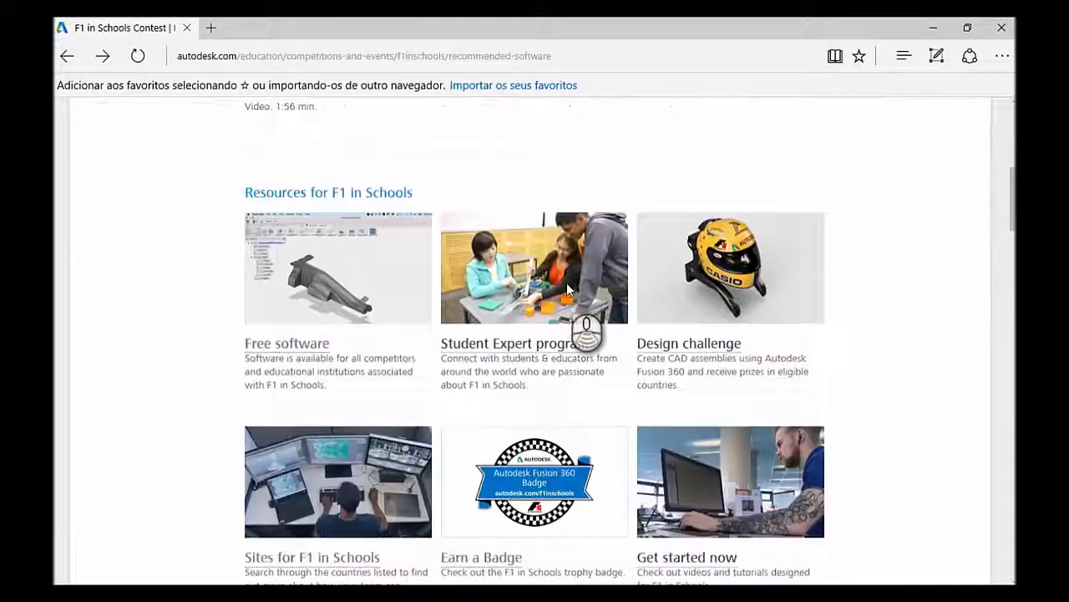
scroll(down, 3)
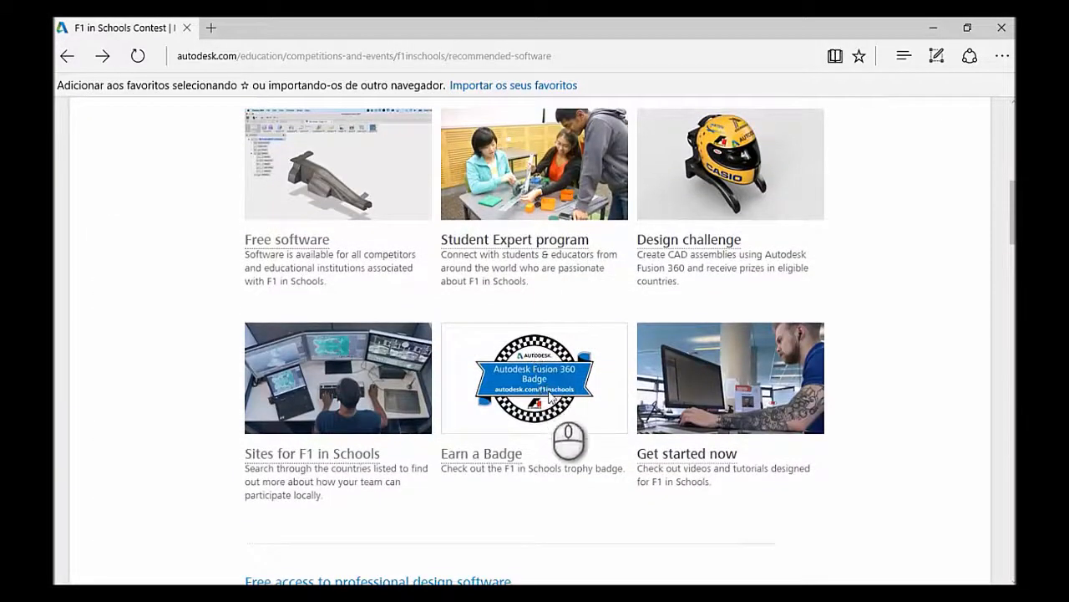
mouse_move(760, 338)
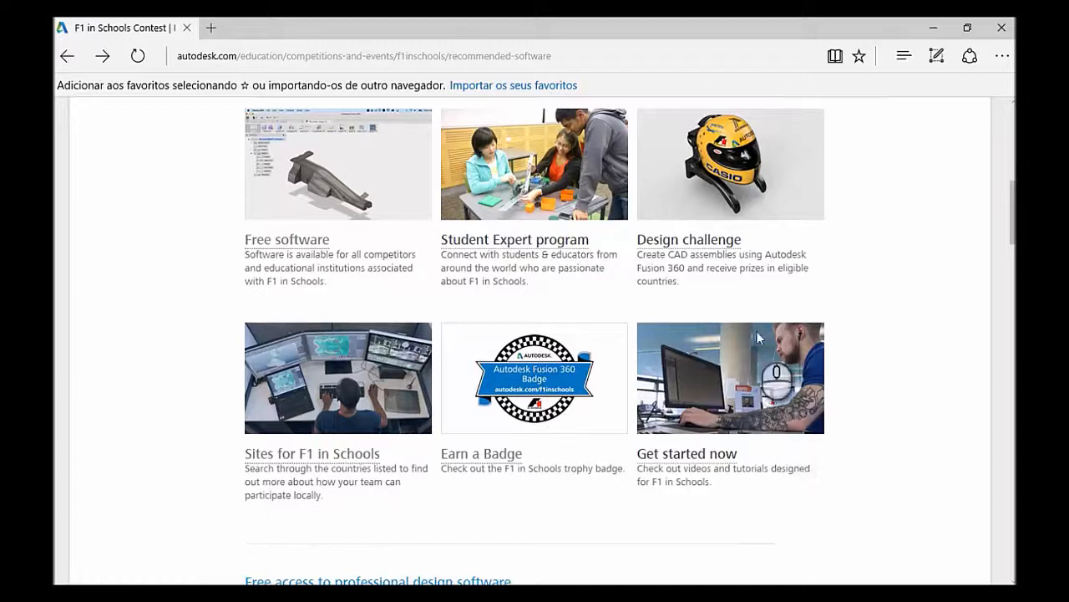
mouse_move(695, 471)
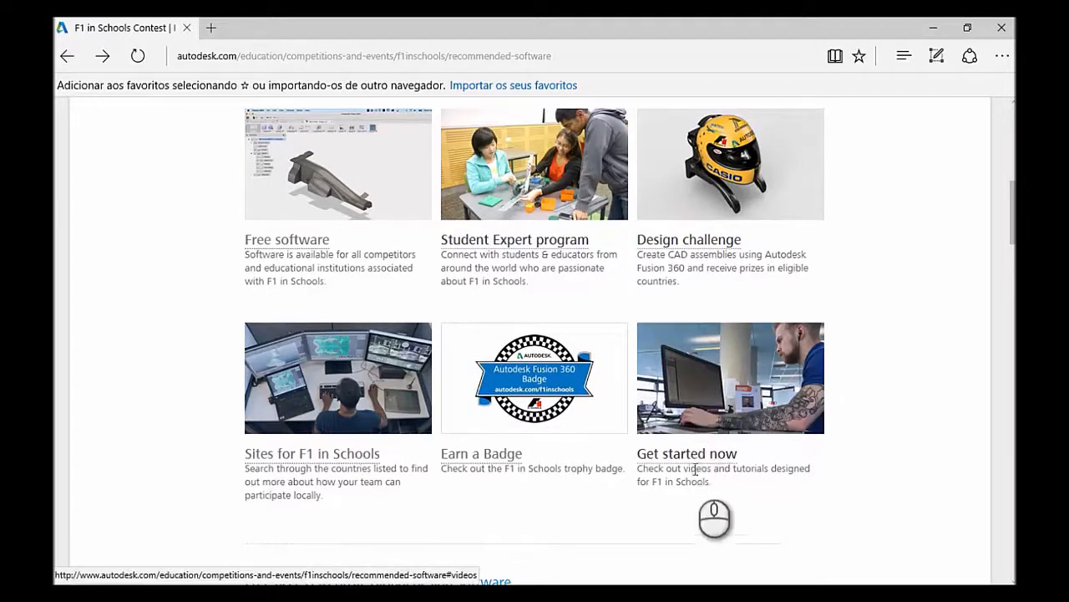
mouse_move(722, 462)
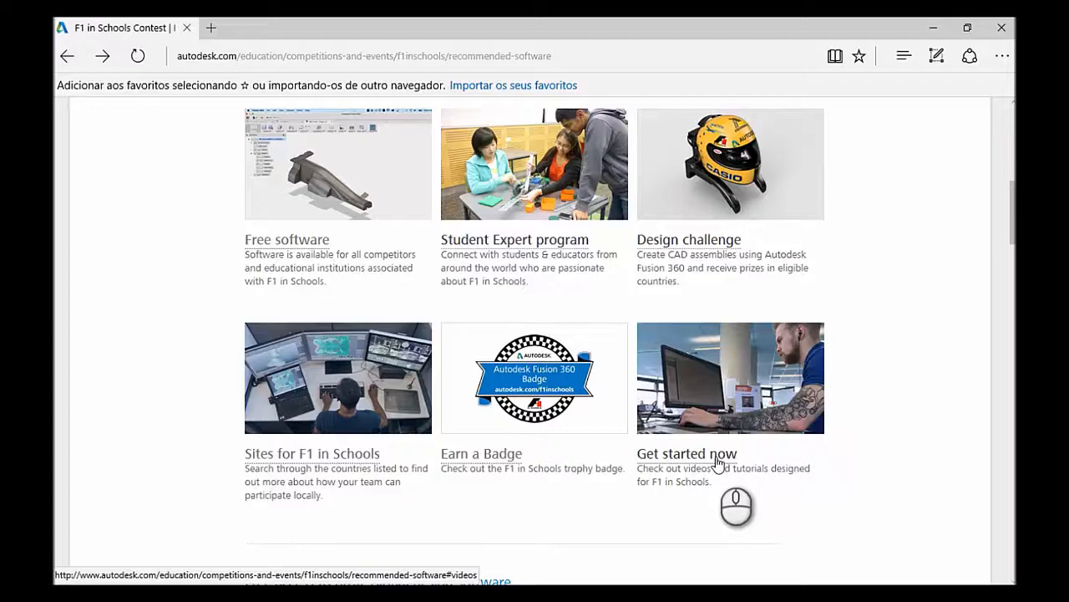
click(687, 453)
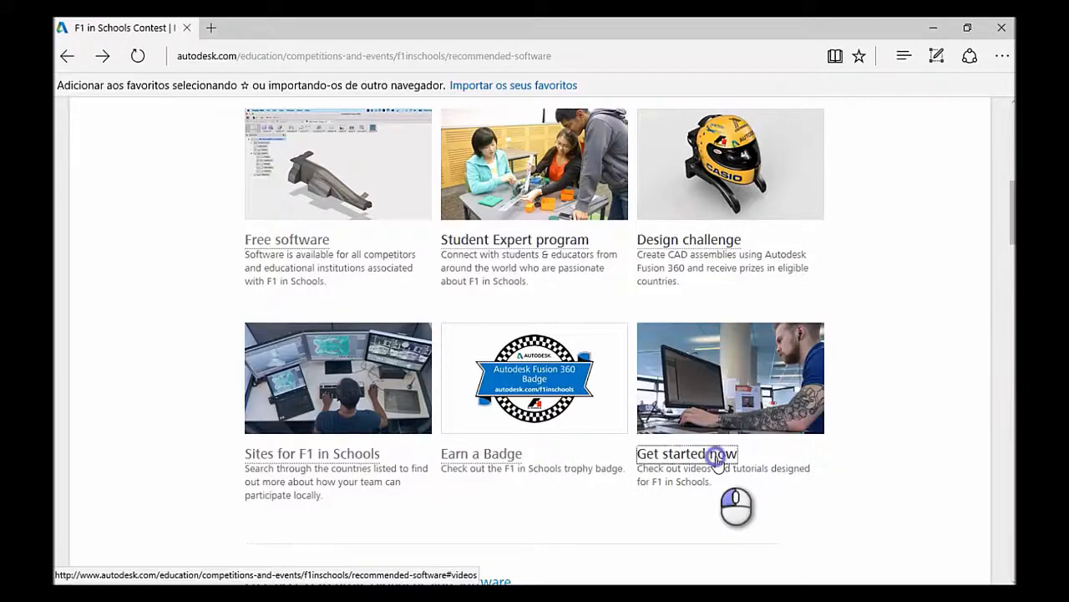
- Show the F1 in Schools videos and tutorials and download the Fusion 360 Beginner Tutorial zip
click(688, 453)
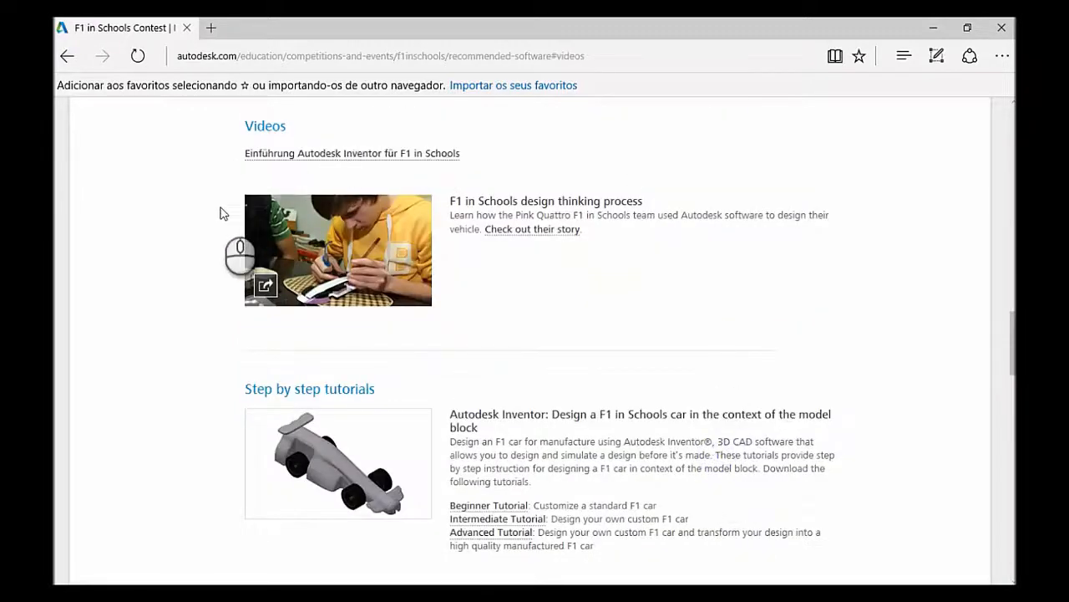
mouse_move(449, 213)
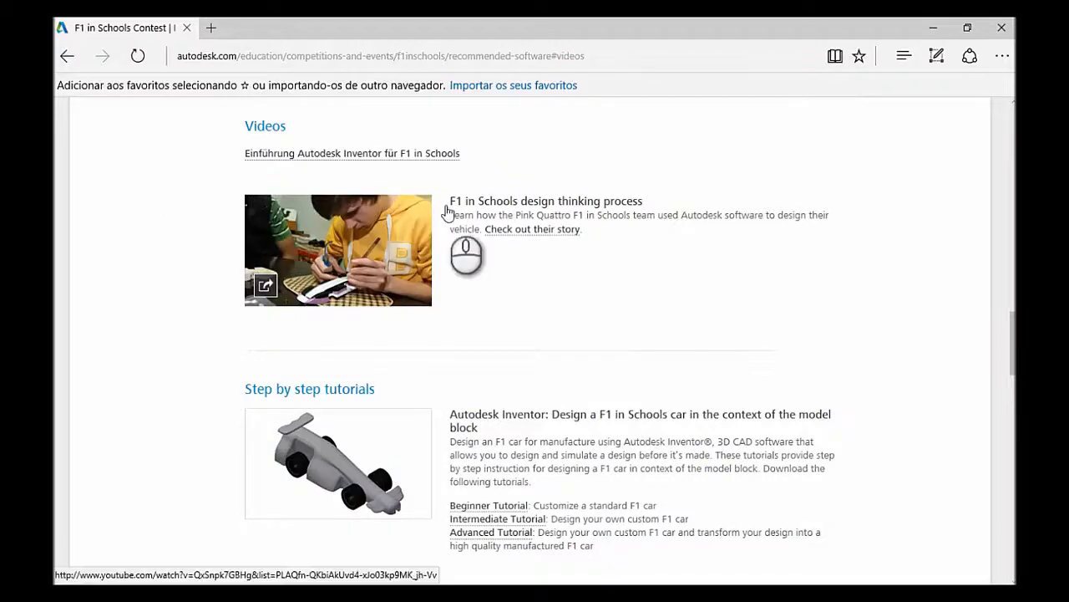
mouse_move(601, 205)
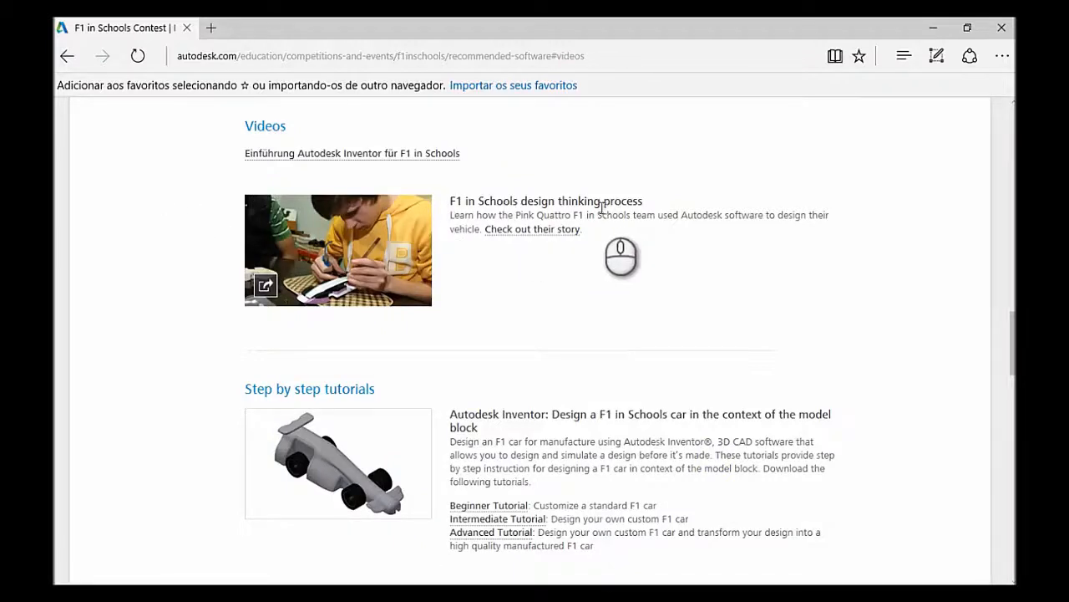
scroll(down, 3)
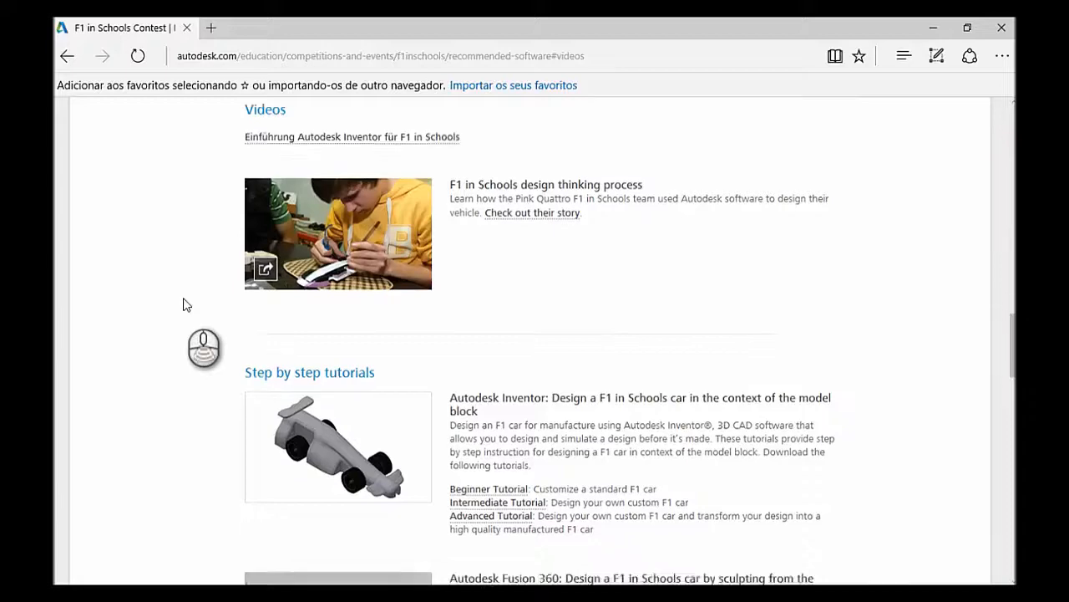
scroll(down, 3)
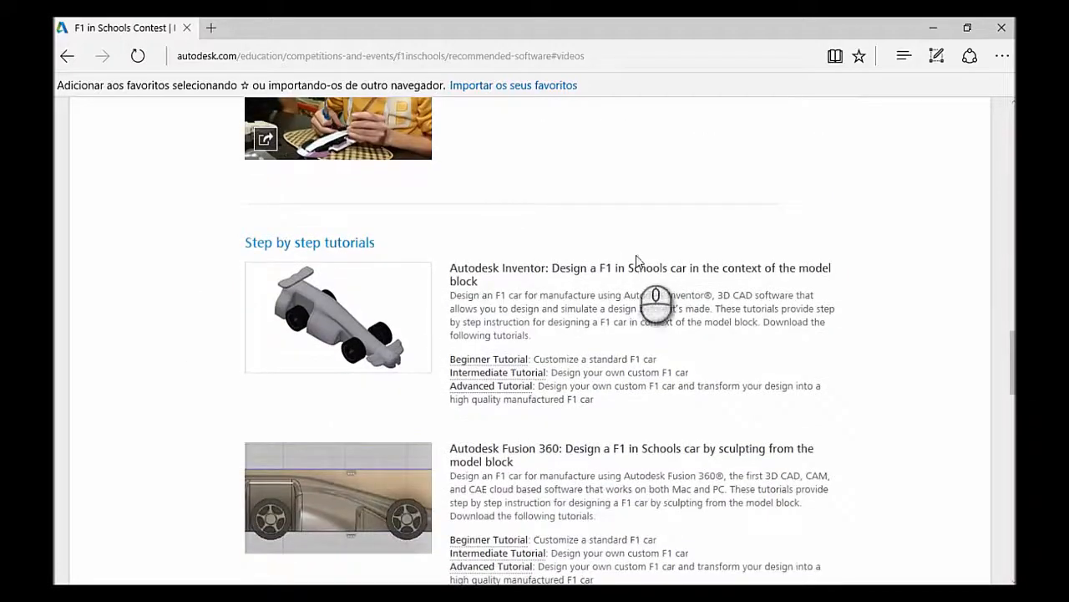
scroll(down, 3)
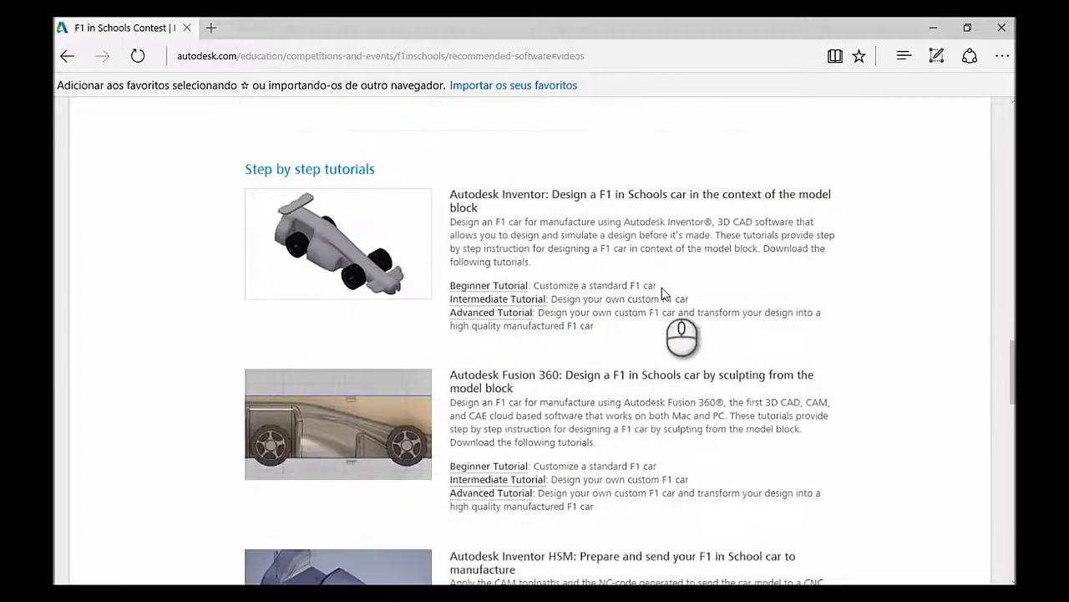
scroll(down, 3)
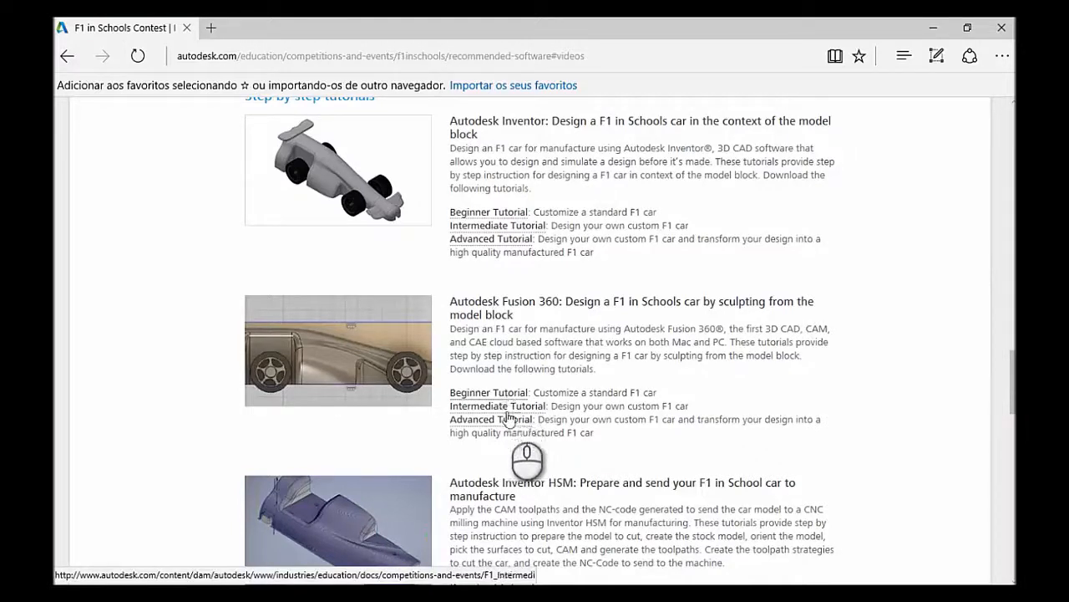
click(488, 392)
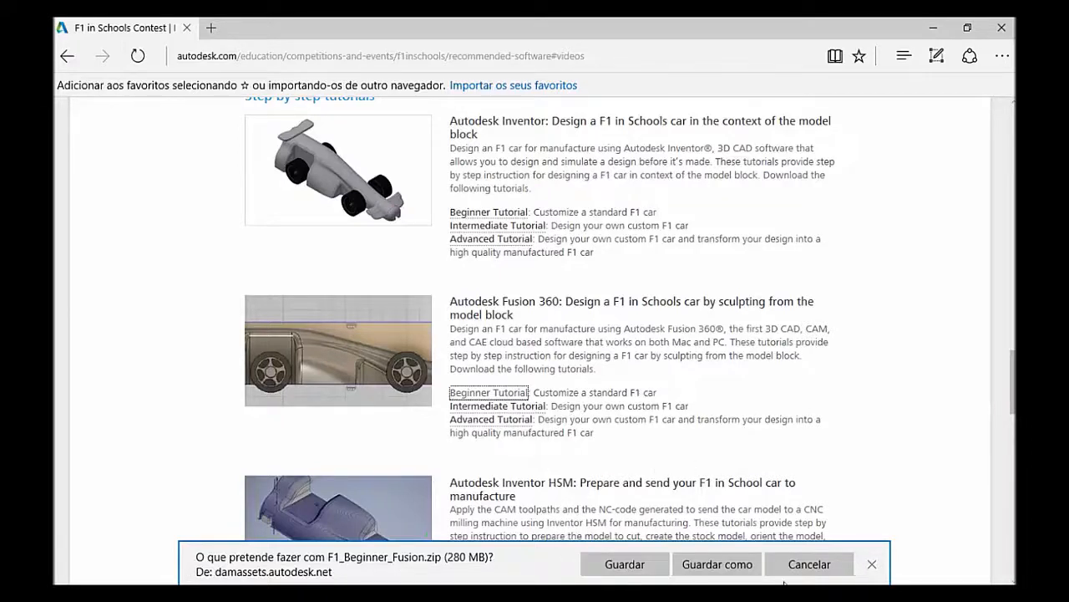
- Cancel F1_Beginner_Fusion.zip on the download bar and browse the F1 in Schools tutorials to the end
click(809, 564)
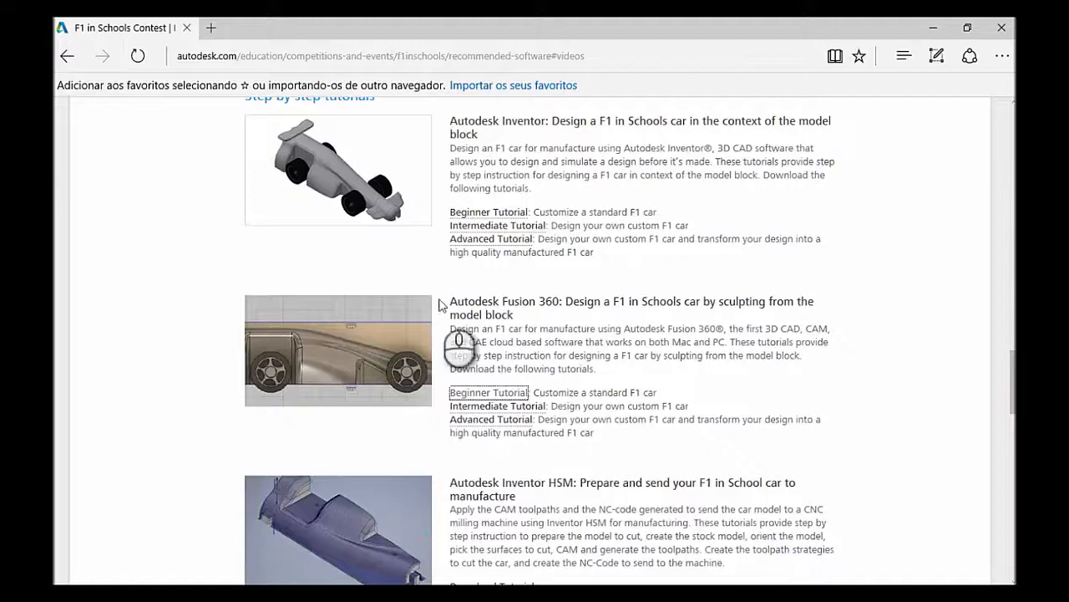
scroll(down, 3)
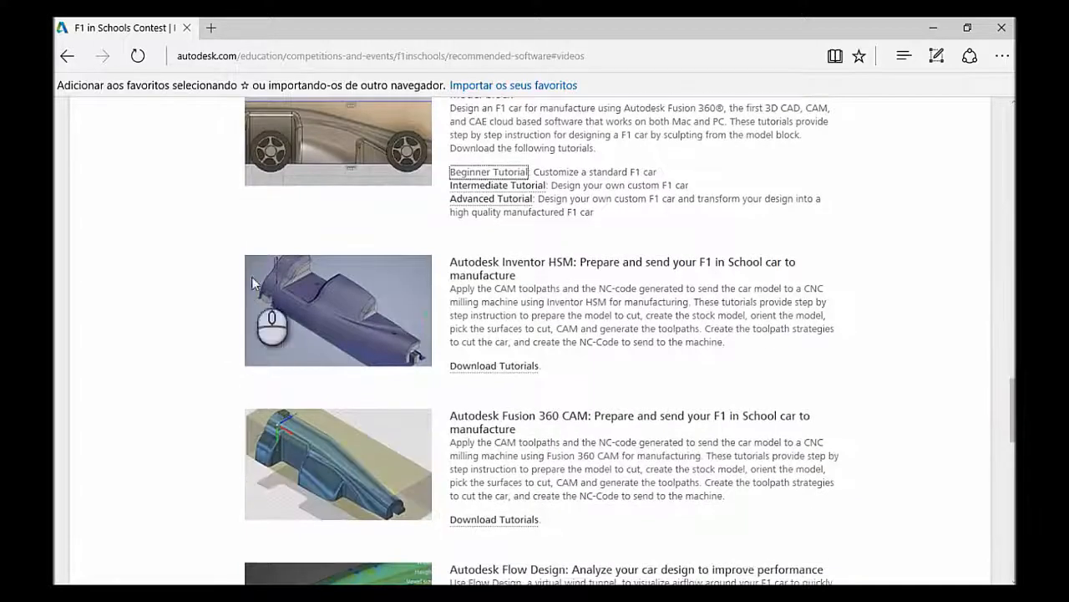
mouse_move(664, 342)
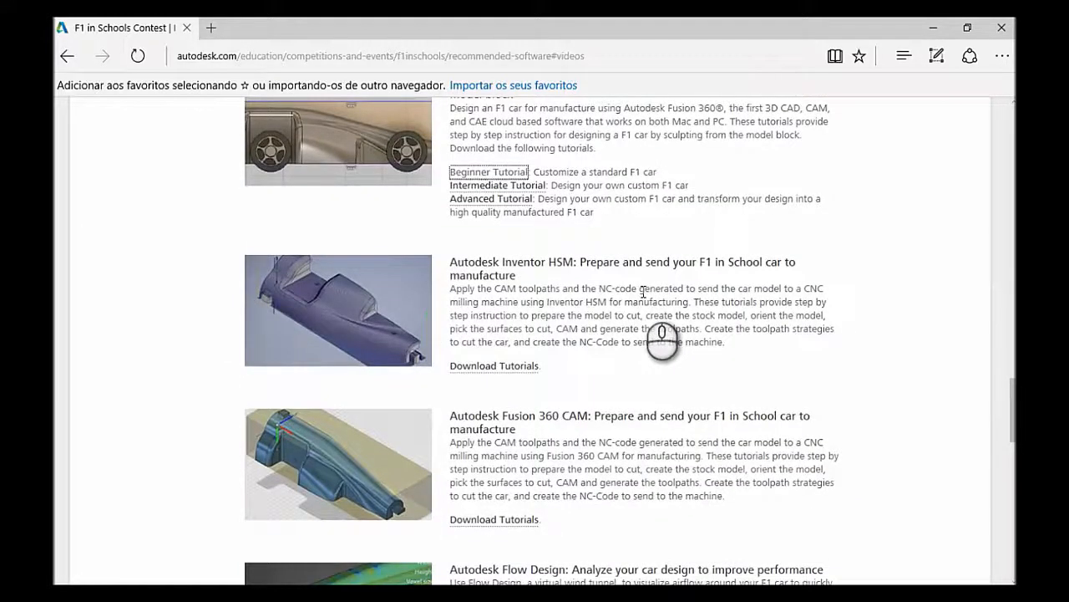
scroll(down, 3)
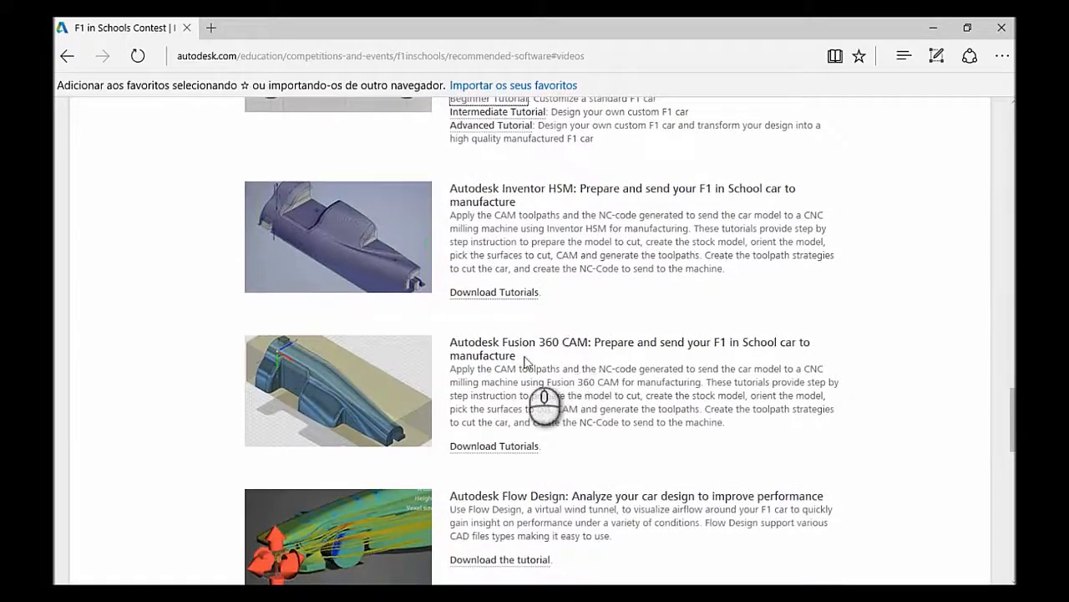
scroll(down, 3)
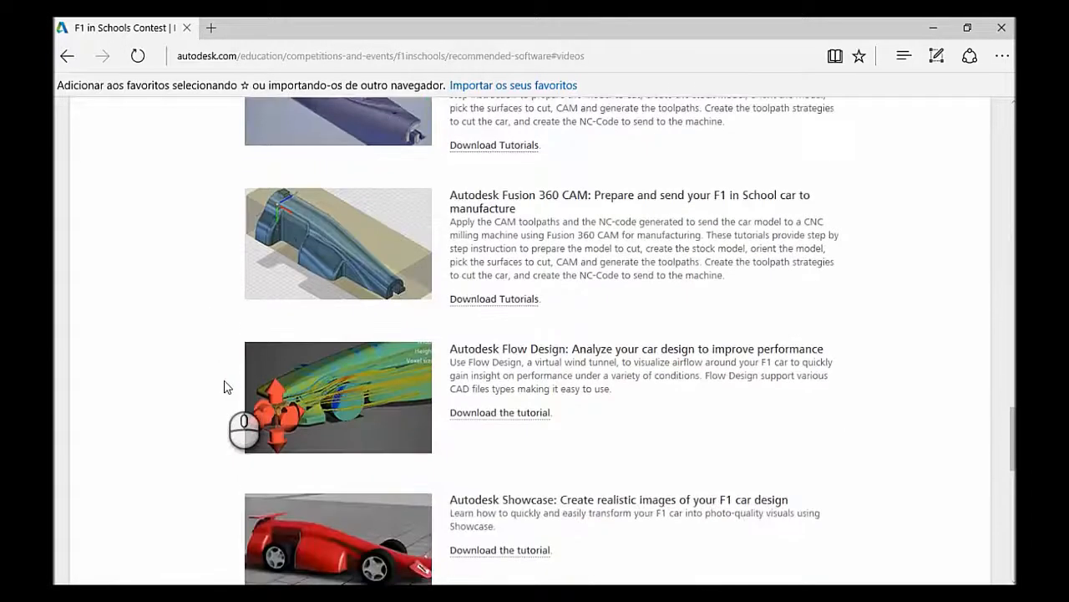
scroll(down, 3)
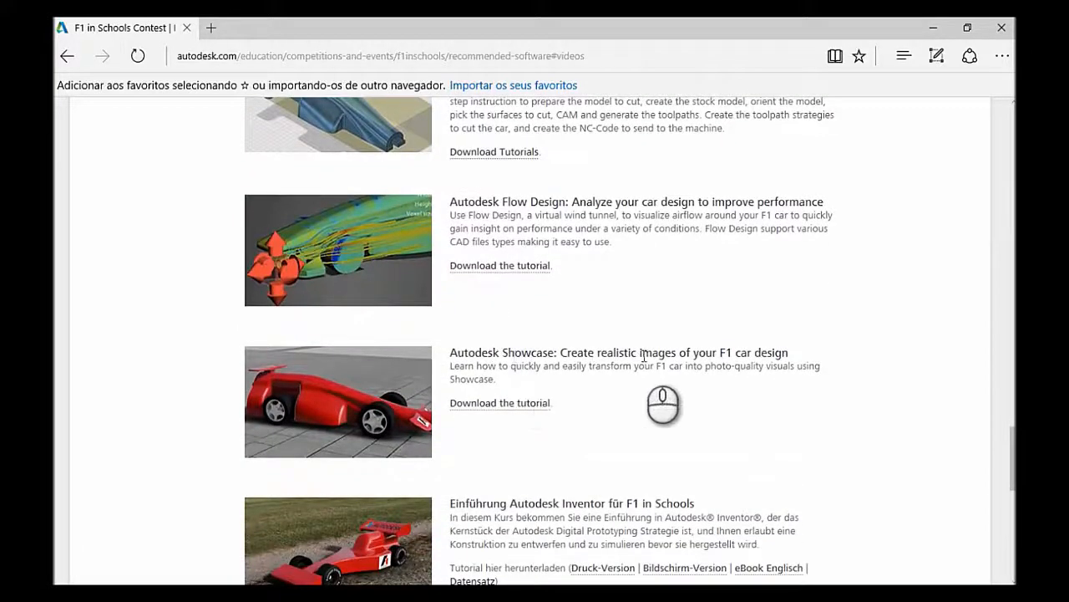
scroll(down, 3)
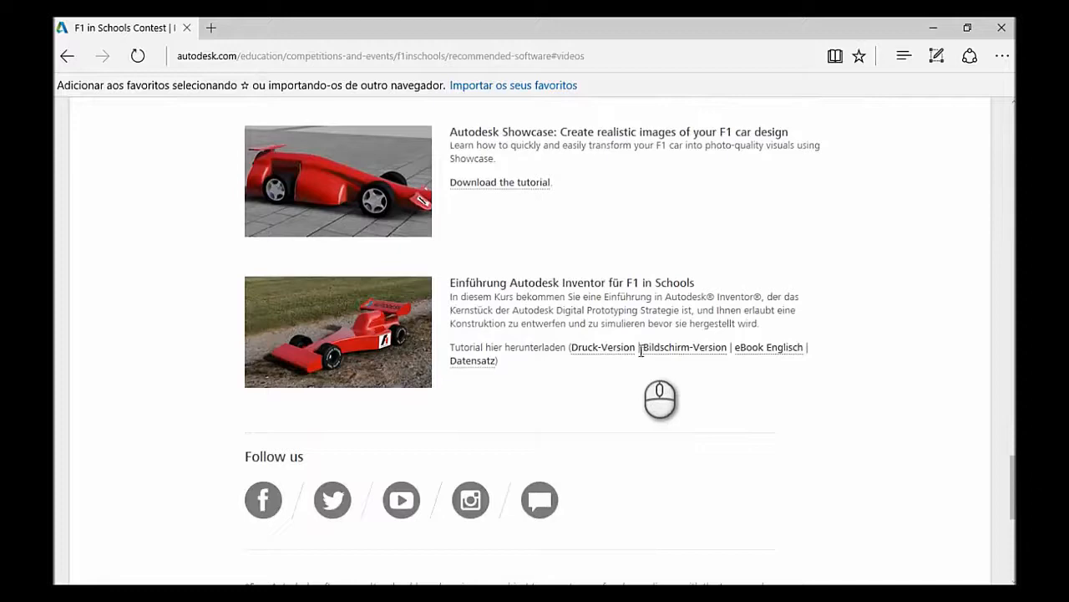
scroll(down, 3)
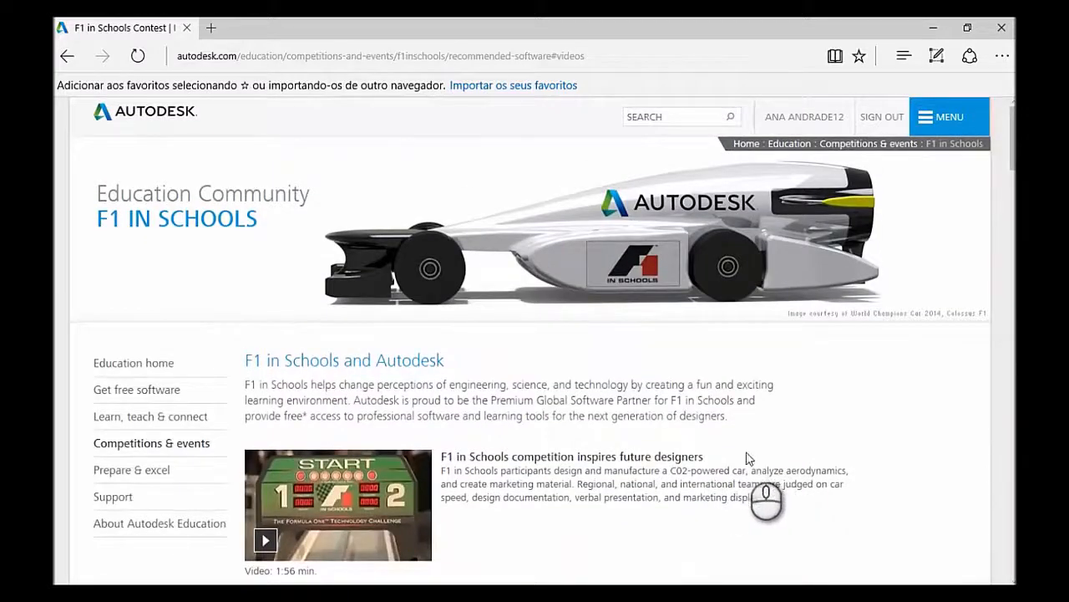
mouse_move(209, 443)
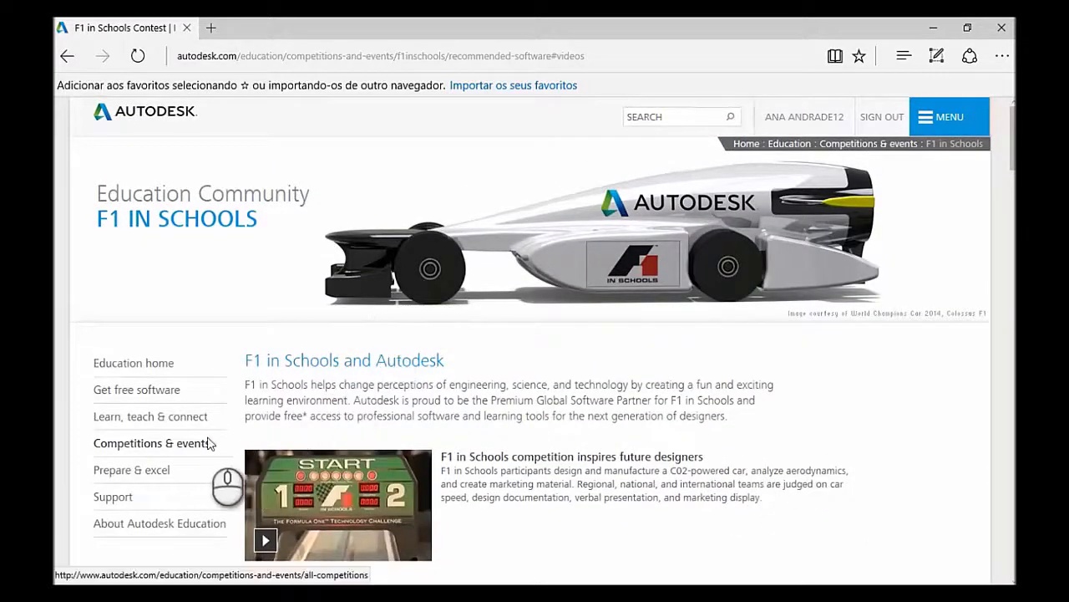
- Scroll Competitions & events down to the Events section and pick VEX Robotics Competition
click(151, 443)
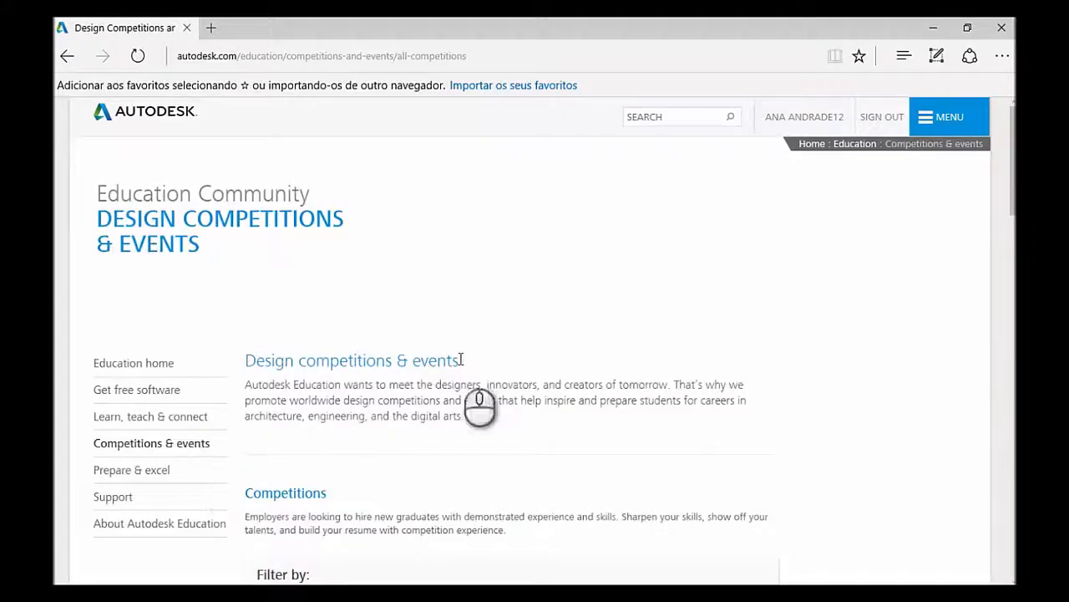
scroll(down, 3)
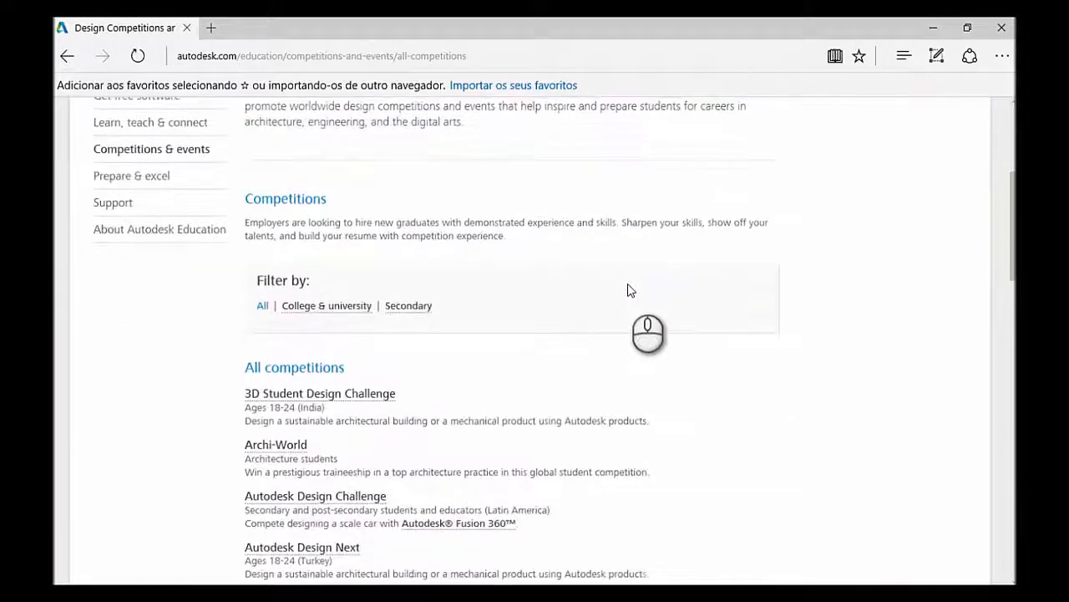
scroll(down, 3)
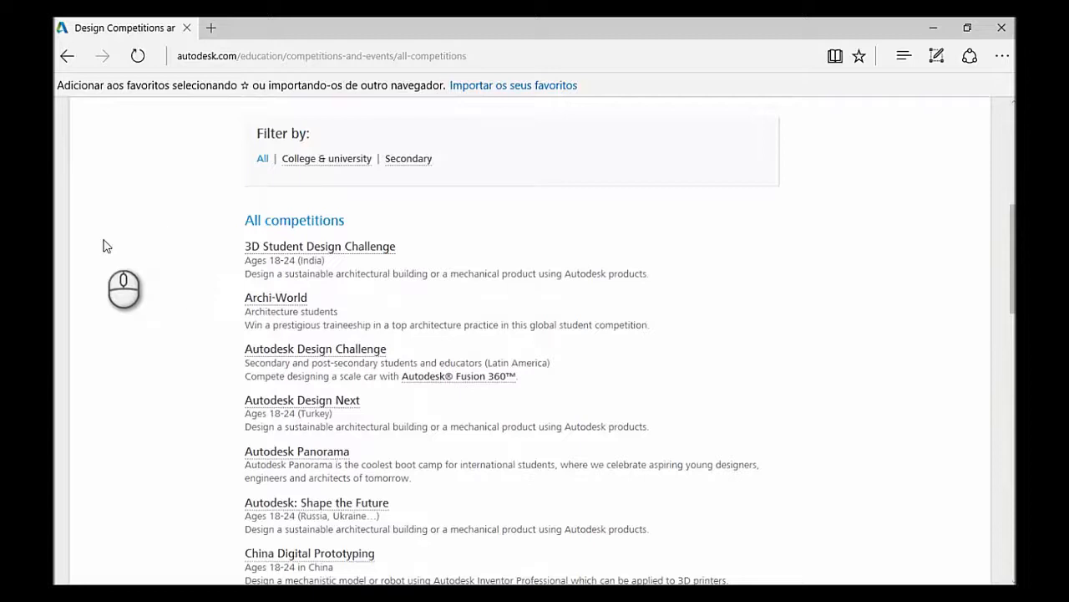
mouse_move(151, 285)
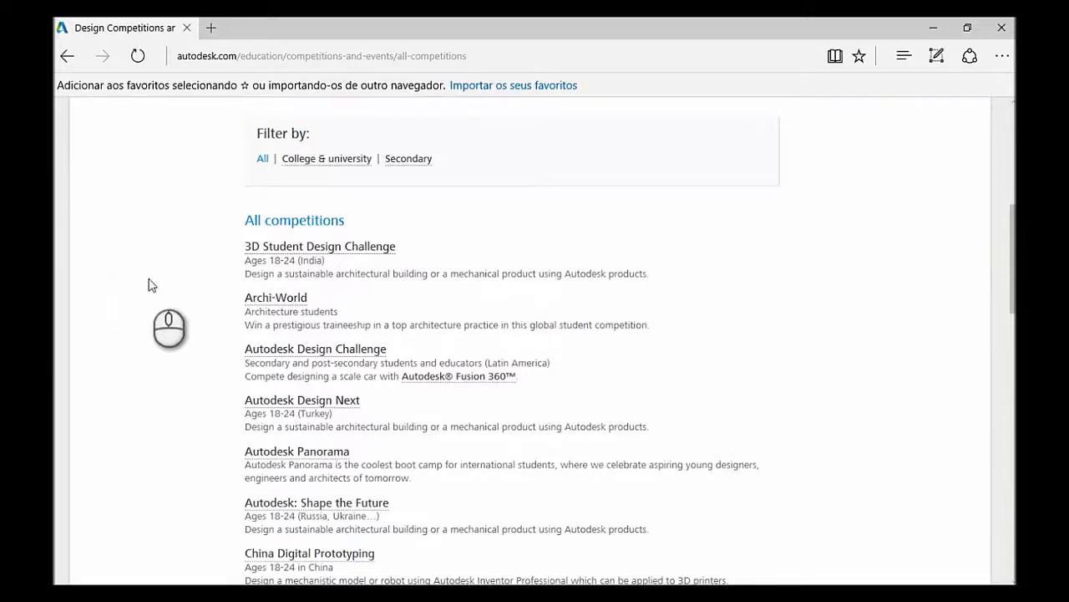
scroll(down, 3)
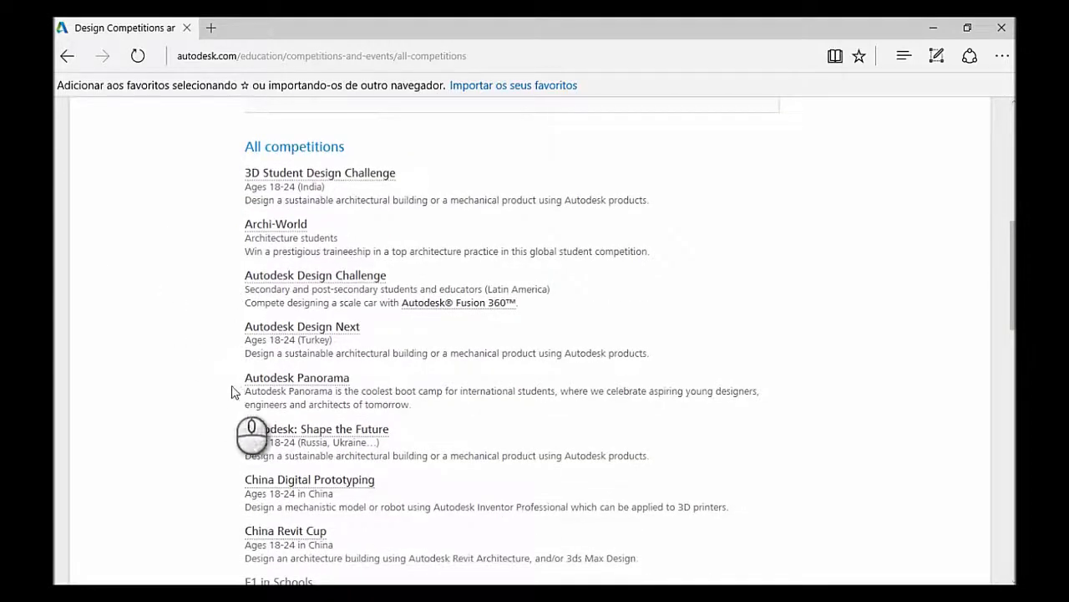
scroll(down, 3)
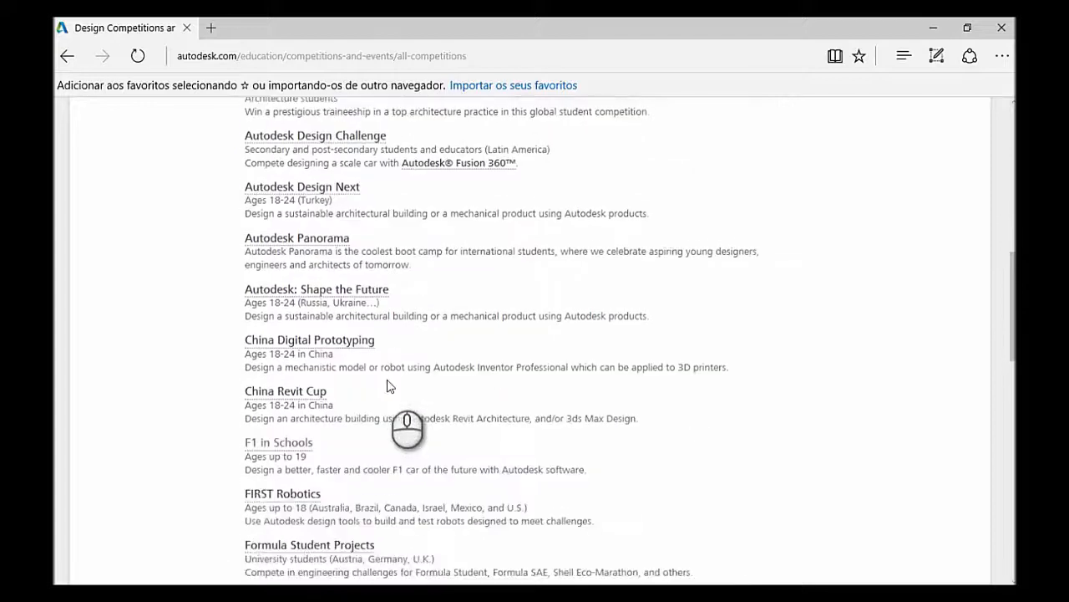
scroll(down, 3)
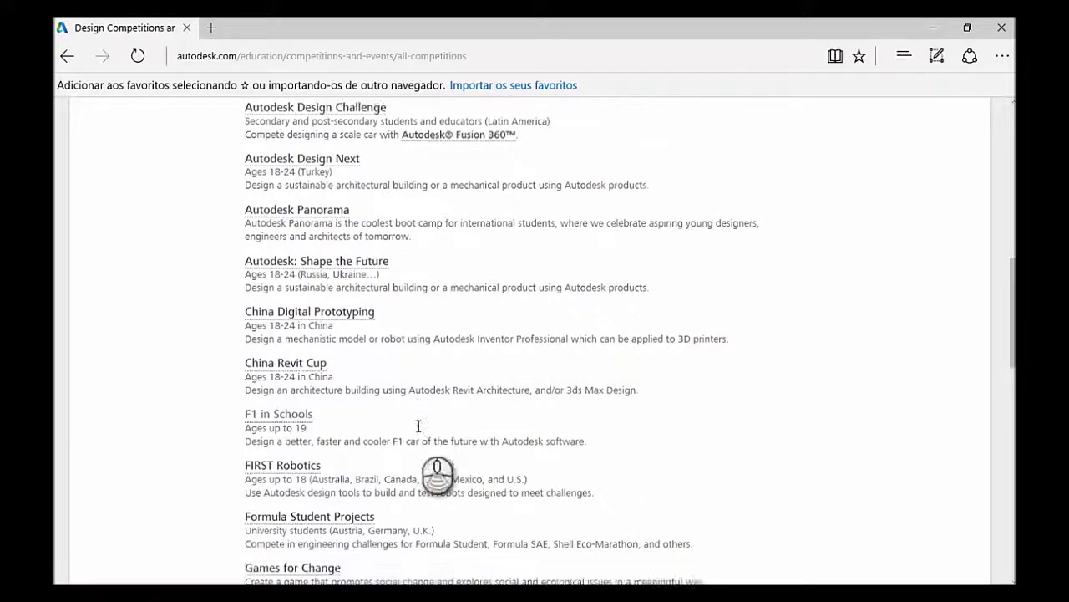
scroll(down, 3)
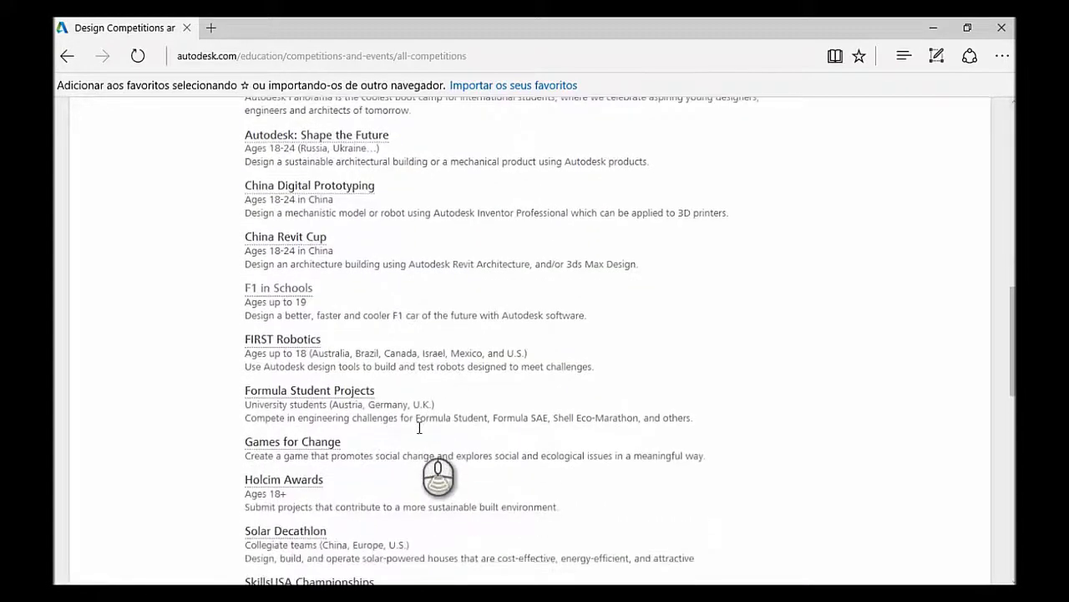
scroll(down, 3)
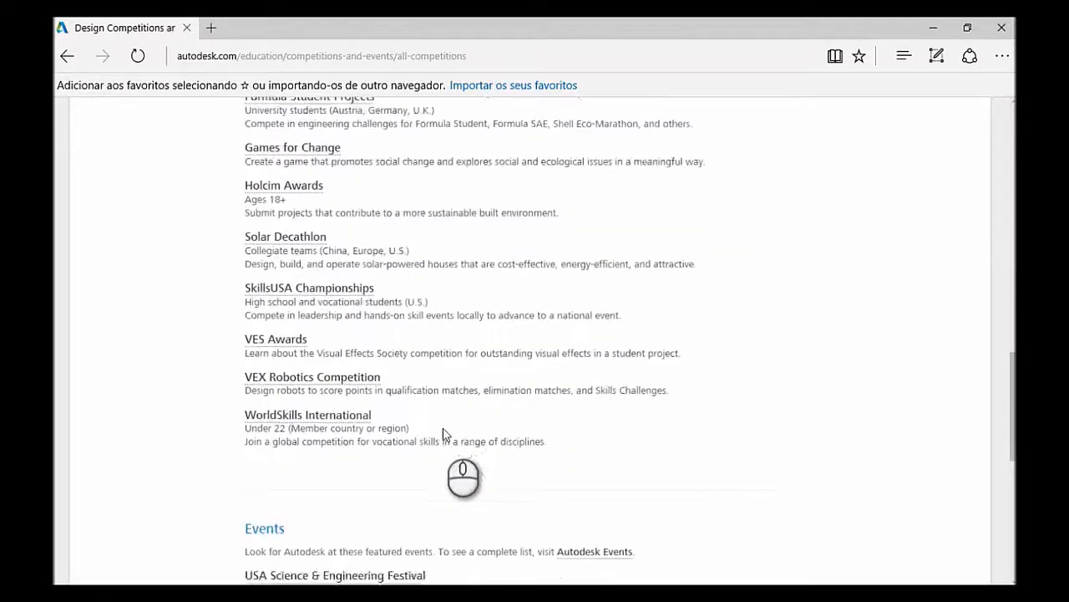
click(312, 377)
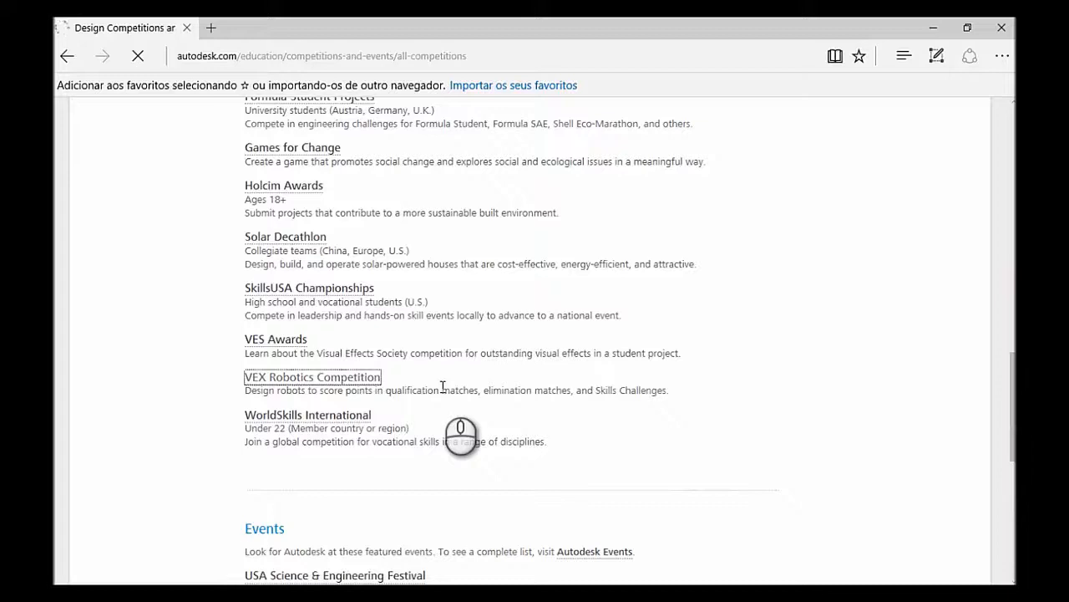
- Browse VEX Robotics resources, recommended software, Kit of Parts and tutorials down to the VEX Webinar Series
click(313, 376)
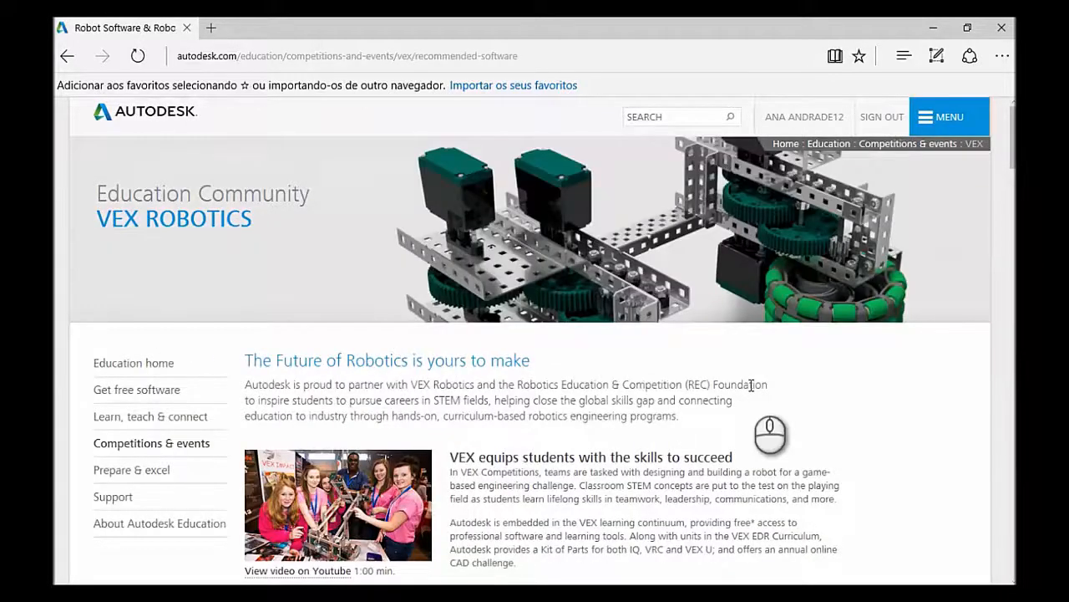
scroll(down, 3)
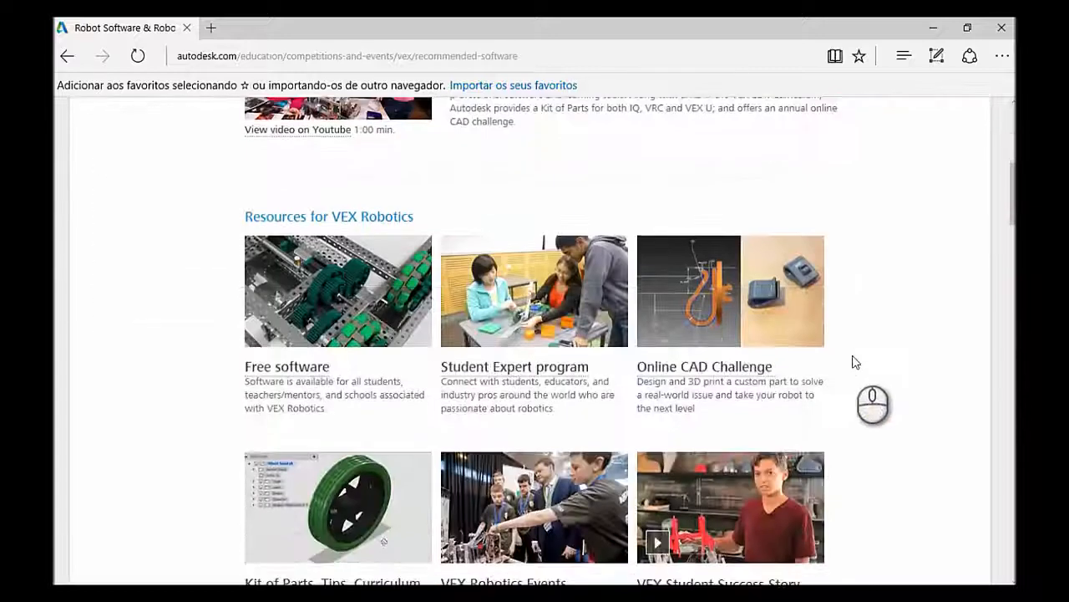
scroll(down, 3)
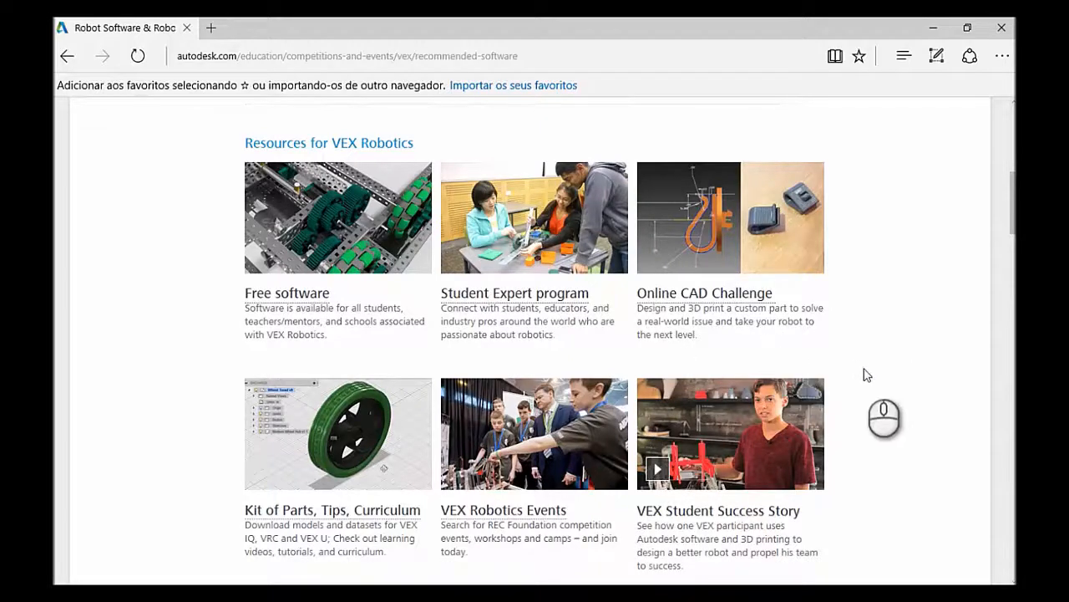
scroll(down, 3)
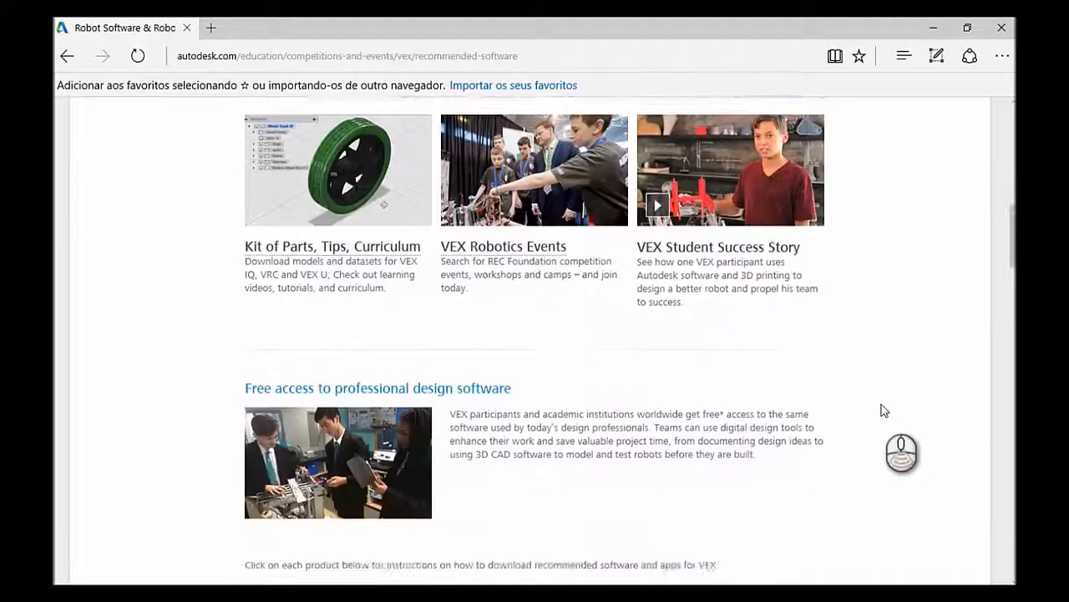
scroll(down, 3)
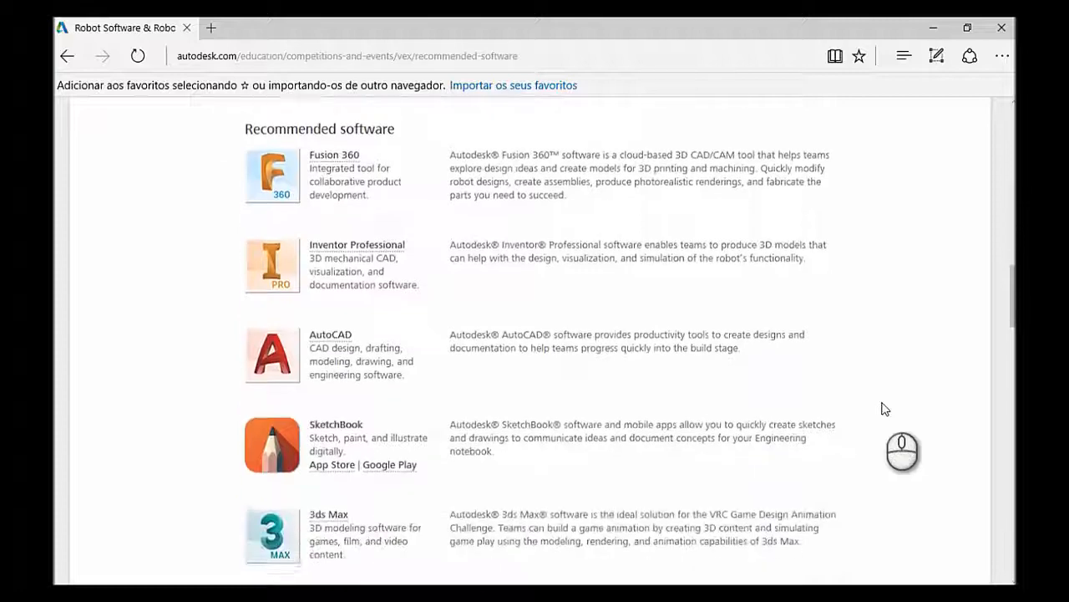
scroll(down, 3)
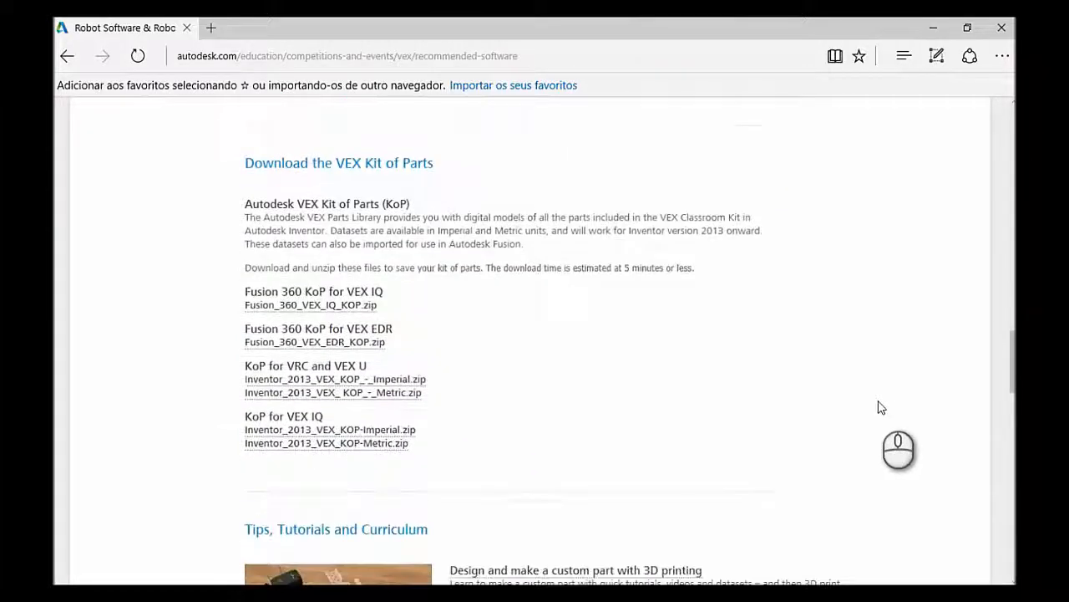
scroll(down, 3)
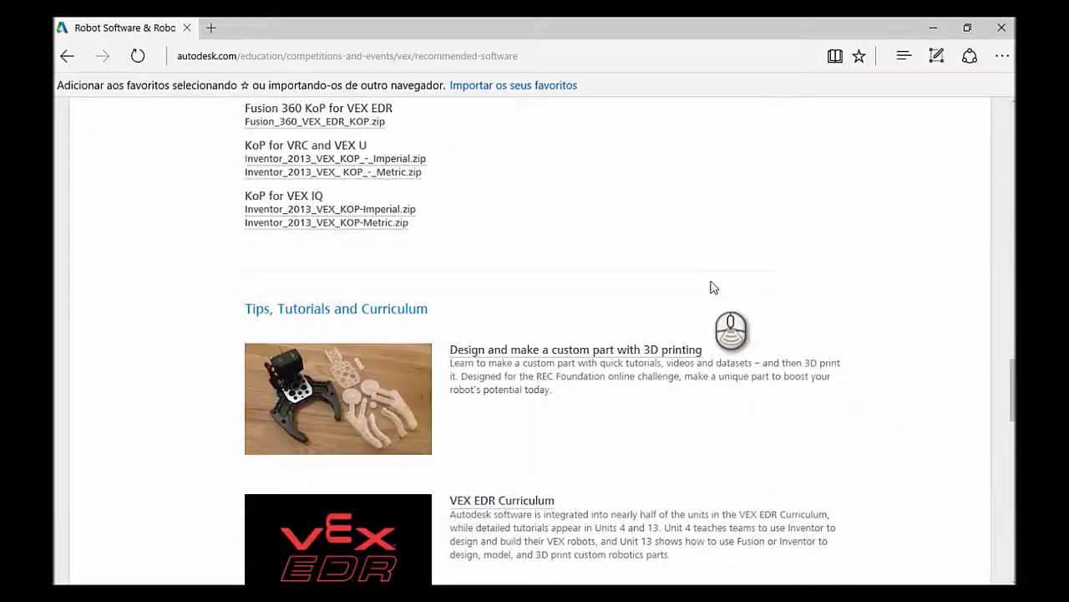
scroll(down, 3)
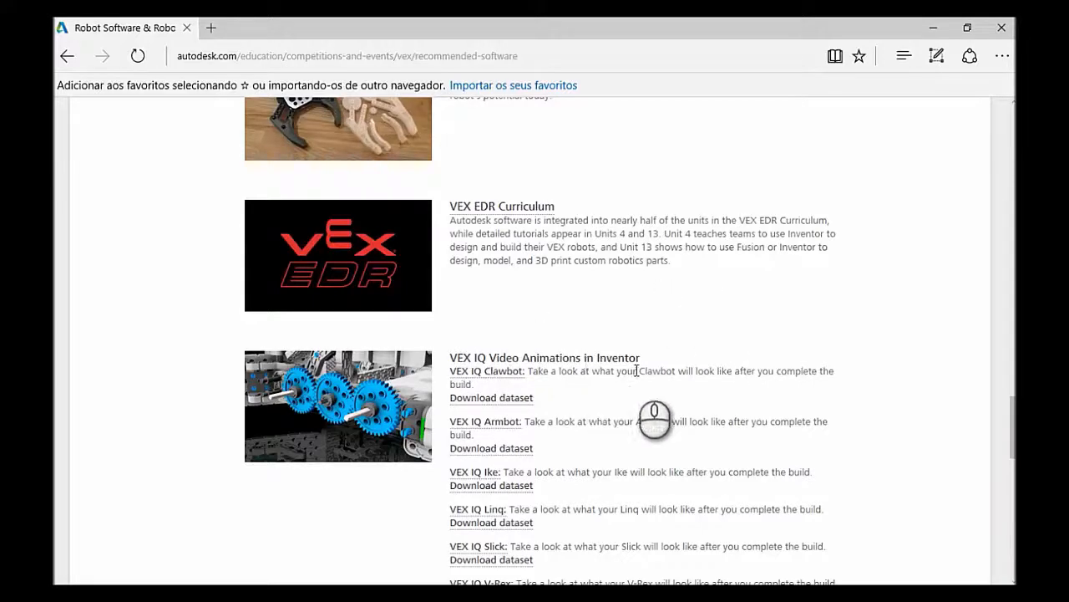
scroll(down, 3)
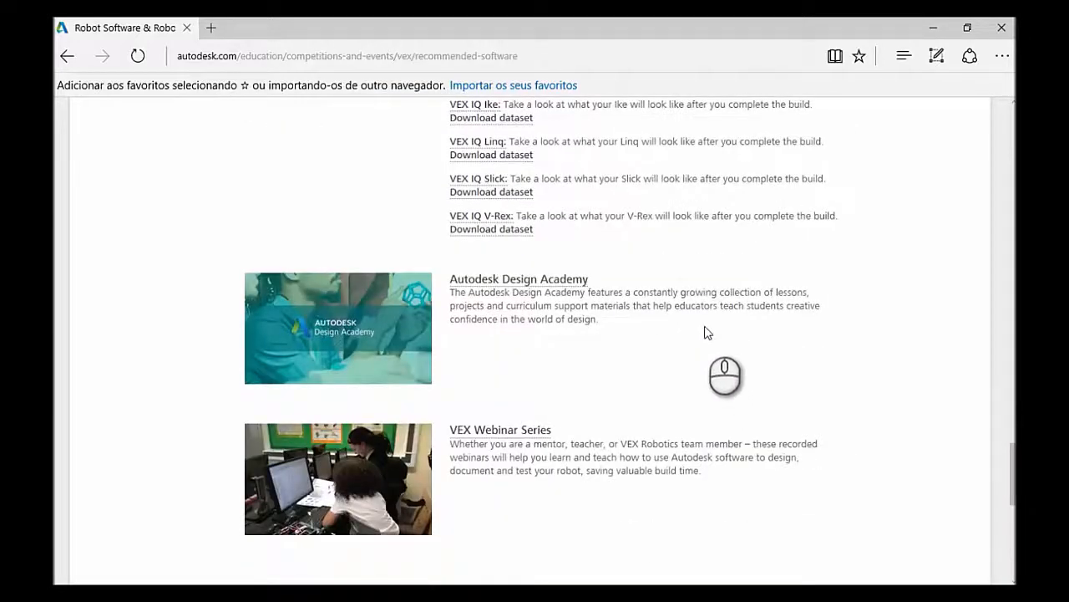